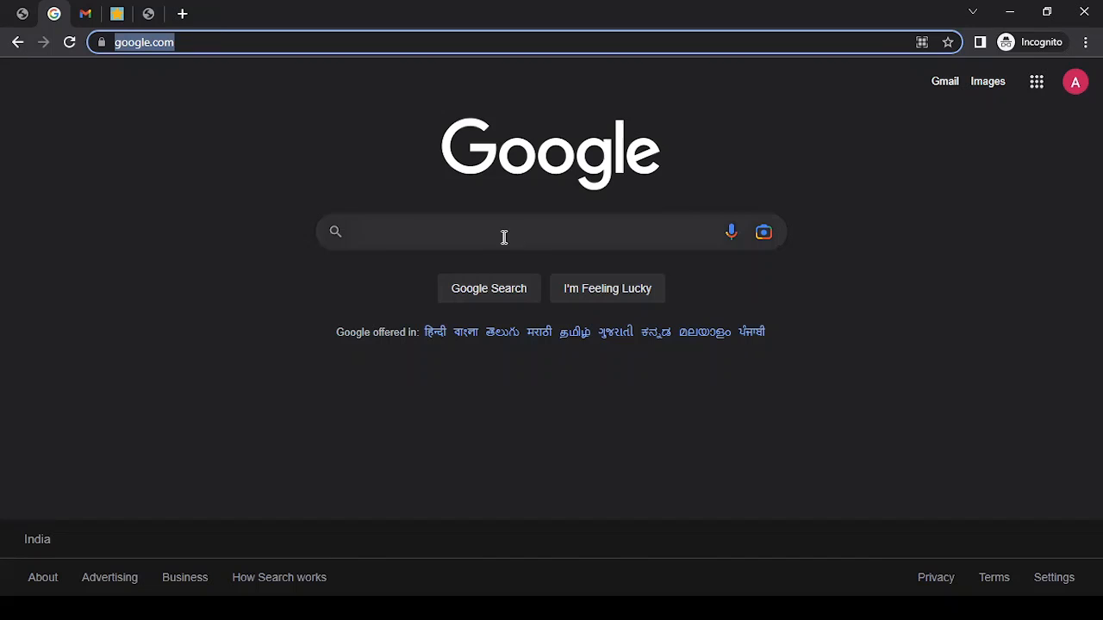
Step: Search Google for 'shareasale' and reach the ShareASale homepage from the top result
{"action": "type", "text": "shareasale"}
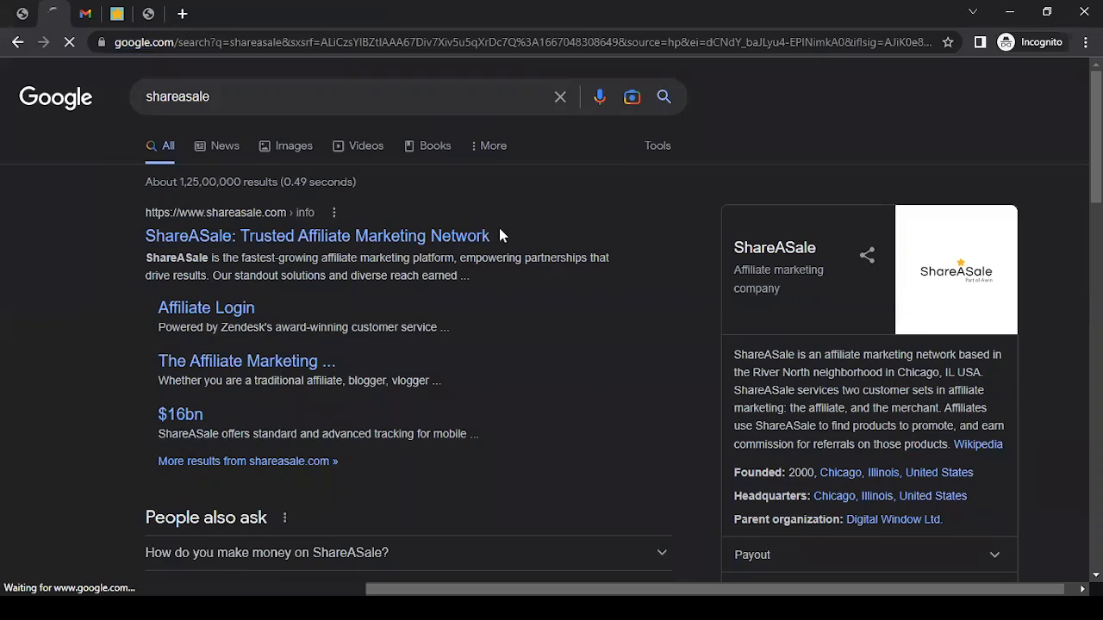
{"action": "left_click", "coordinate": [317, 235]}
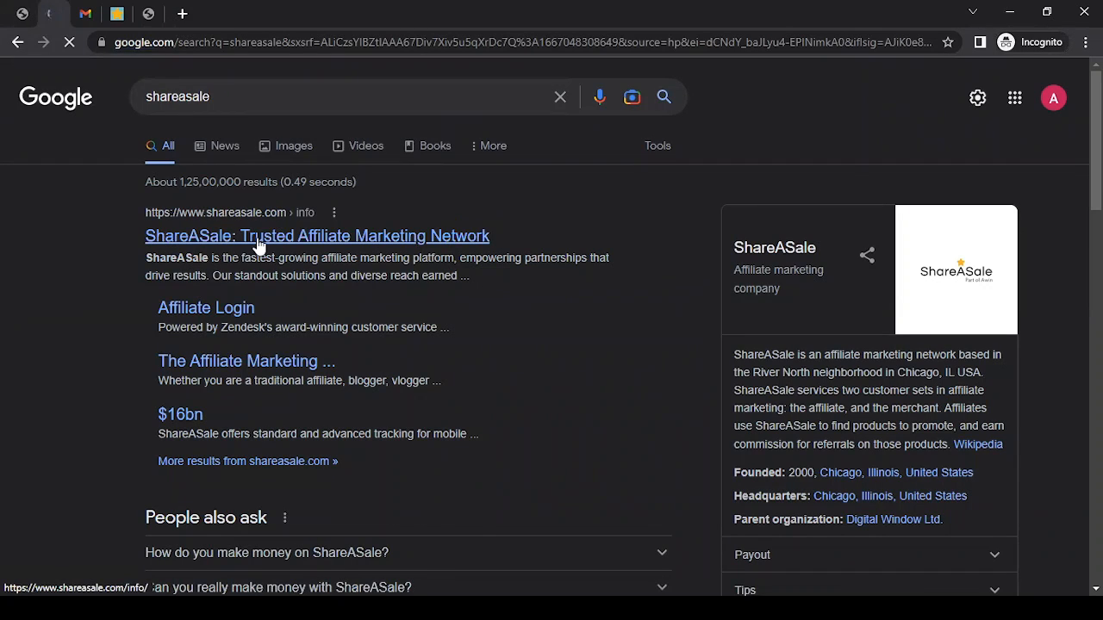
{"action": "left_click", "coordinate": [317, 235]}
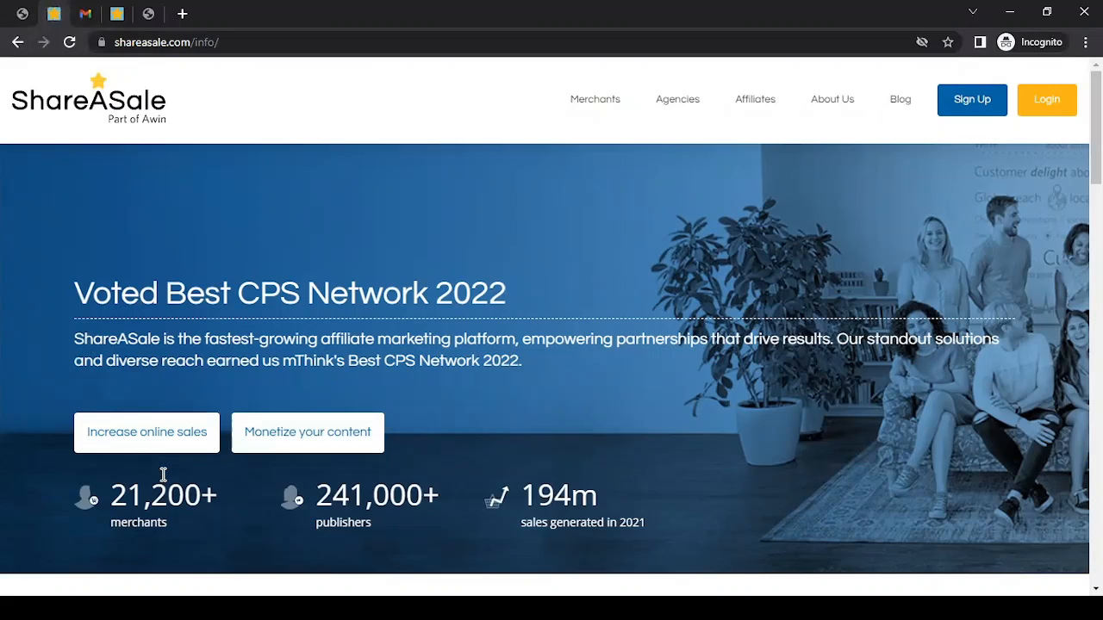
{"action": "mouse_move", "coordinate": [131, 509]}
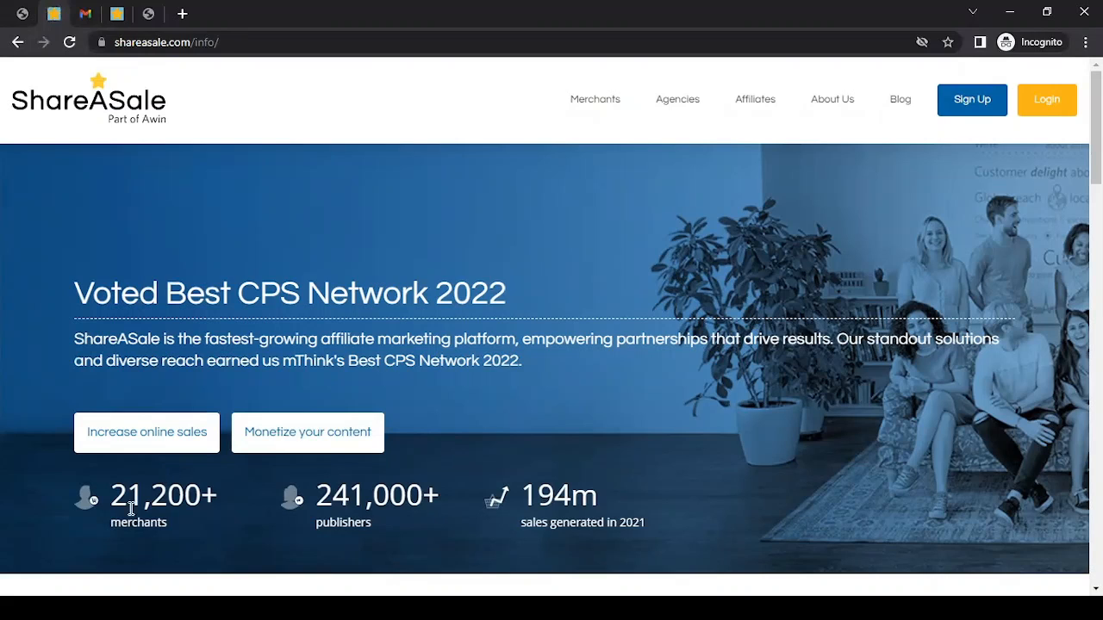
{"action": "mouse_move", "coordinate": [377, 498]}
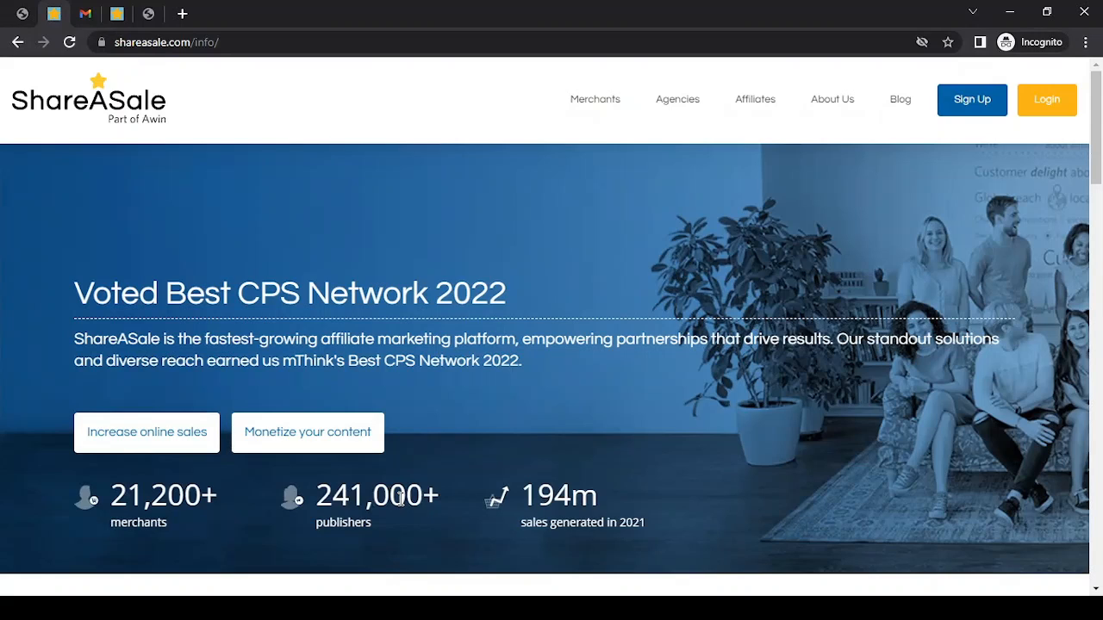
{"action": "mouse_move", "coordinate": [612, 510]}
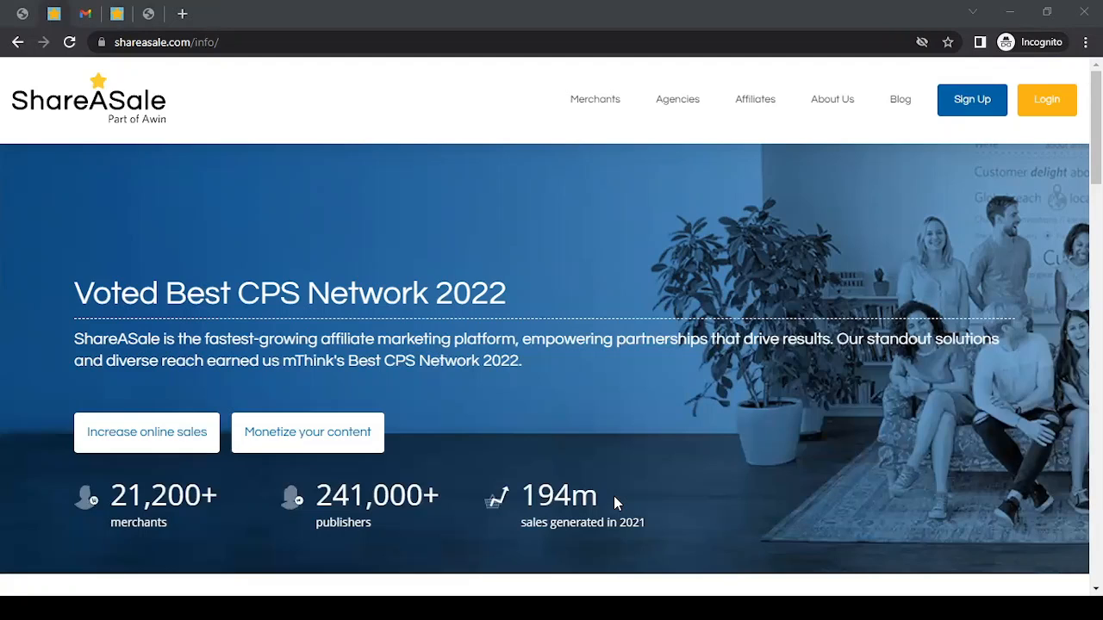
{"action": "mouse_move", "coordinate": [531, 6]}
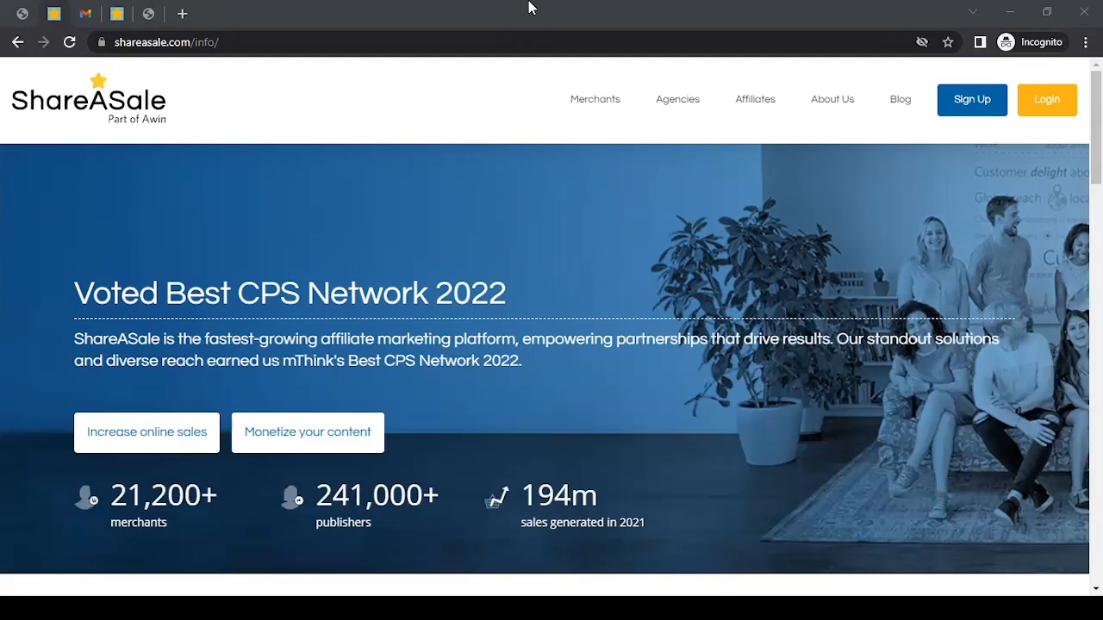
{"action": "mouse_move", "coordinate": [955, 169]}
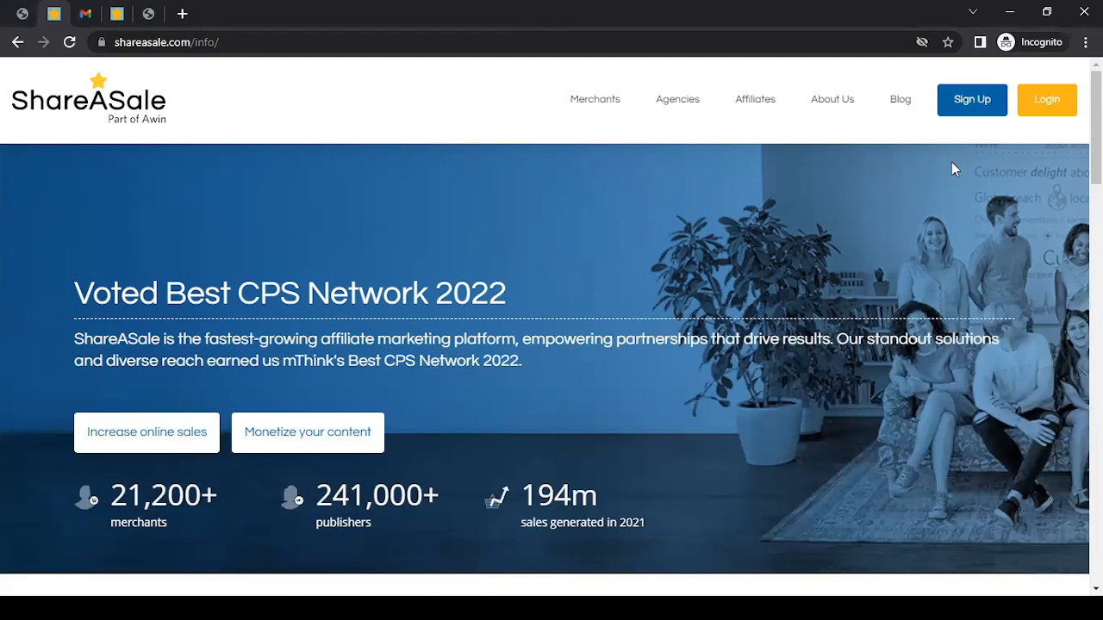
Step: Choose Affiliate Sign Up from the Sign Up menu to reach the account creation form
{"action": "left_click", "coordinate": [972, 98]}
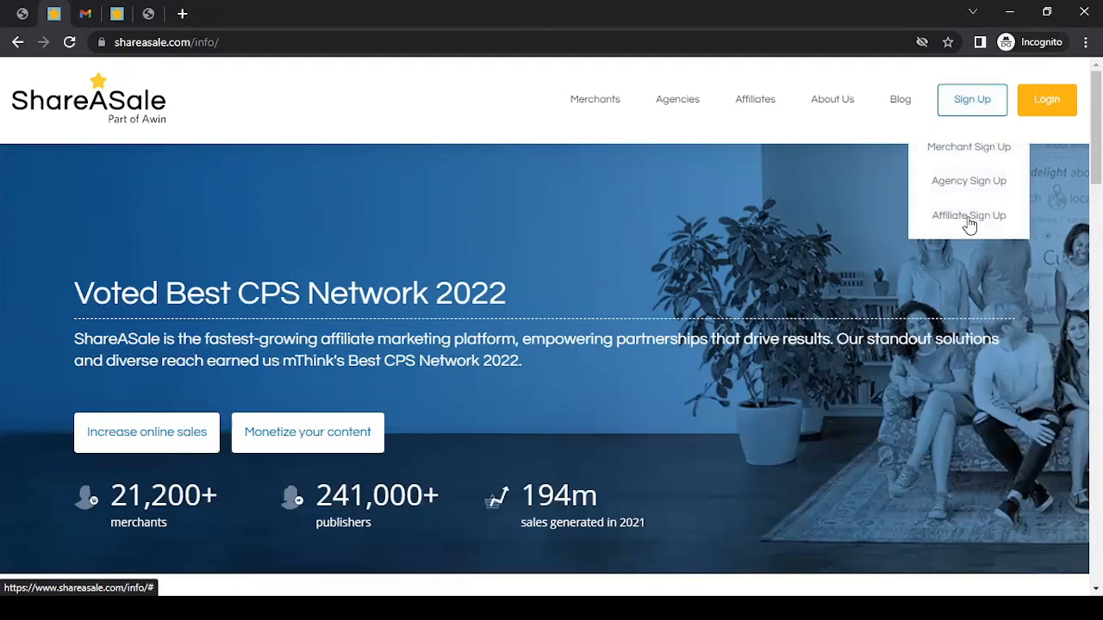
{"action": "left_click", "coordinate": [968, 215]}
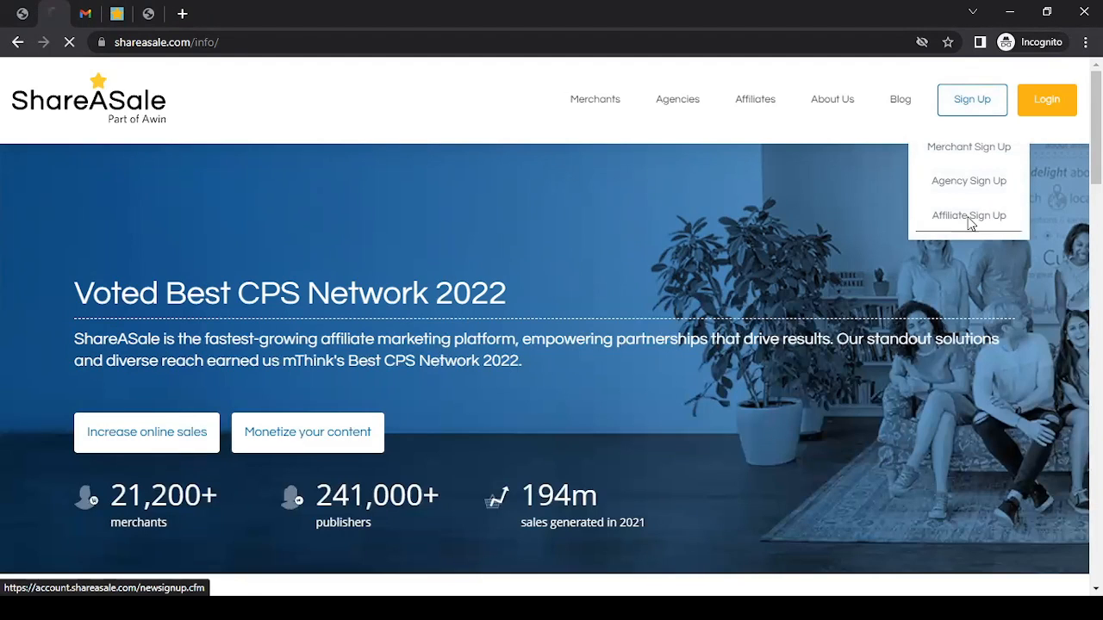
{"action": "left_click", "coordinate": [969, 215]}
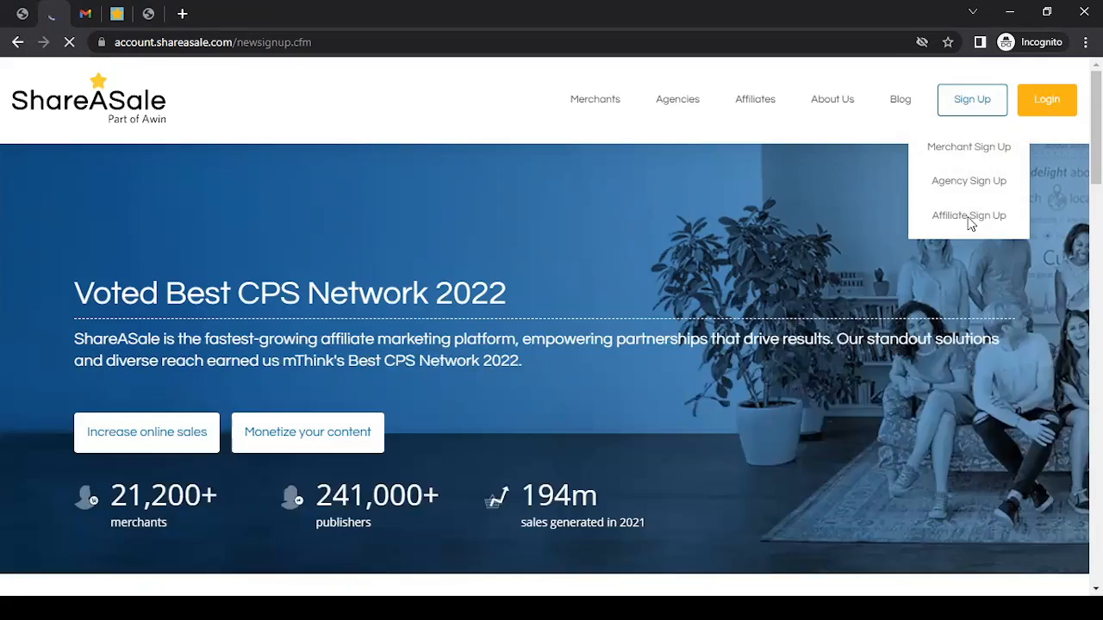
{"action": "left_click", "coordinate": [968, 216]}
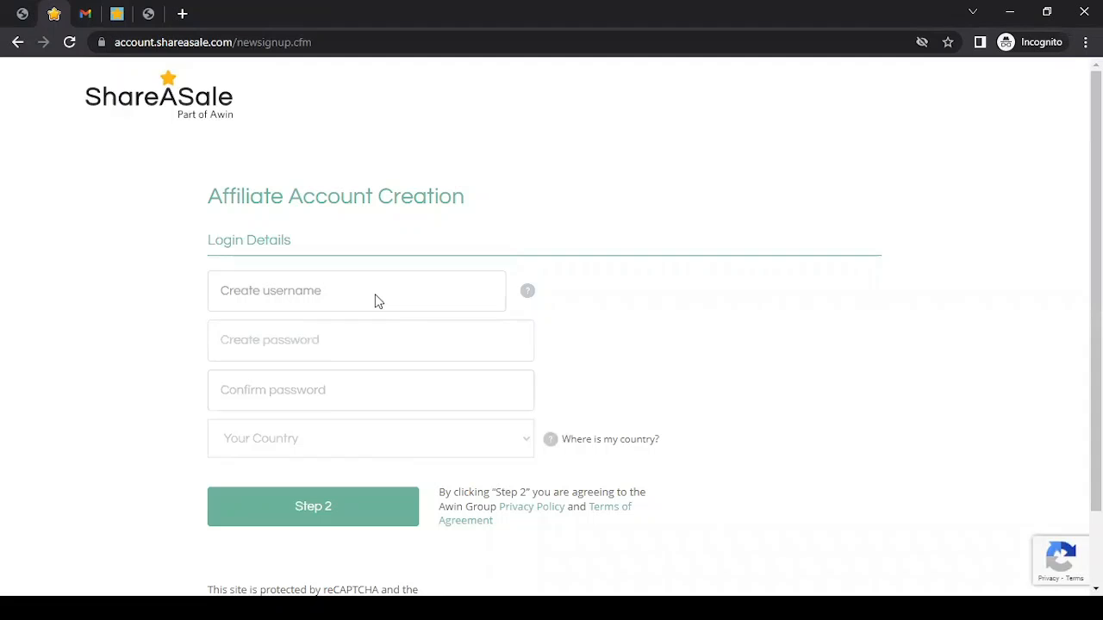
Step: Enter username affiliatemarketingtest002, password and country India, then submit for Step 2
{"action": "left_click", "coordinate": [355, 289]}
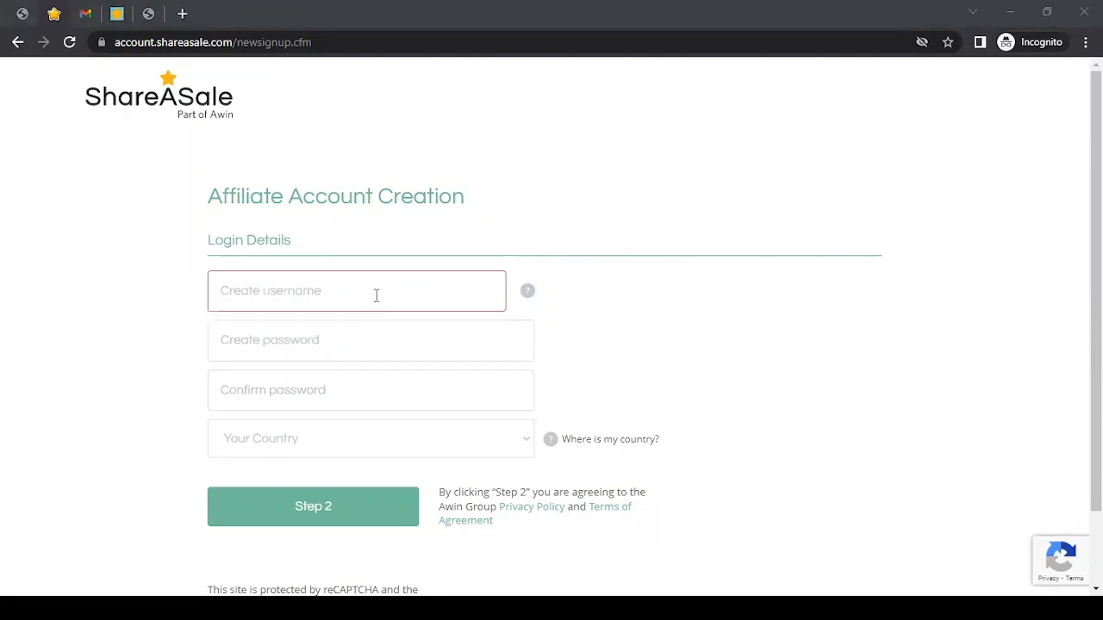
{"action": "type", "text": "affiliatemarketingtest002"}
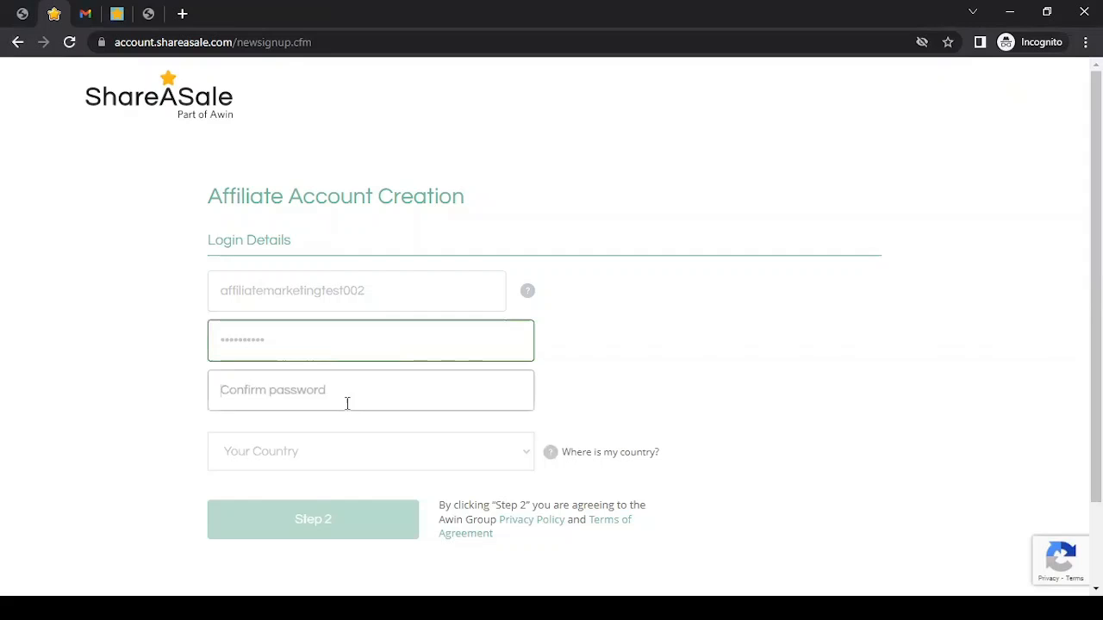
{"action": "left_click", "coordinate": [370, 452]}
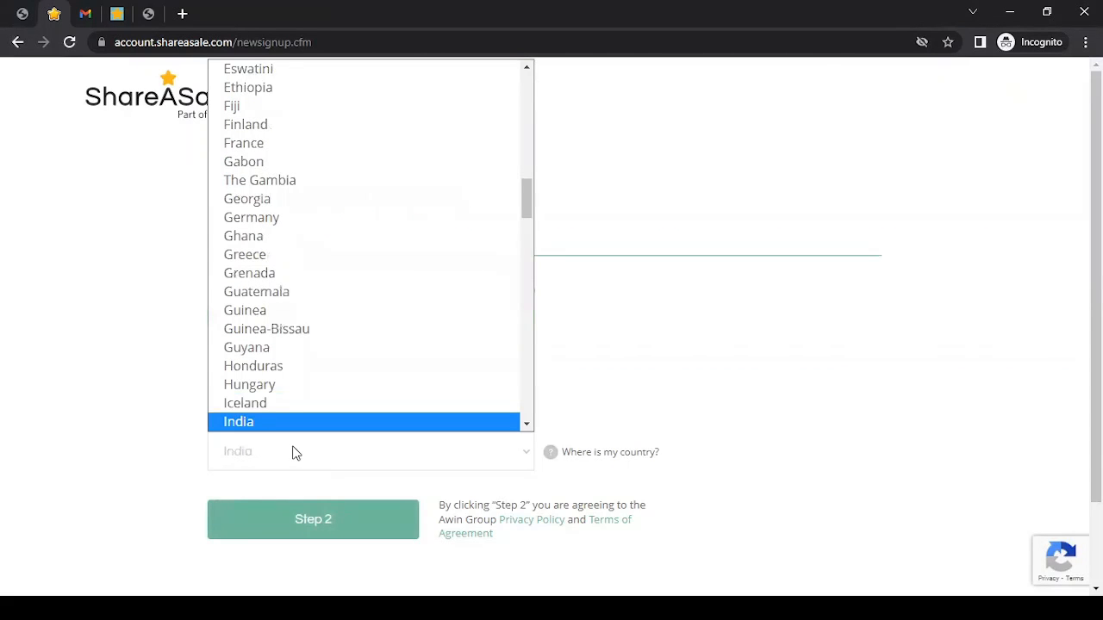
{"action": "left_click", "coordinate": [237, 420]}
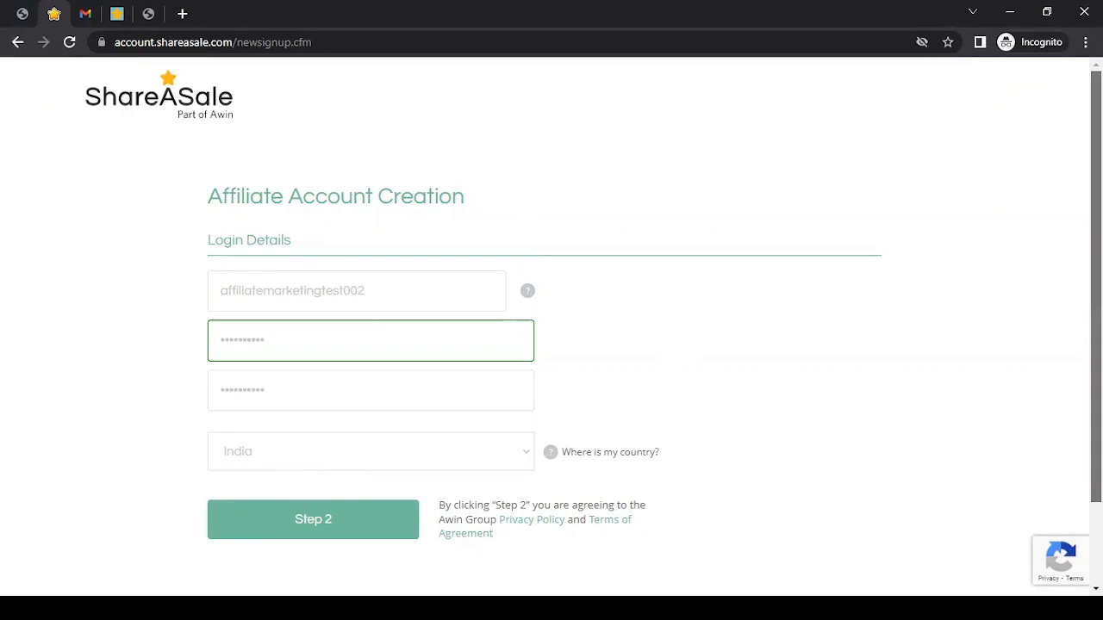
{"action": "scroll", "scroll_direction": "down", "scroll_amount": 3}
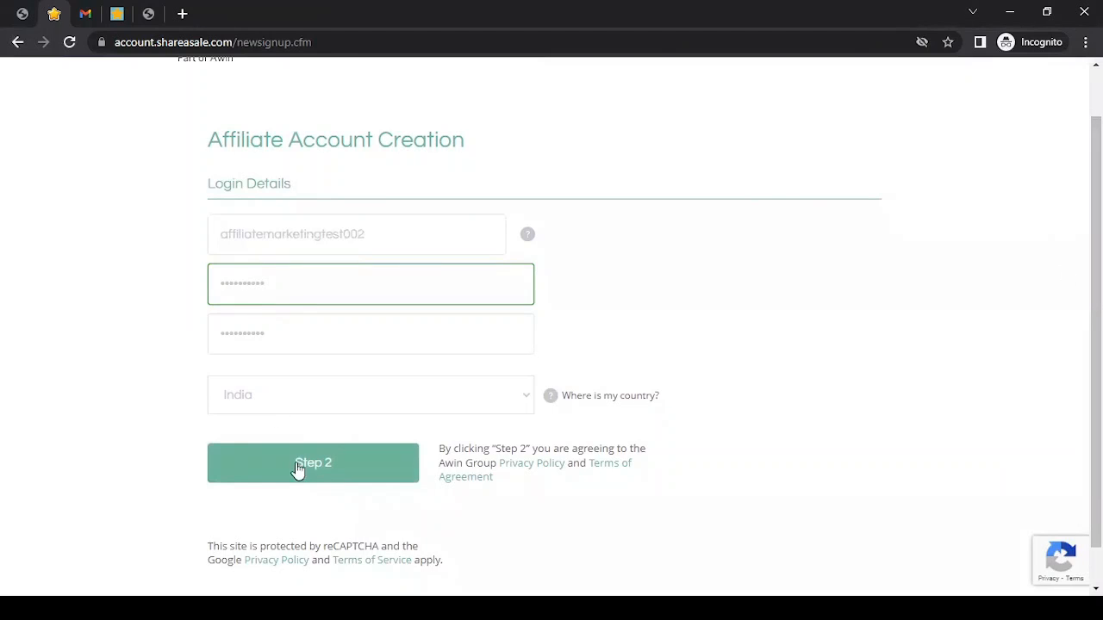
{"action": "left_click", "coordinate": [314, 462]}
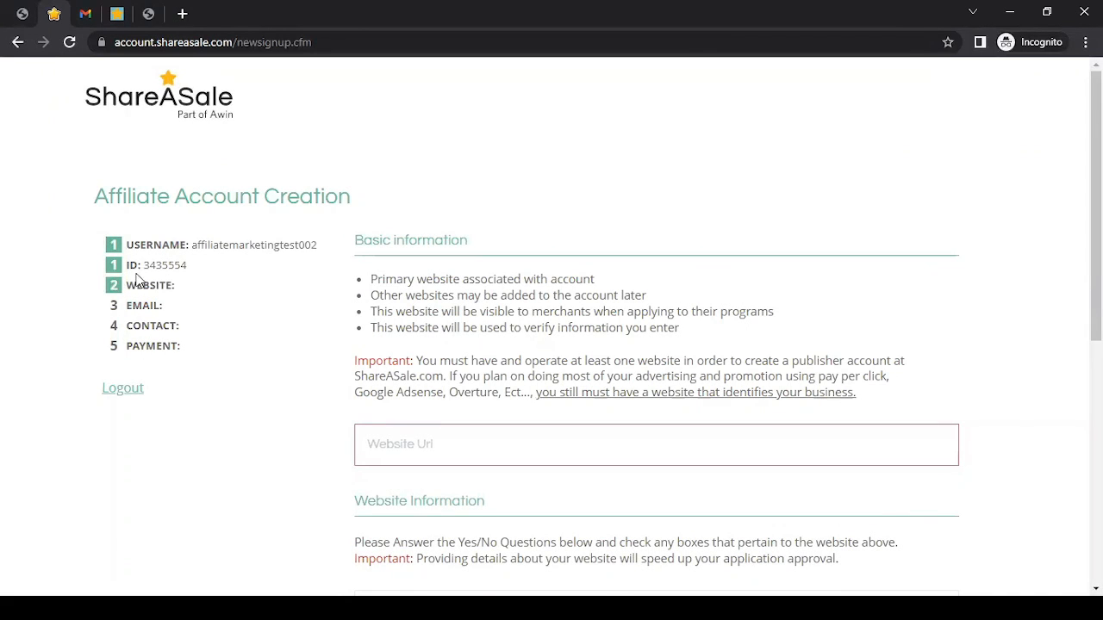
{"action": "double_click", "coordinate": [253, 245]}
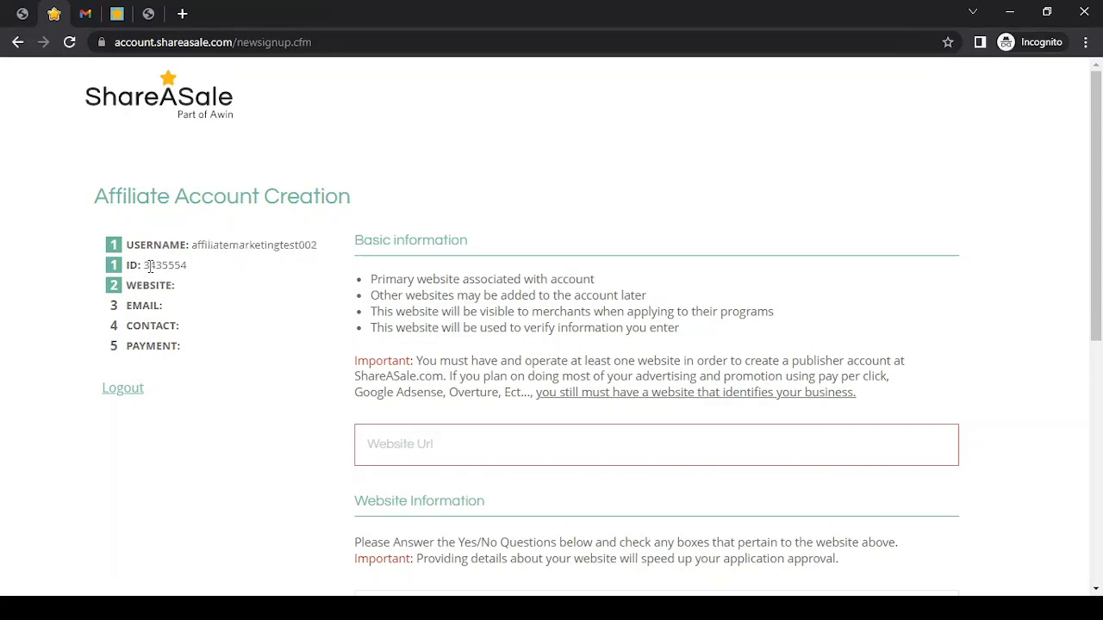
{"action": "double_click", "coordinate": [164, 266]}
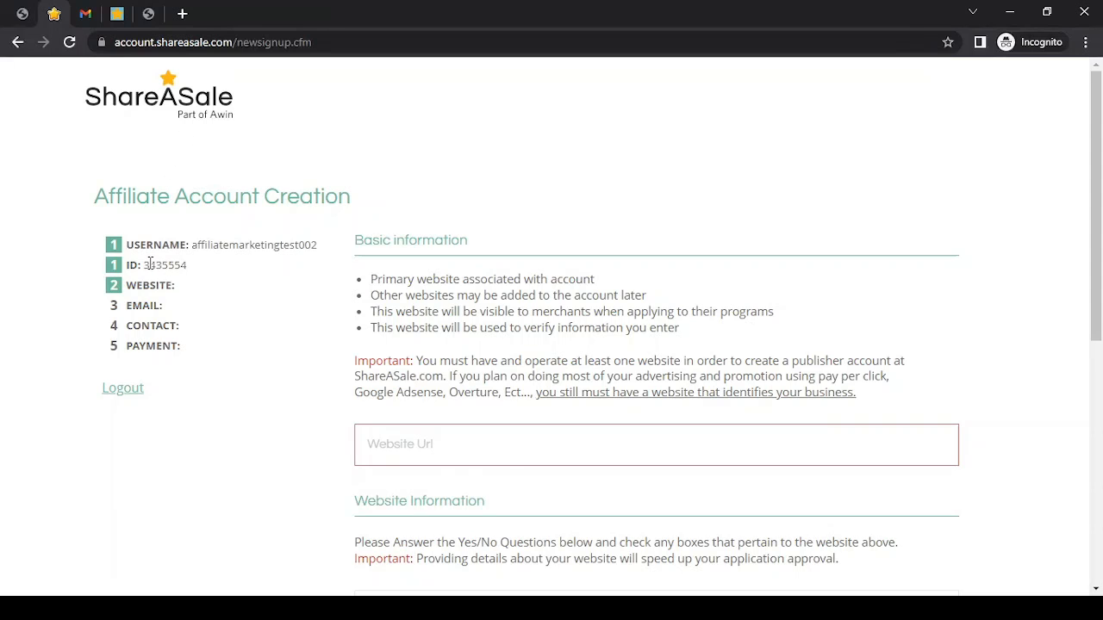
{"action": "mouse_move", "coordinate": [206, 274]}
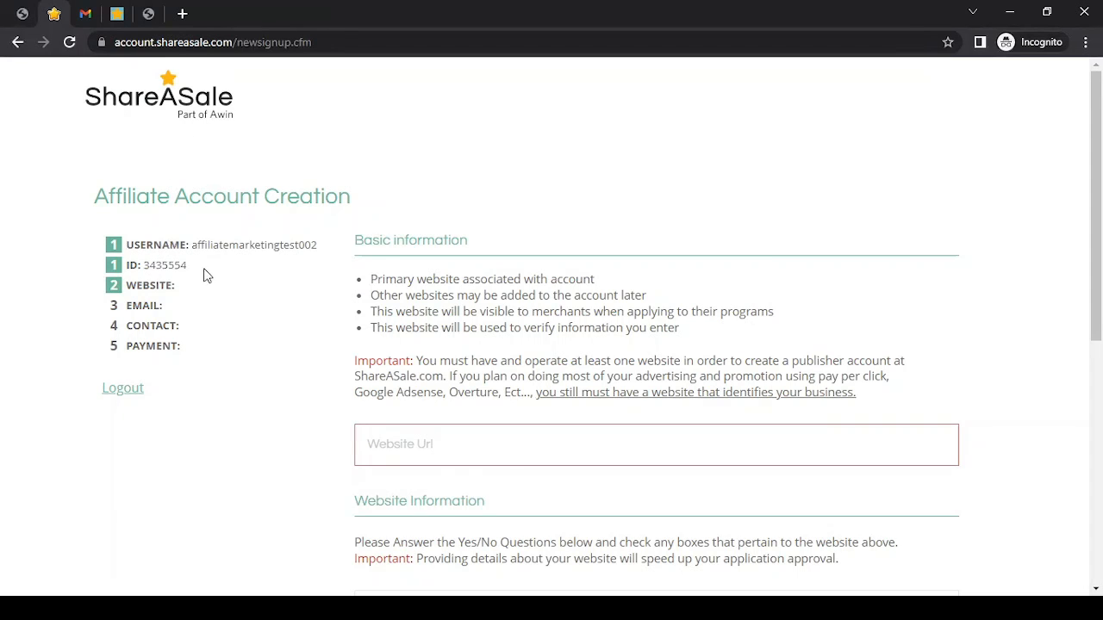
{"action": "scroll", "scroll_direction": "down", "scroll_amount": 3}
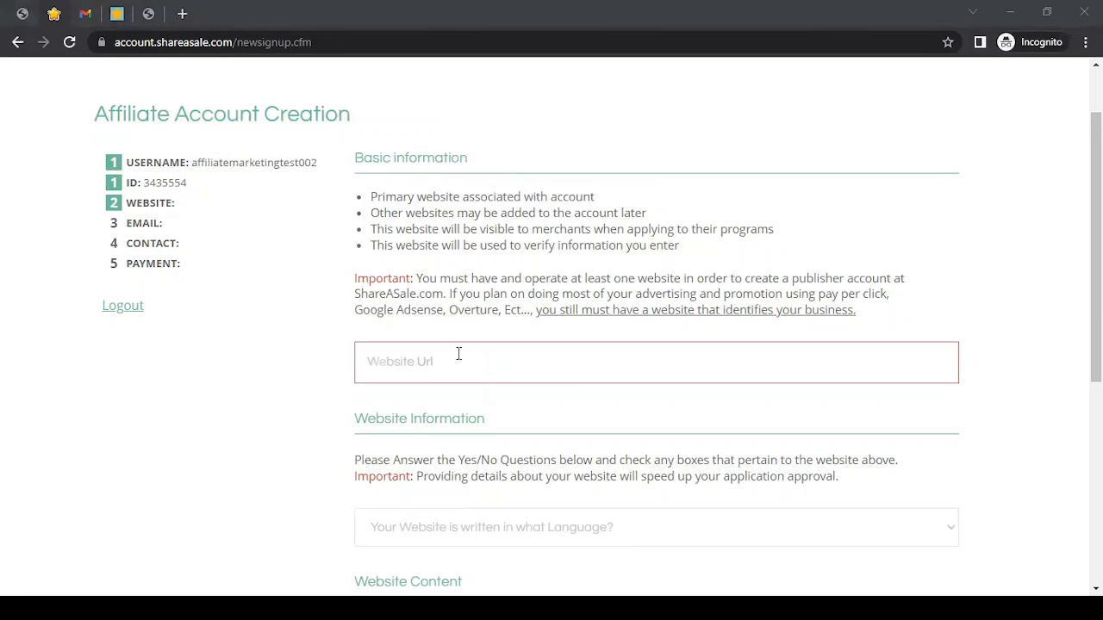
{"action": "type", "text": "https://fmc13.vercel.app/"}
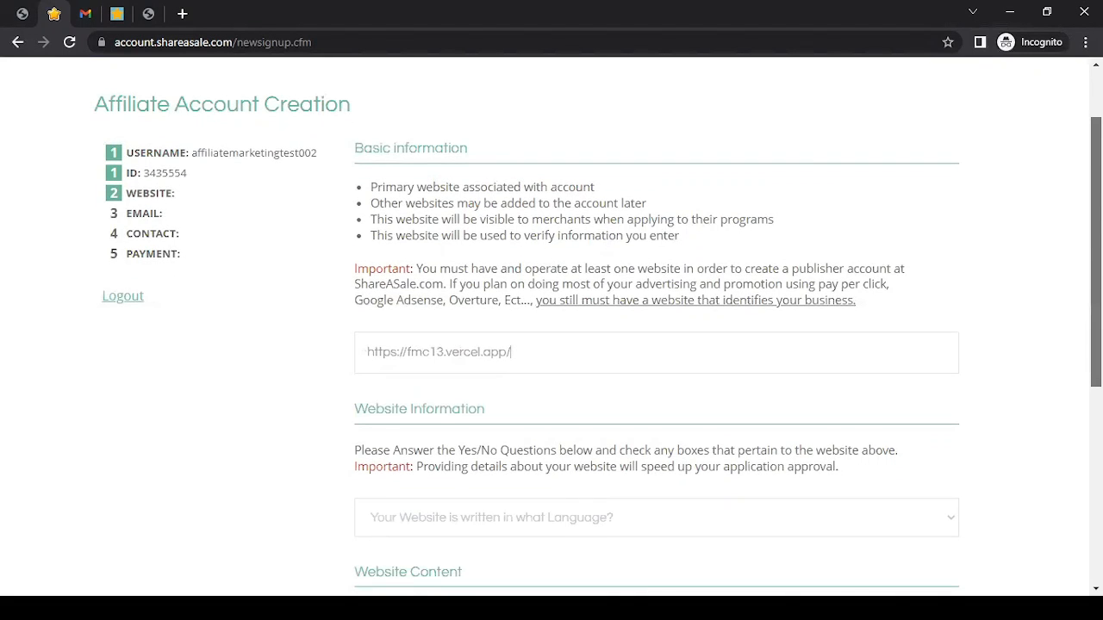
{"action": "scroll", "scroll_direction": "down", "scroll_amount": 3}
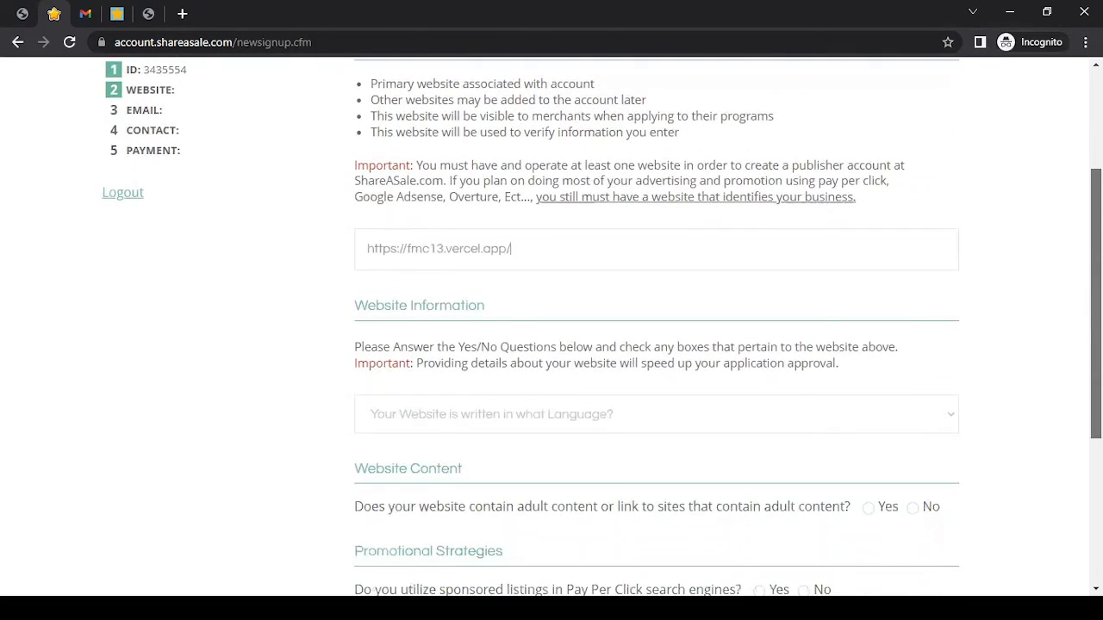
{"action": "scroll", "scroll_direction": "down", "scroll_amount": 3}
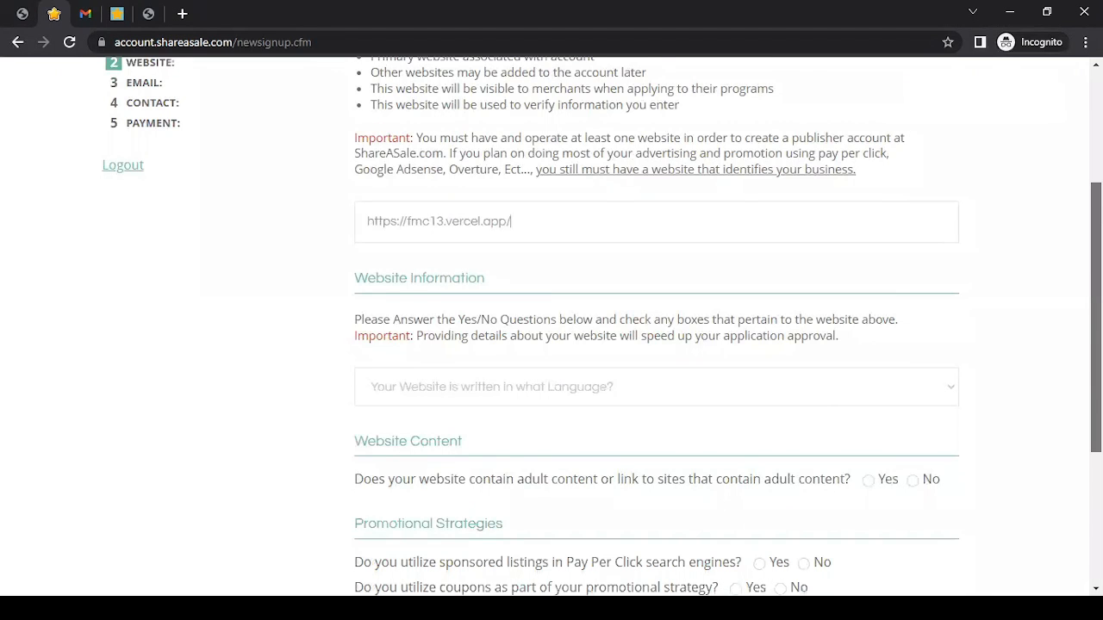
{"action": "scroll", "scroll_direction": "down", "scroll_amount": 3}
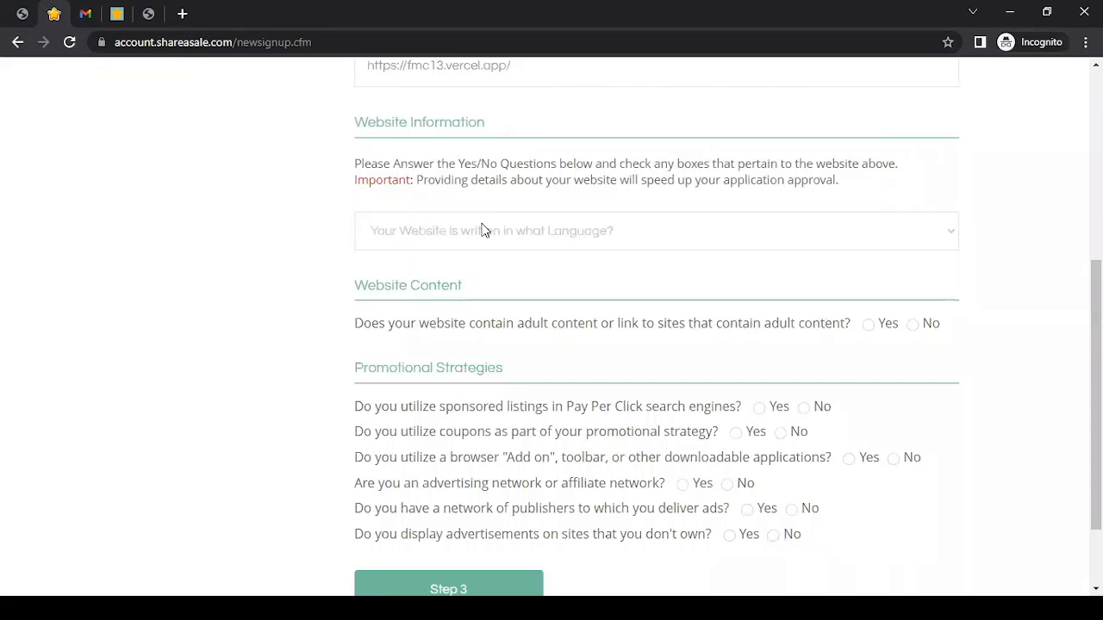
{"action": "left_click", "coordinate": [654, 231]}
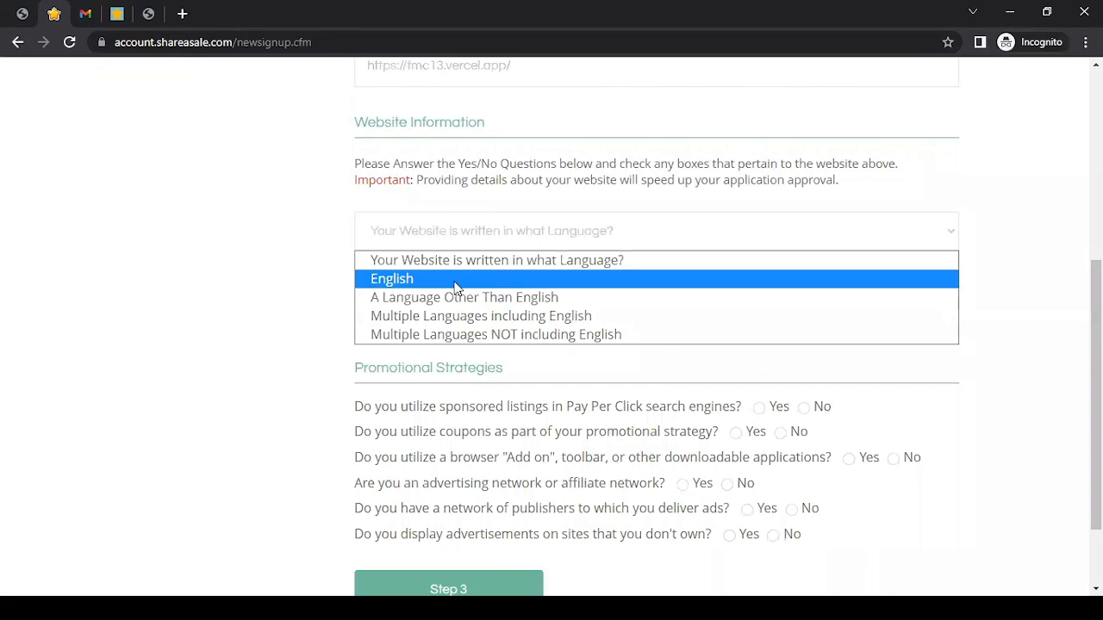
{"action": "left_click", "coordinate": [391, 279]}
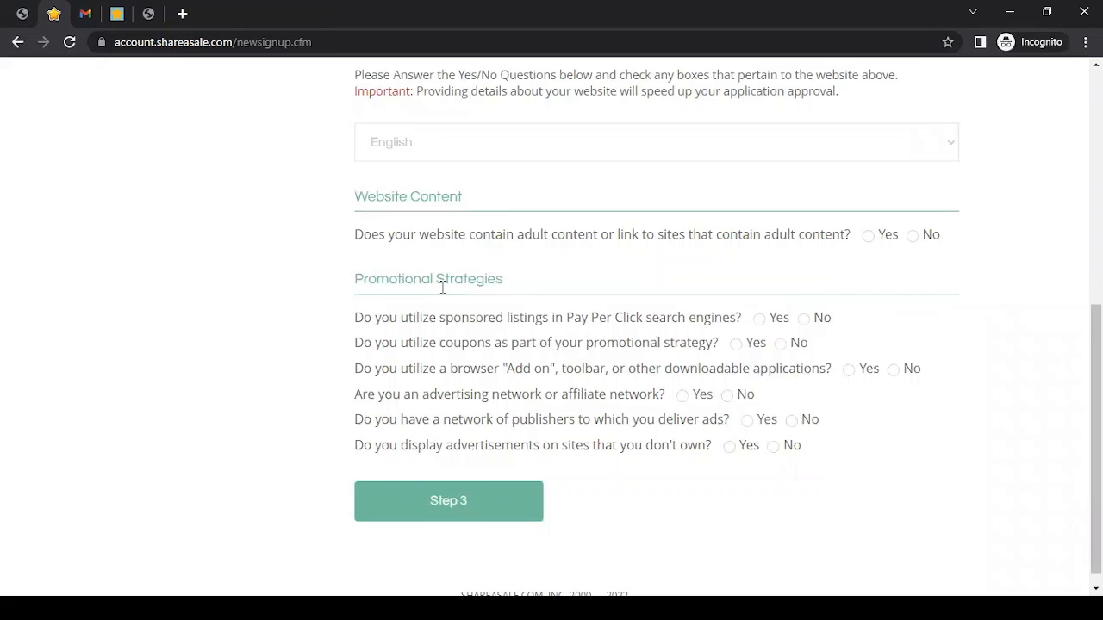
{"action": "mouse_move", "coordinate": [538, 249]}
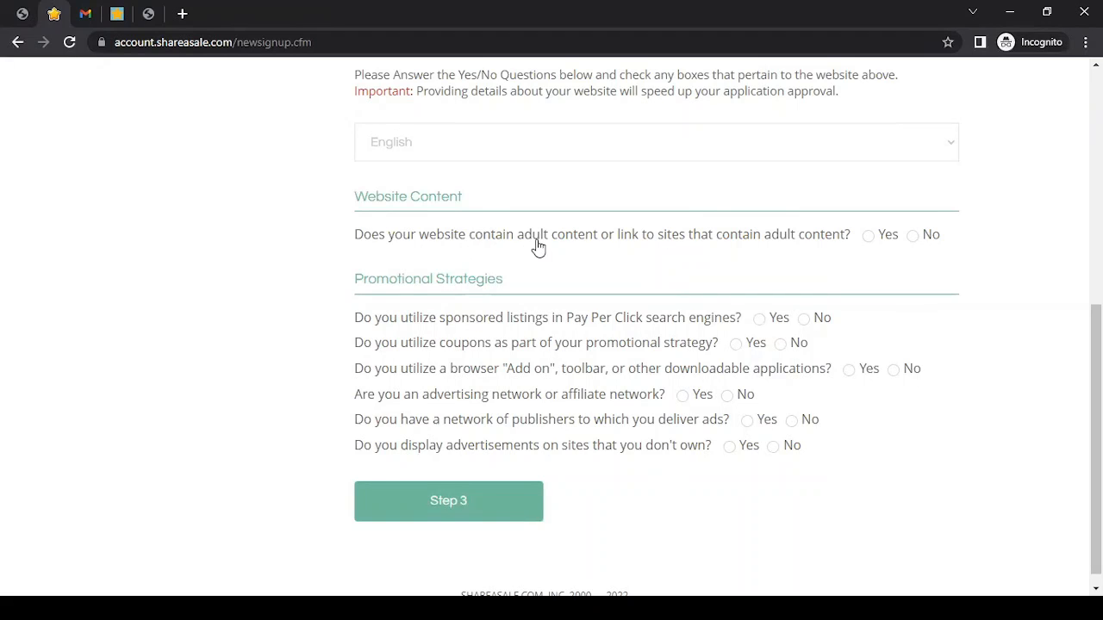
{"action": "mouse_move", "coordinate": [876, 266]}
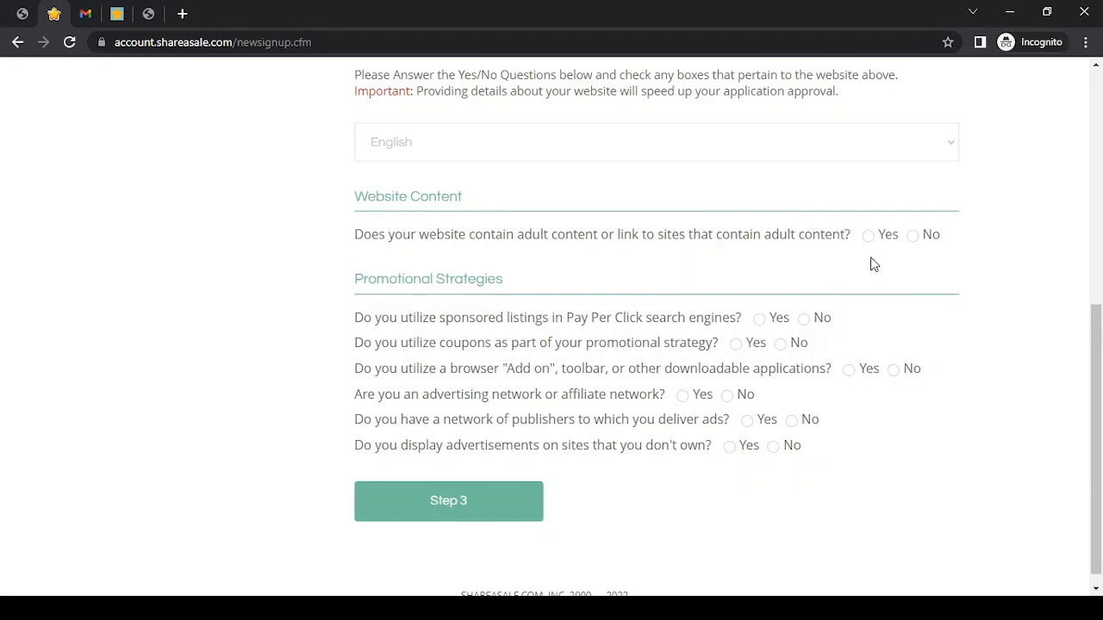
{"action": "mouse_move", "coordinate": [912, 241]}
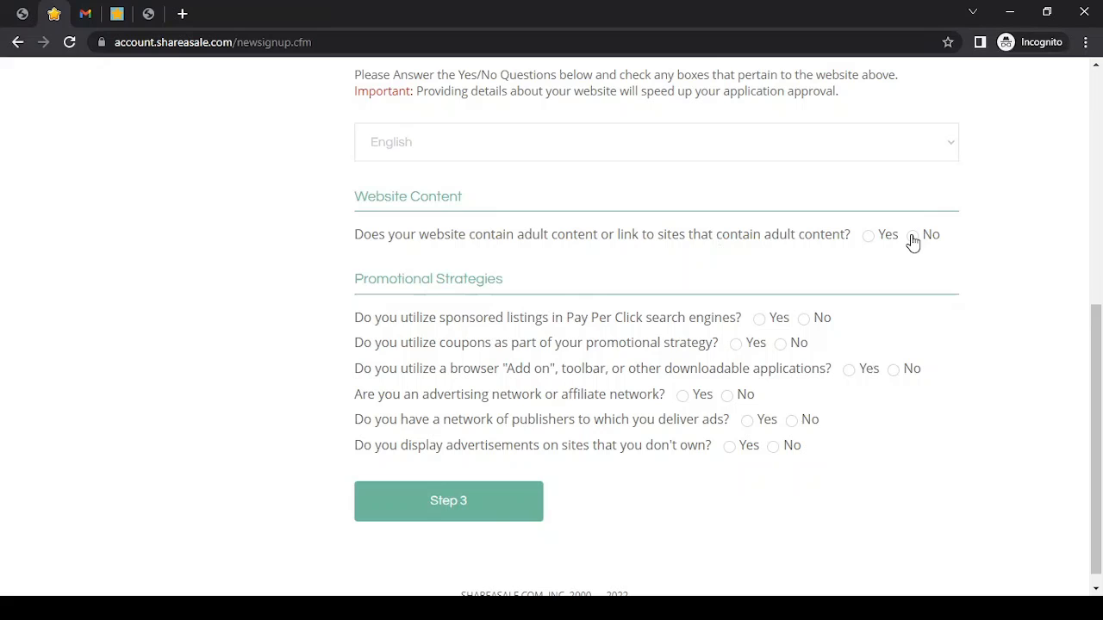
Step: Answer No to adult content, PPC and unowned-site ads, and Yes to coupons
{"action": "left_click", "coordinate": [911, 234]}
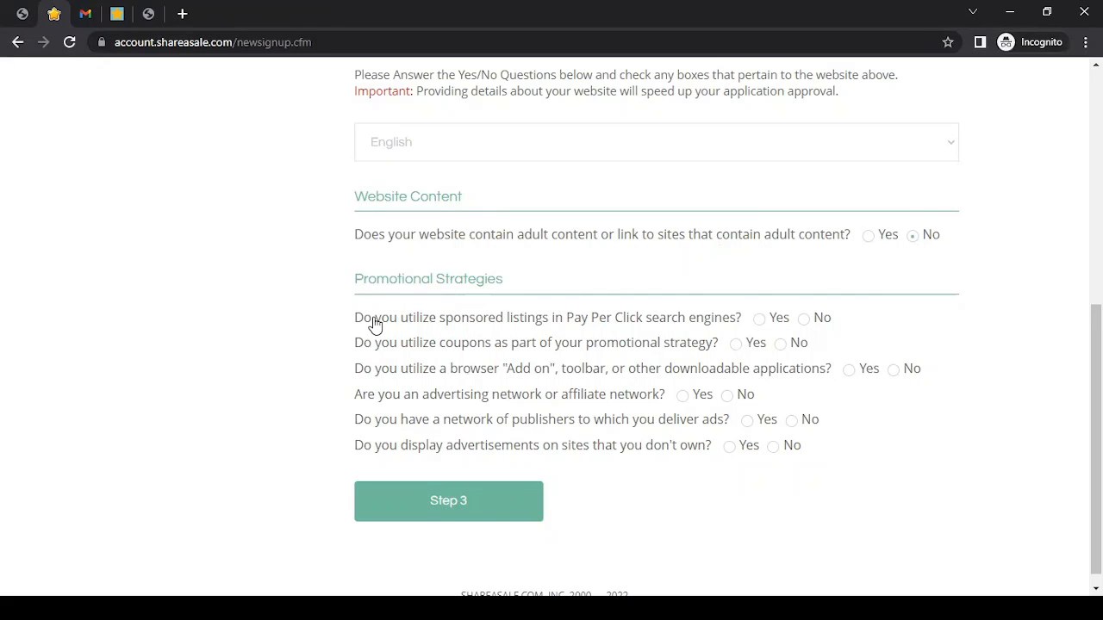
{"action": "mouse_move", "coordinate": [589, 327]}
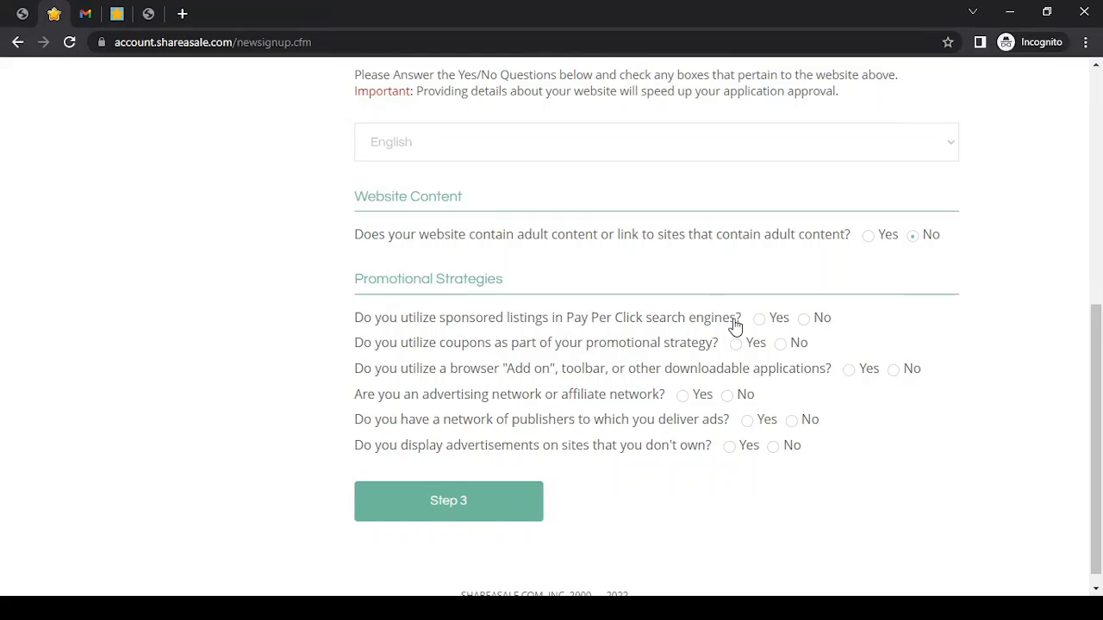
{"action": "mouse_move", "coordinate": [824, 317]}
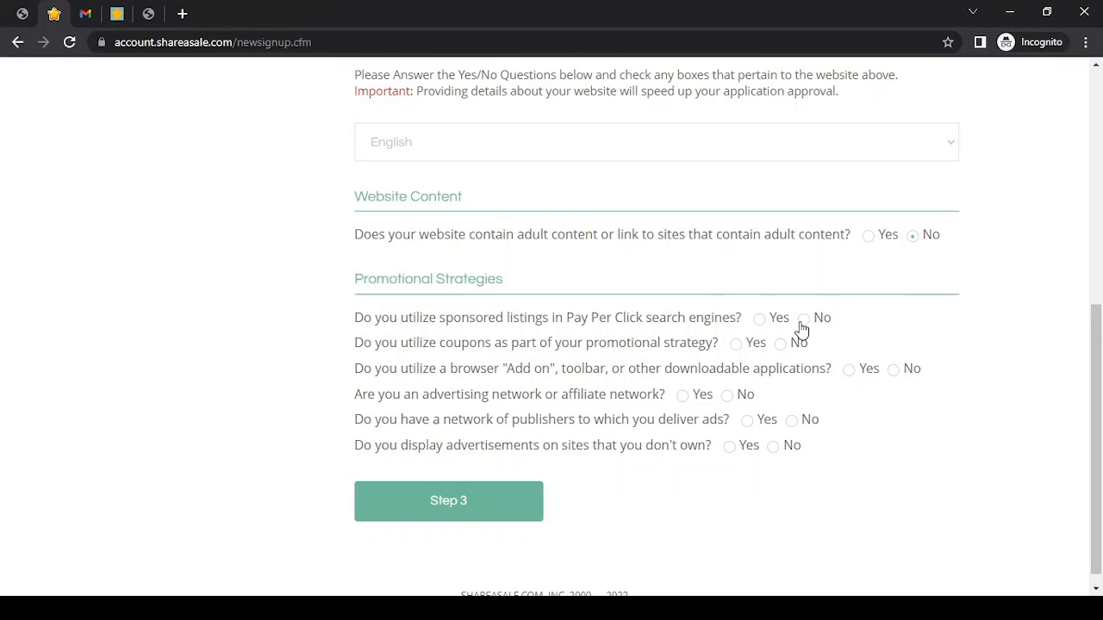
{"action": "left_click", "coordinate": [804, 317]}
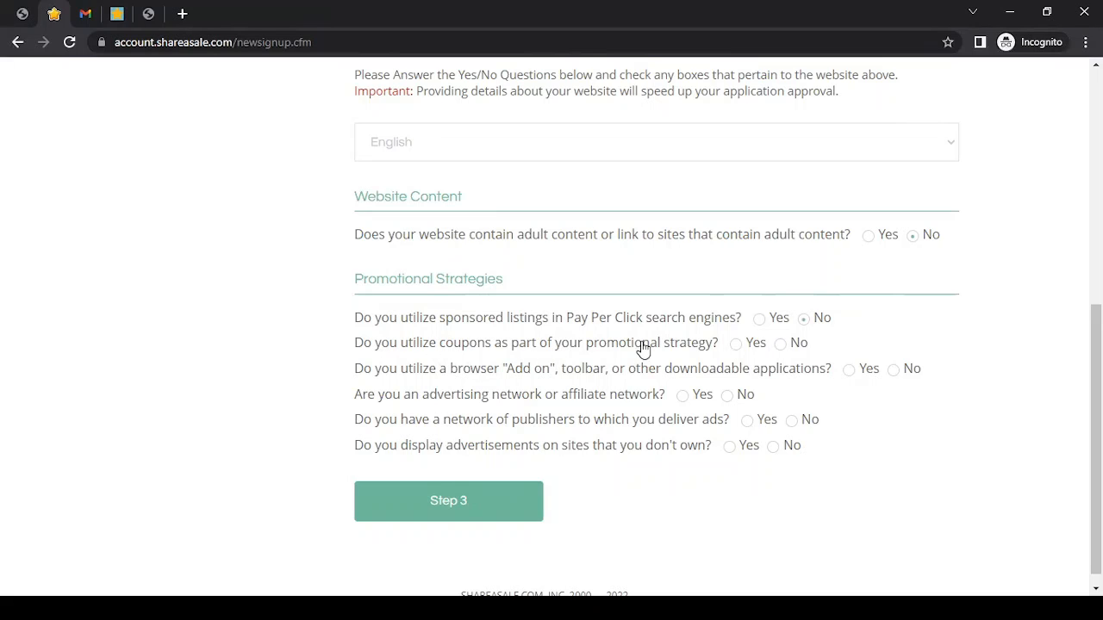
{"action": "mouse_move", "coordinate": [720, 353]}
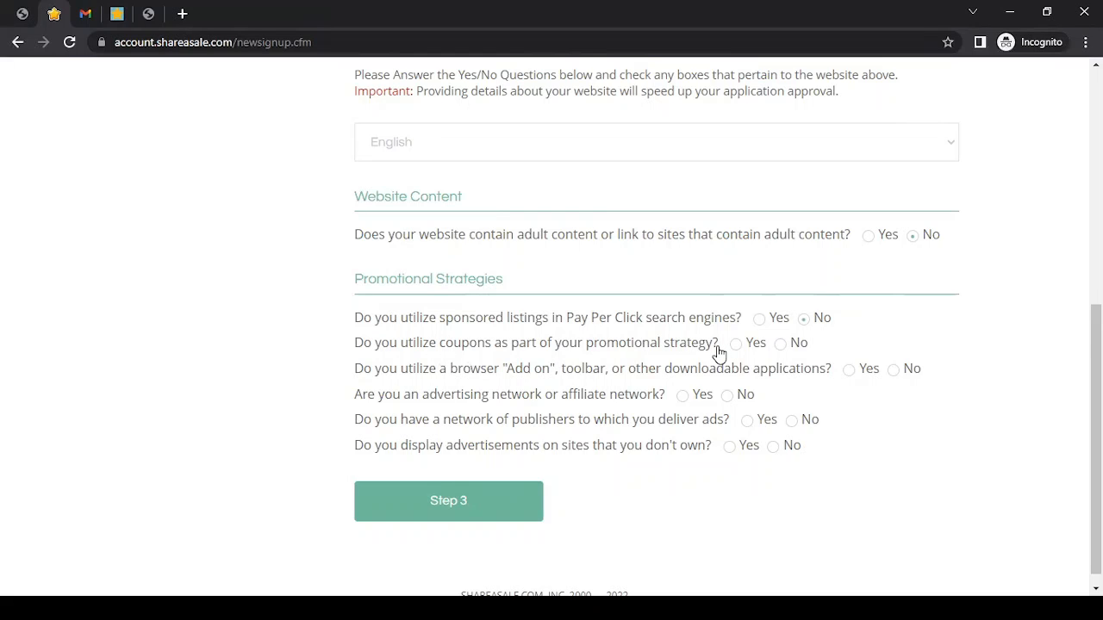
{"action": "mouse_move", "coordinate": [721, 352]}
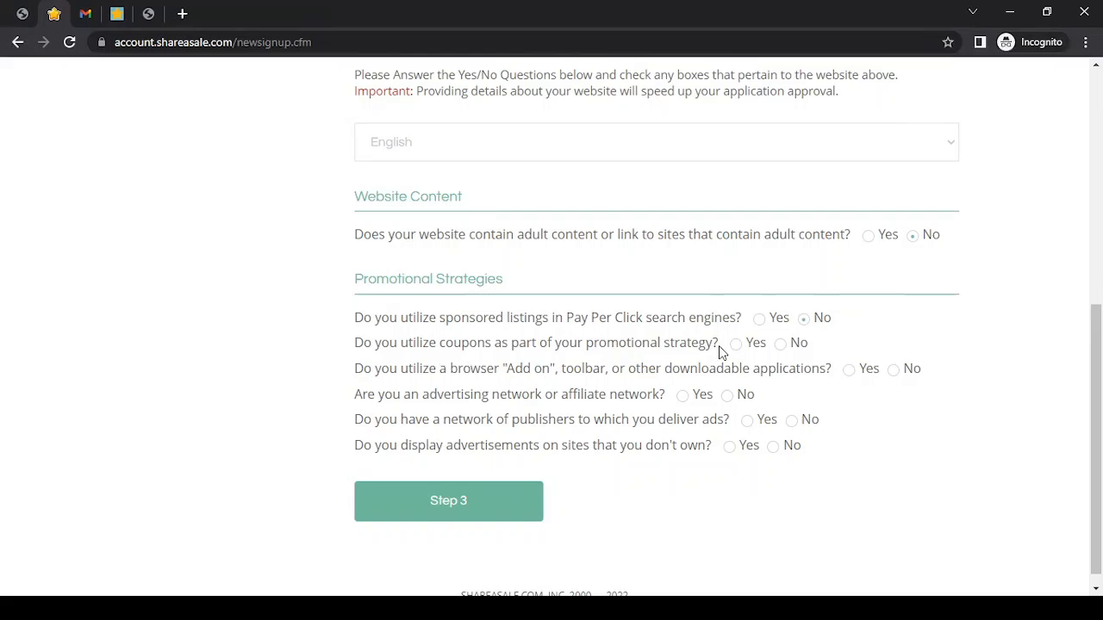
{"action": "mouse_move", "coordinate": [703, 345]}
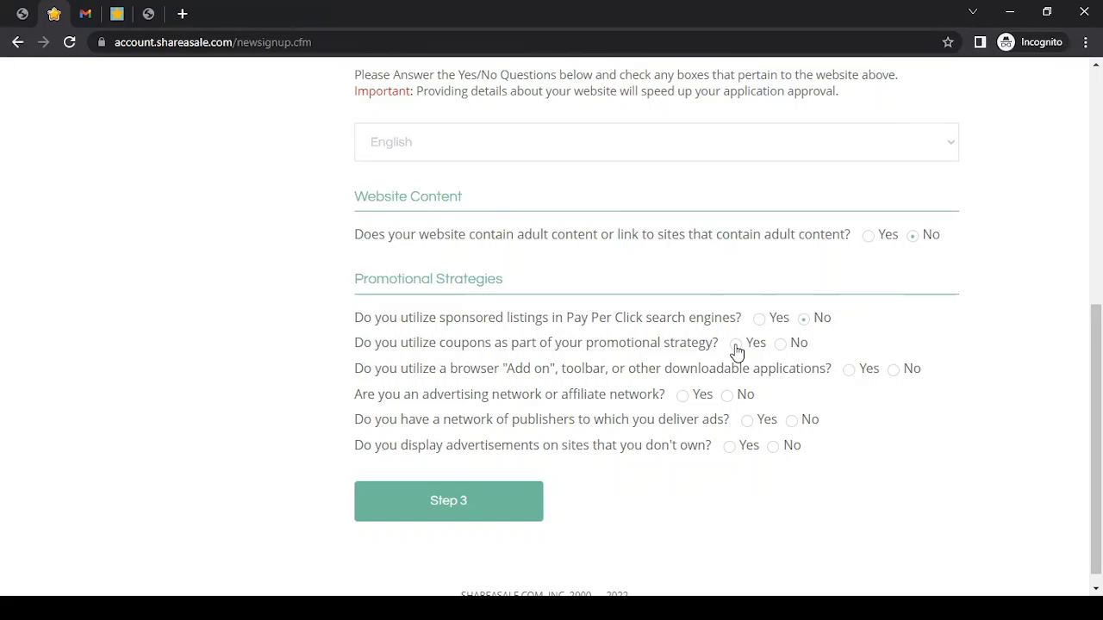
{"action": "left_click", "coordinate": [735, 343]}
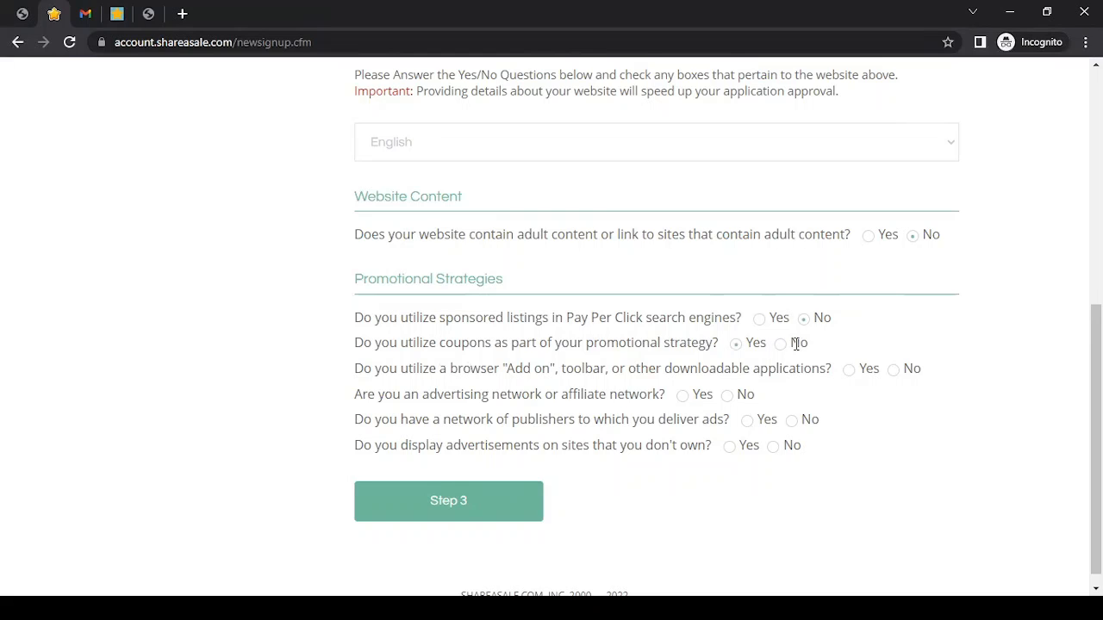
{"action": "mouse_move", "coordinate": [535, 377]}
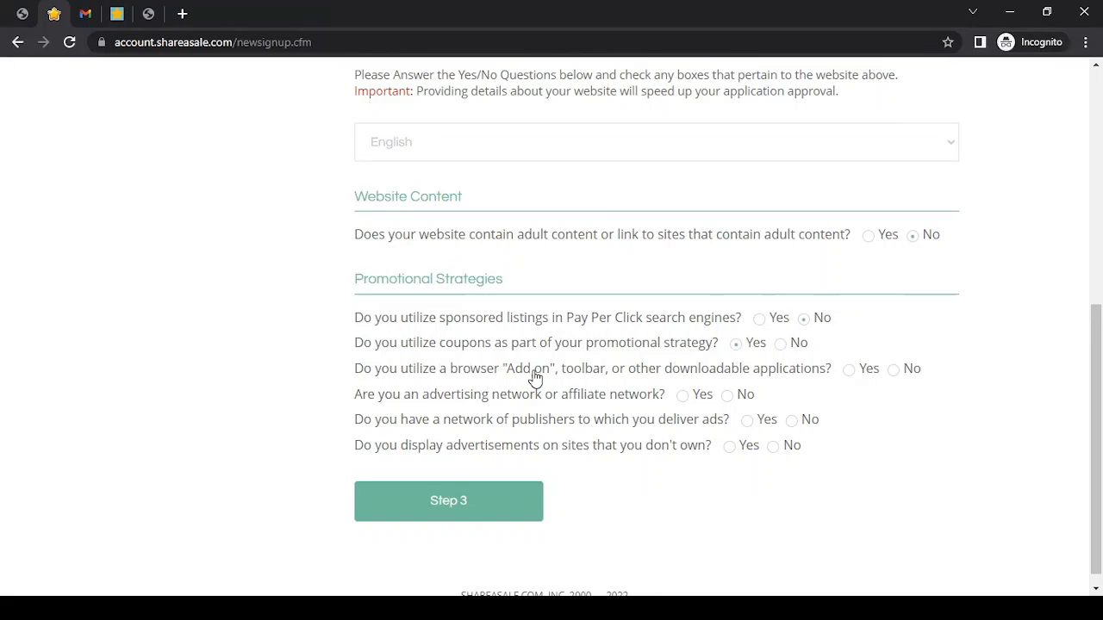
{"action": "mouse_move", "coordinate": [803, 377]}
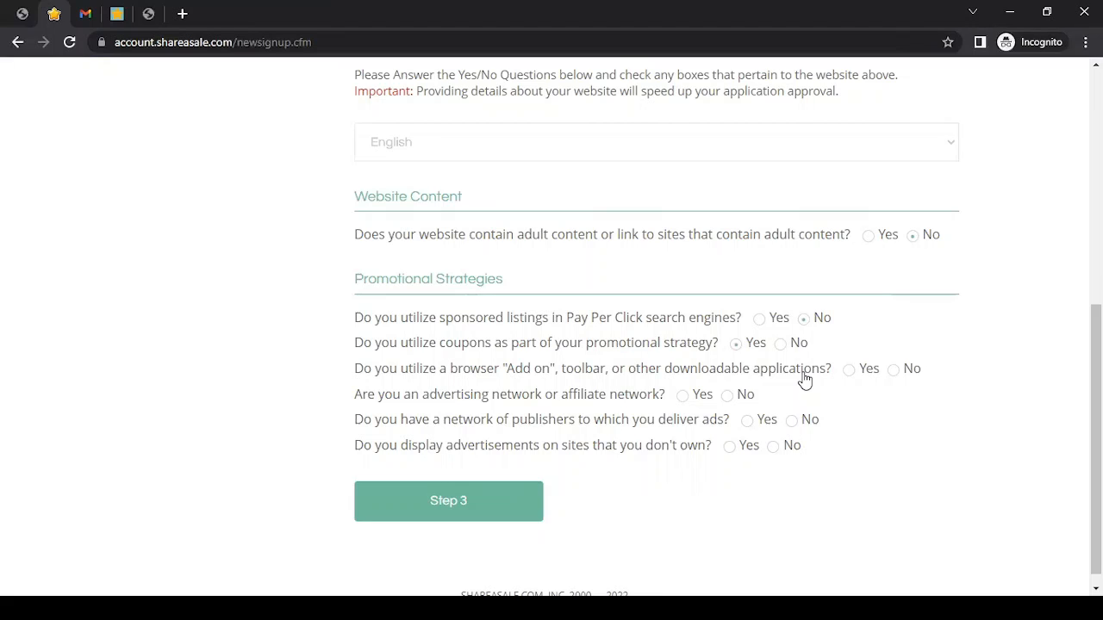
{"action": "mouse_move", "coordinate": [860, 373]}
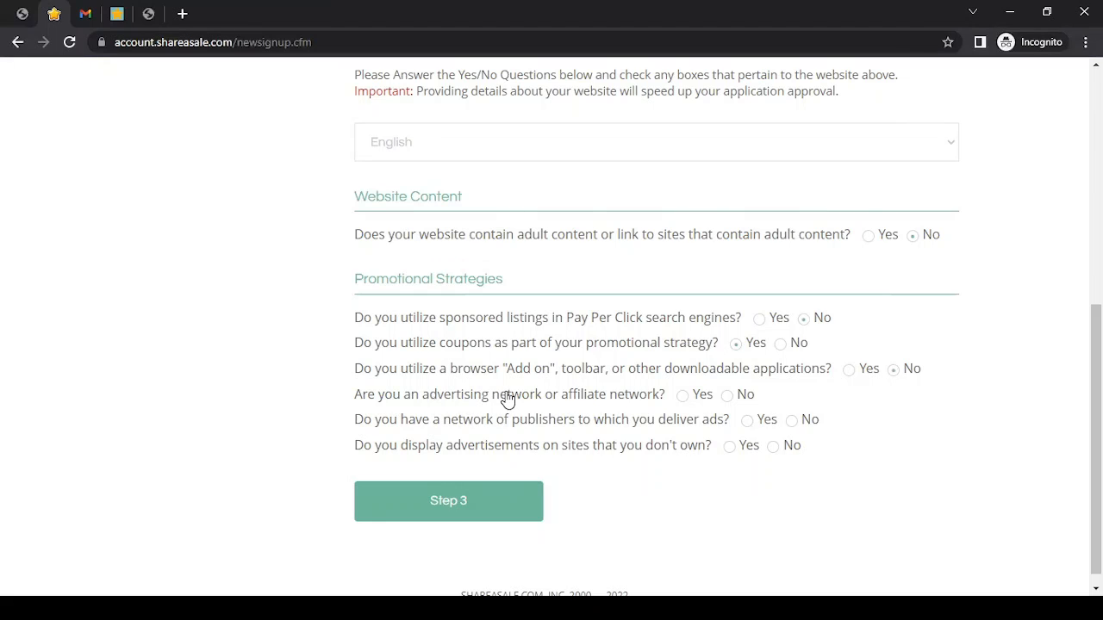
{"action": "mouse_move", "coordinate": [647, 404]}
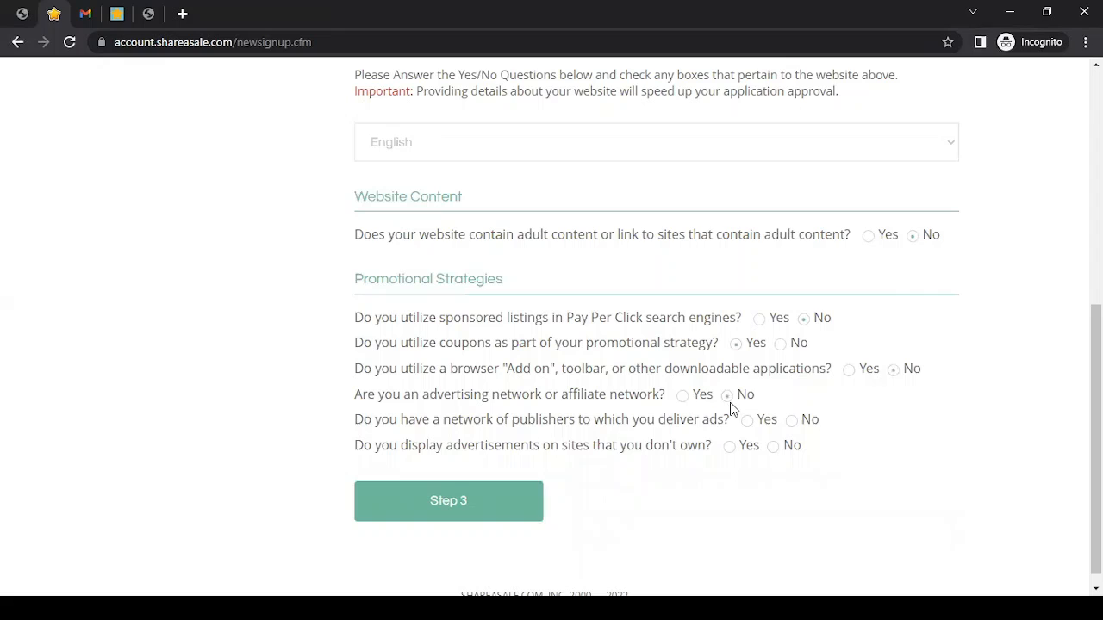
{"action": "mouse_move", "coordinate": [448, 431]}
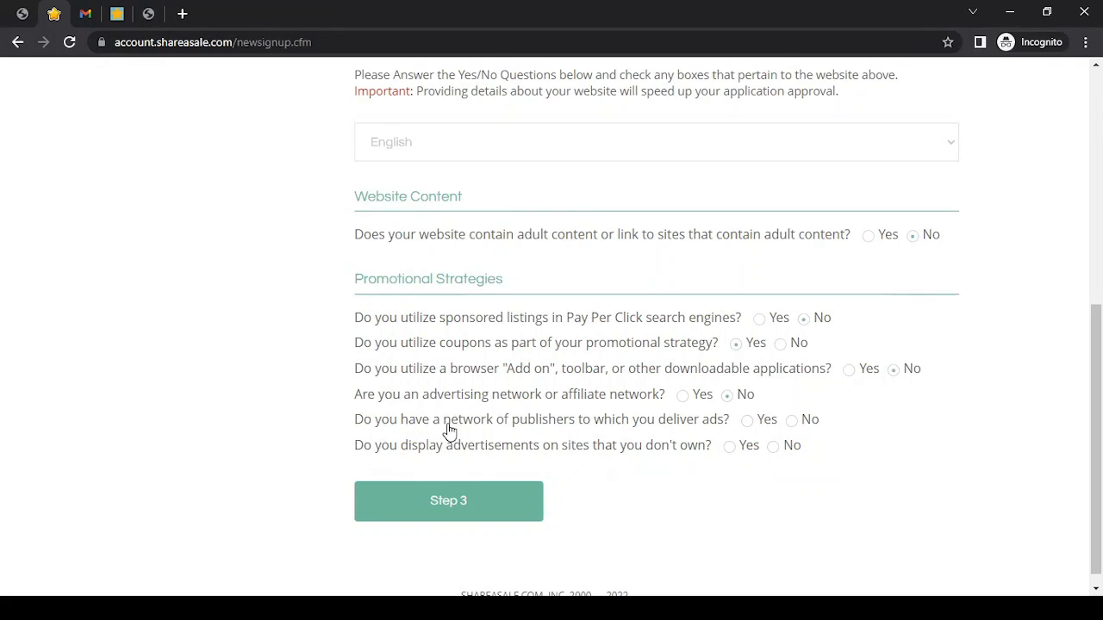
{"action": "mouse_move", "coordinate": [698, 431]}
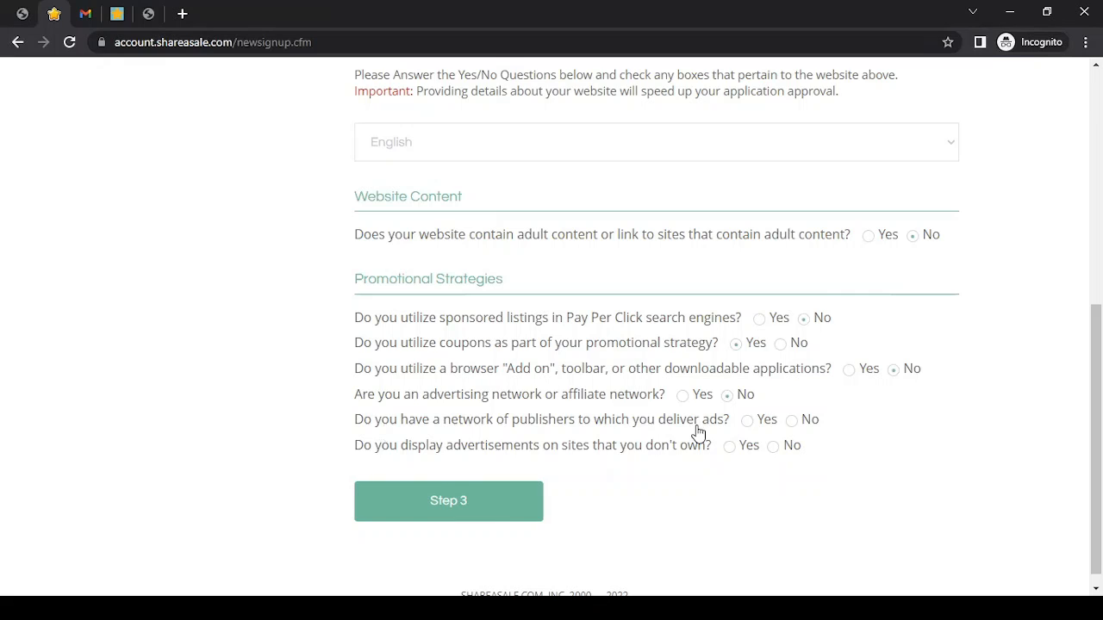
{"action": "mouse_move", "coordinate": [795, 426]}
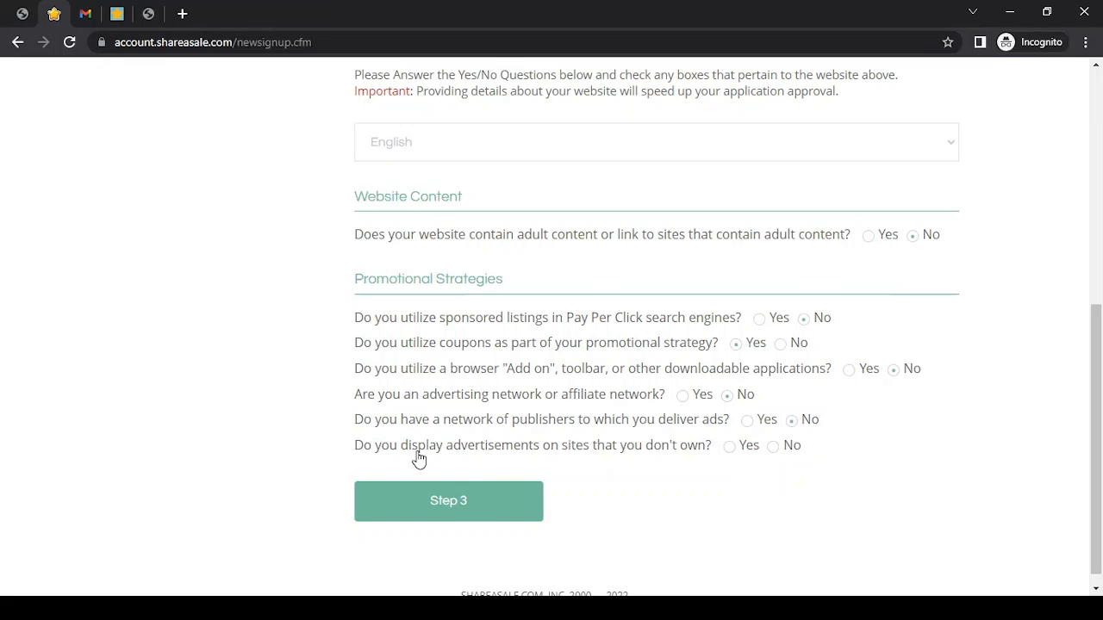
{"action": "mouse_move", "coordinate": [689, 452]}
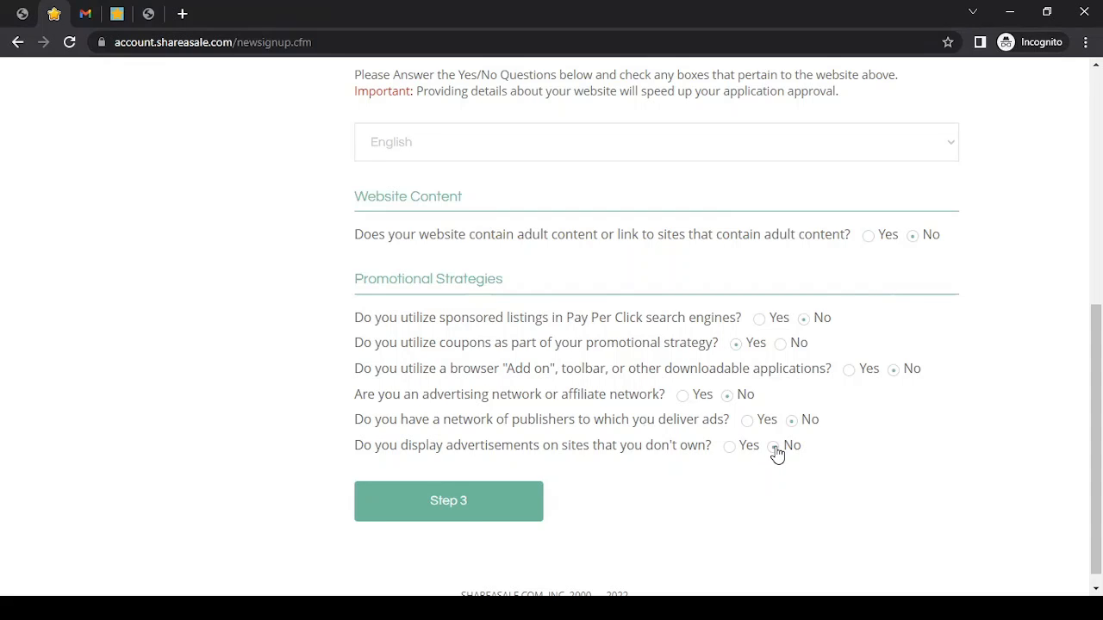
{"action": "left_click", "coordinate": [449, 500]}
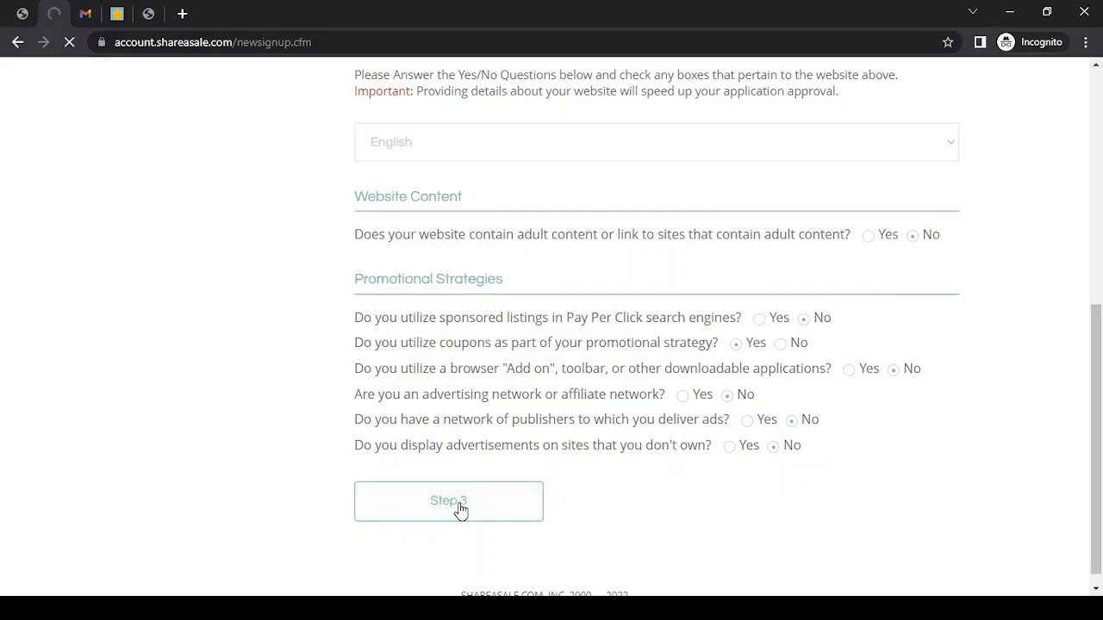
{"action": "left_click", "coordinate": [448, 500]}
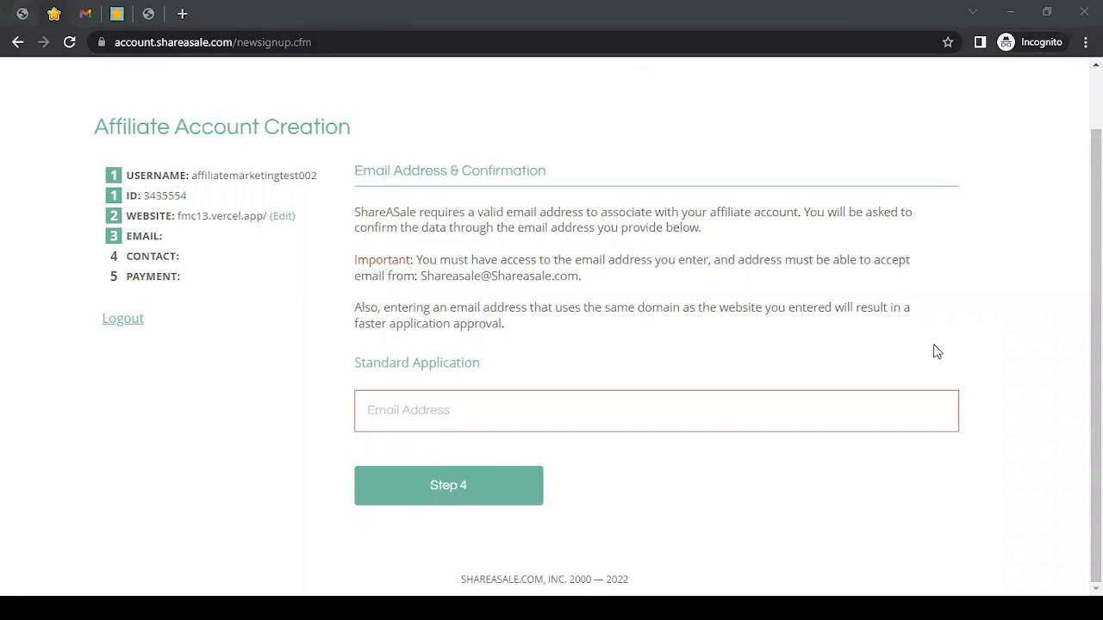
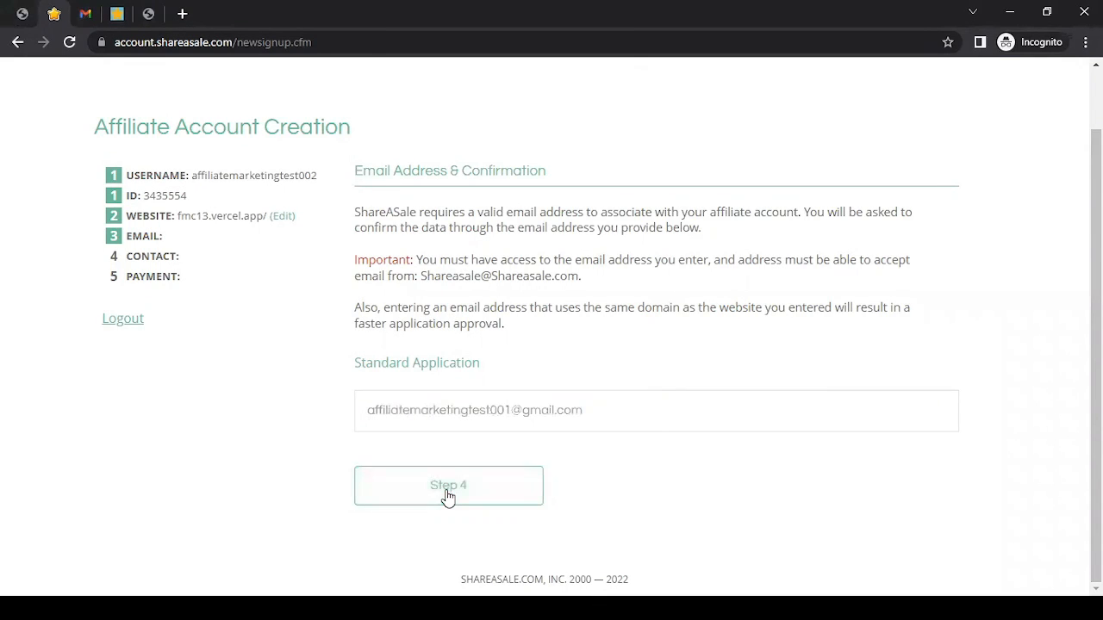
{"action": "left_click", "coordinate": [448, 486]}
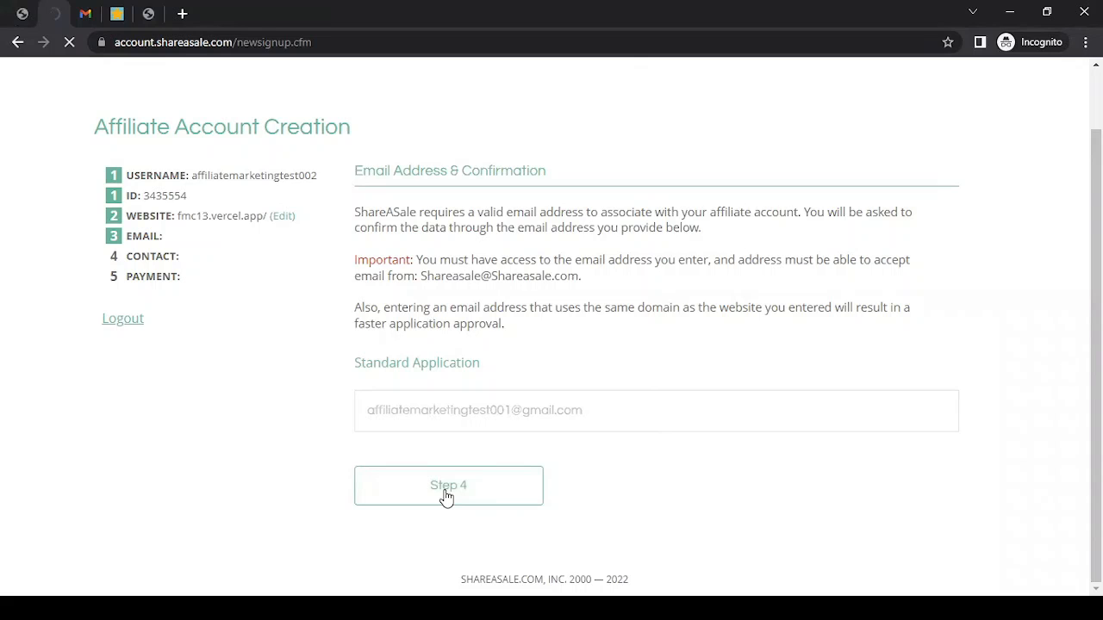
{"action": "left_click", "coordinate": [448, 486]}
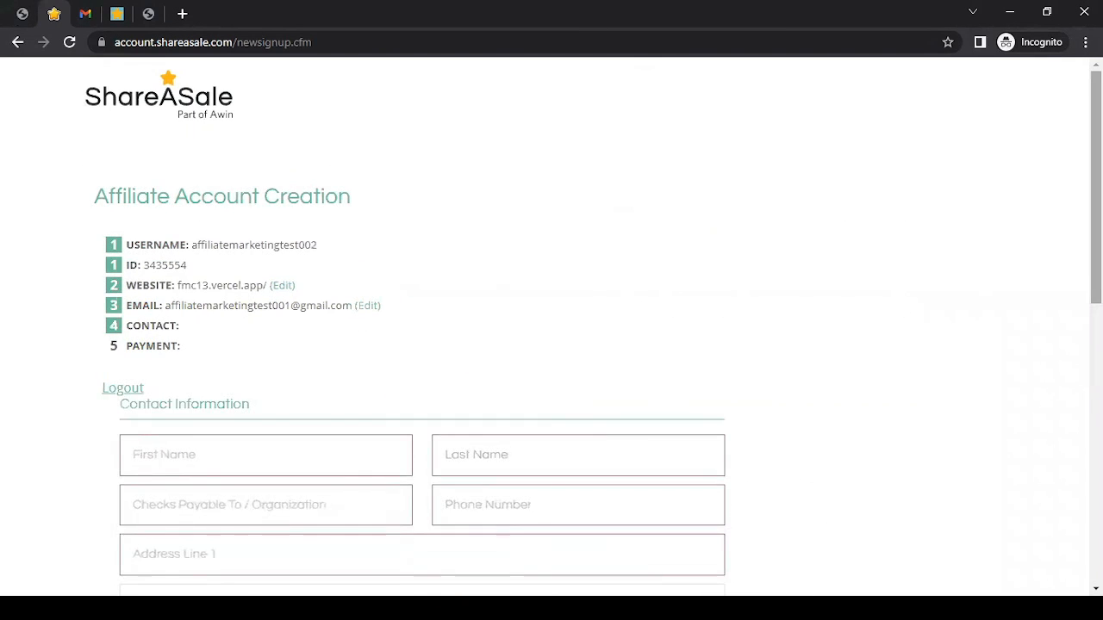
Step: Enter first name John, last name LNU and checks payable to John LNU
{"action": "scroll", "scroll_direction": "down", "scroll_amount": 3}
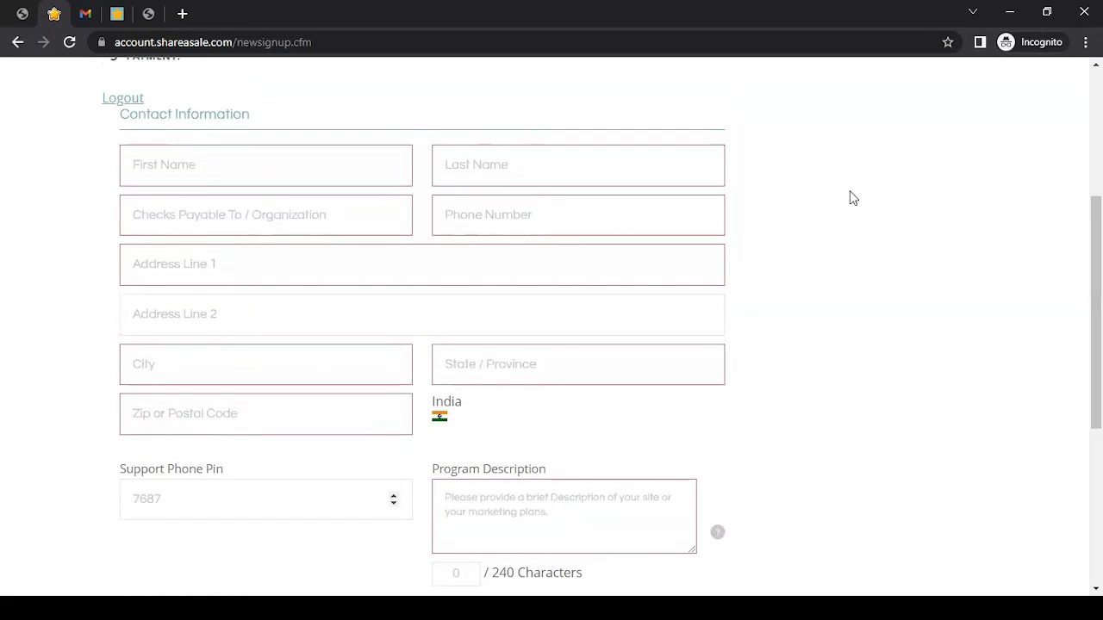
{"action": "left_click", "coordinate": [265, 165]}
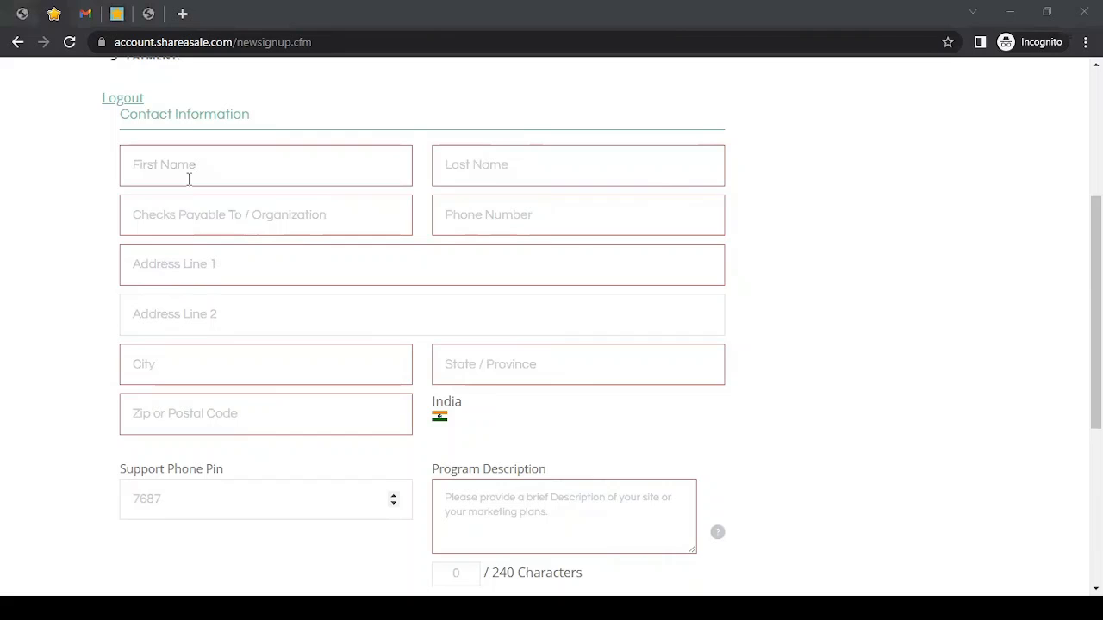
{"action": "type", "text": "John"}
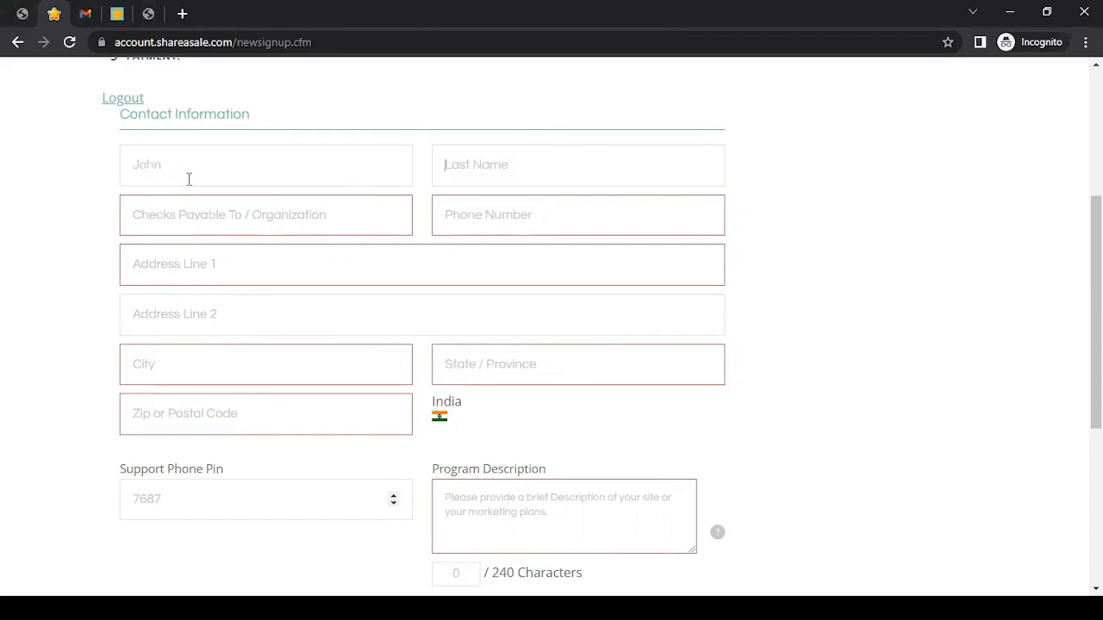
{"action": "left_click", "coordinate": [578, 165]}
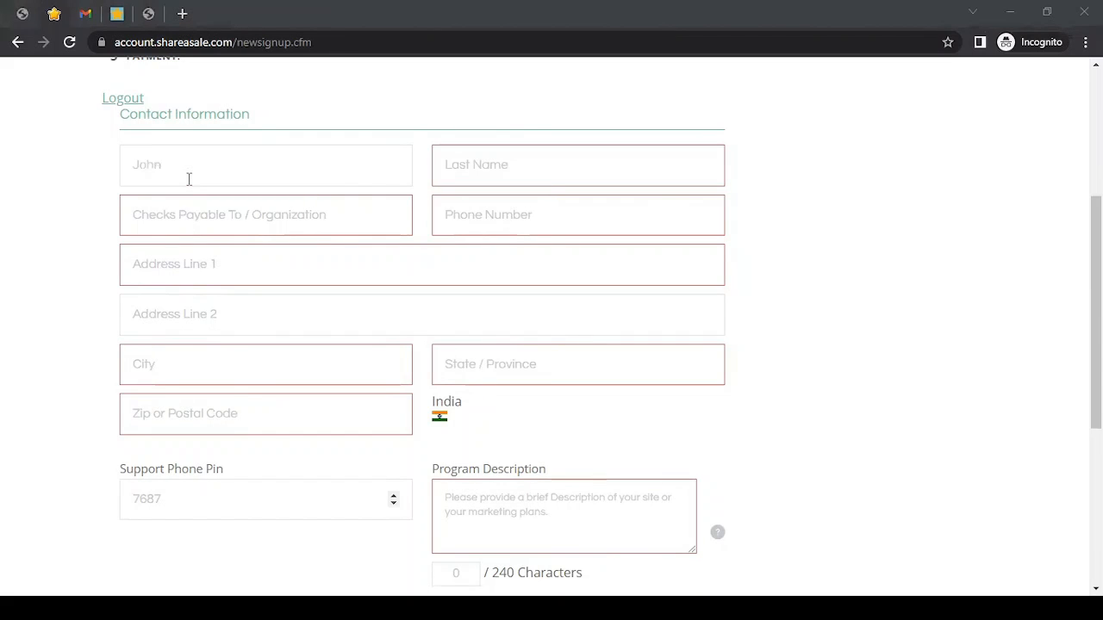
{"action": "type", "text": "LNU"}
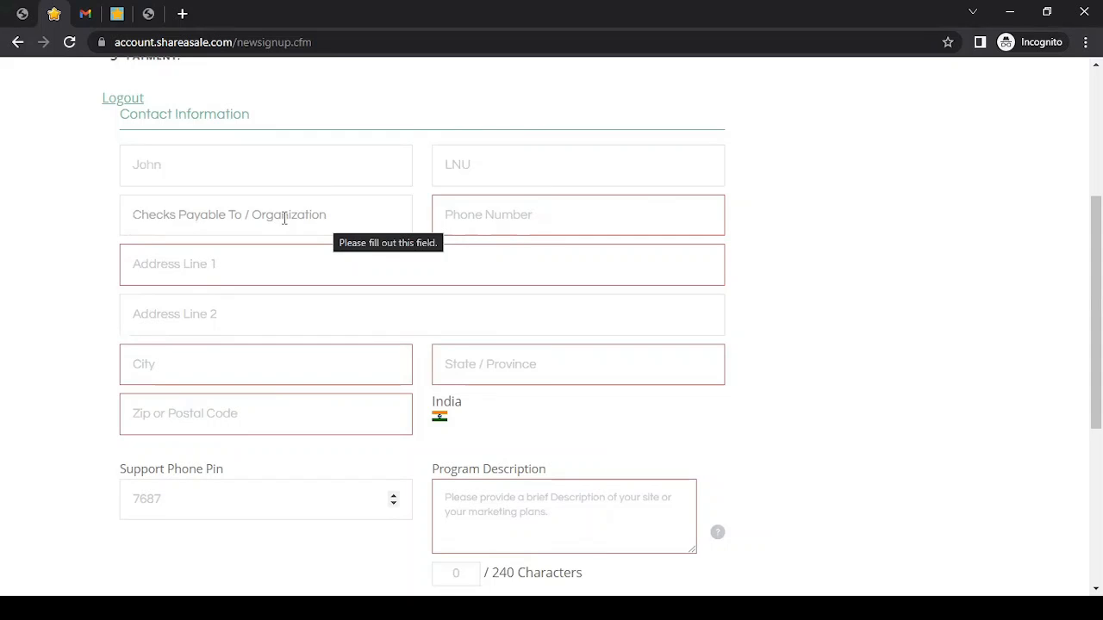
{"action": "left_click", "coordinate": [229, 214]}
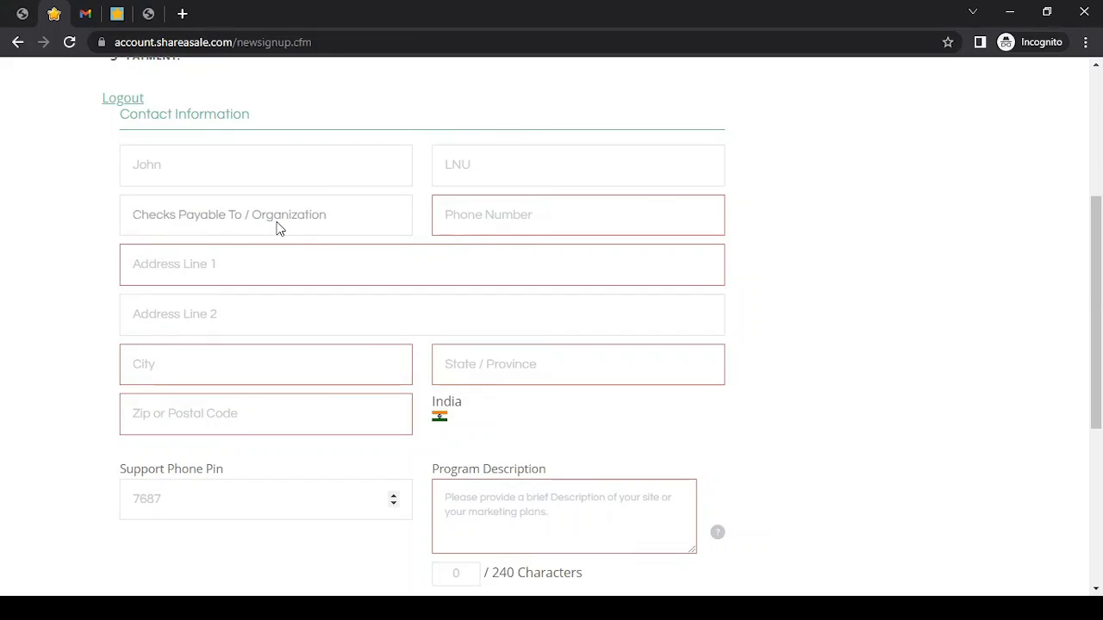
{"action": "left_click", "coordinate": [265, 214]}
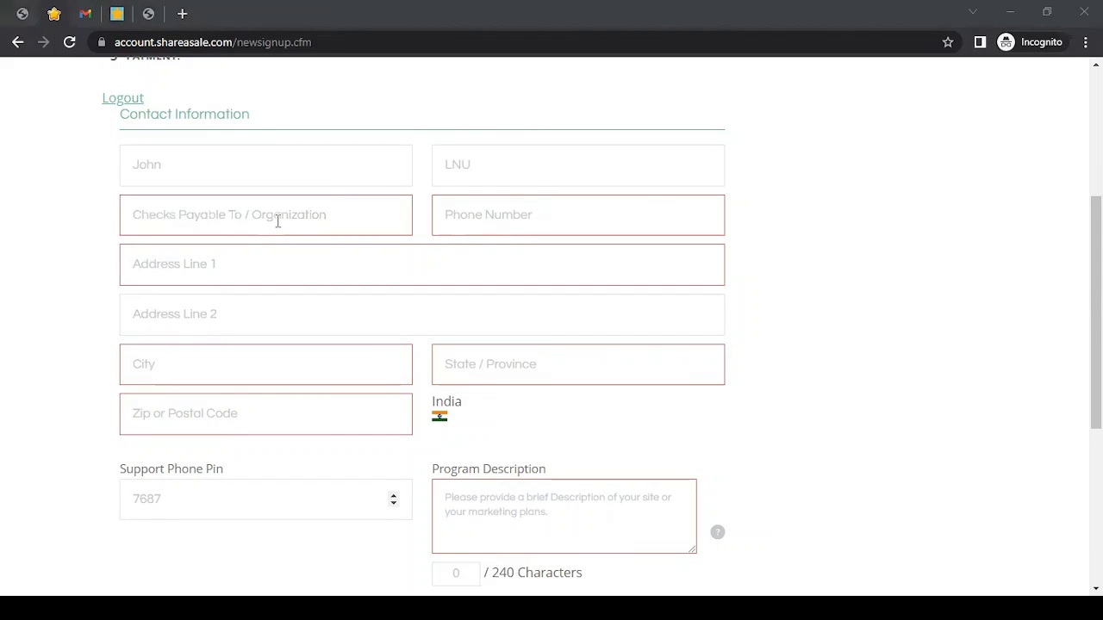
{"action": "type", "text": "John  LNU"}
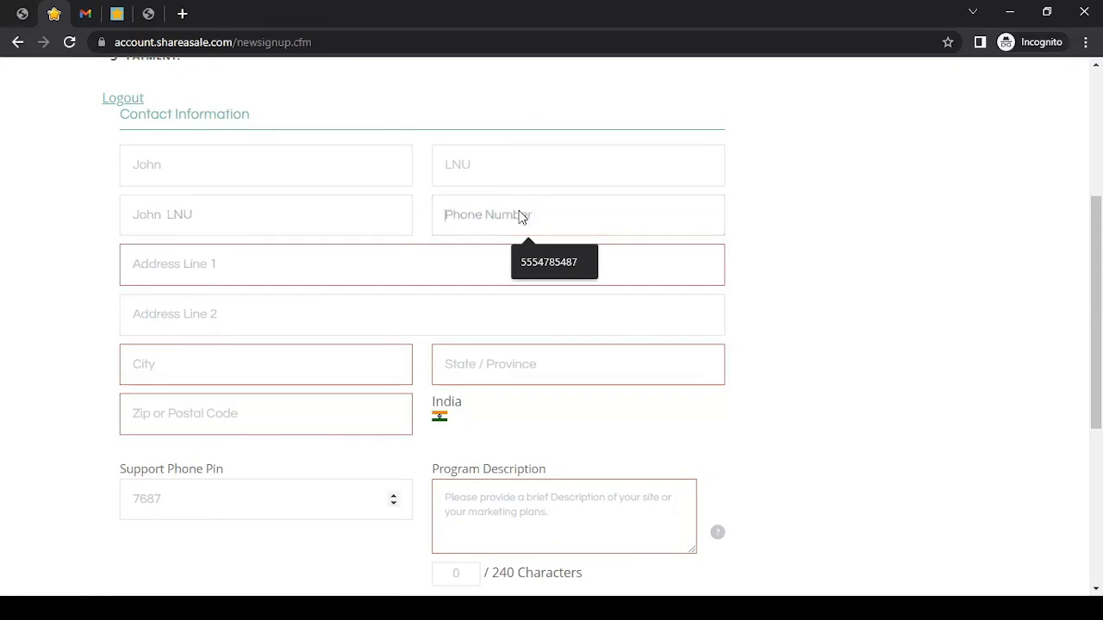
{"action": "type", "text": "5554785487"}
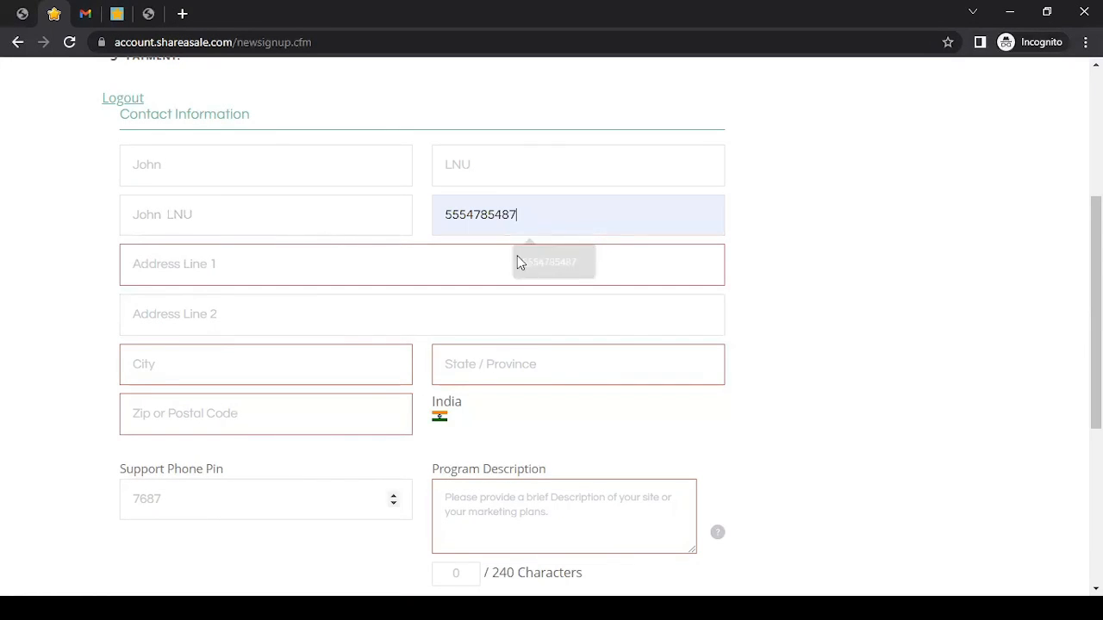
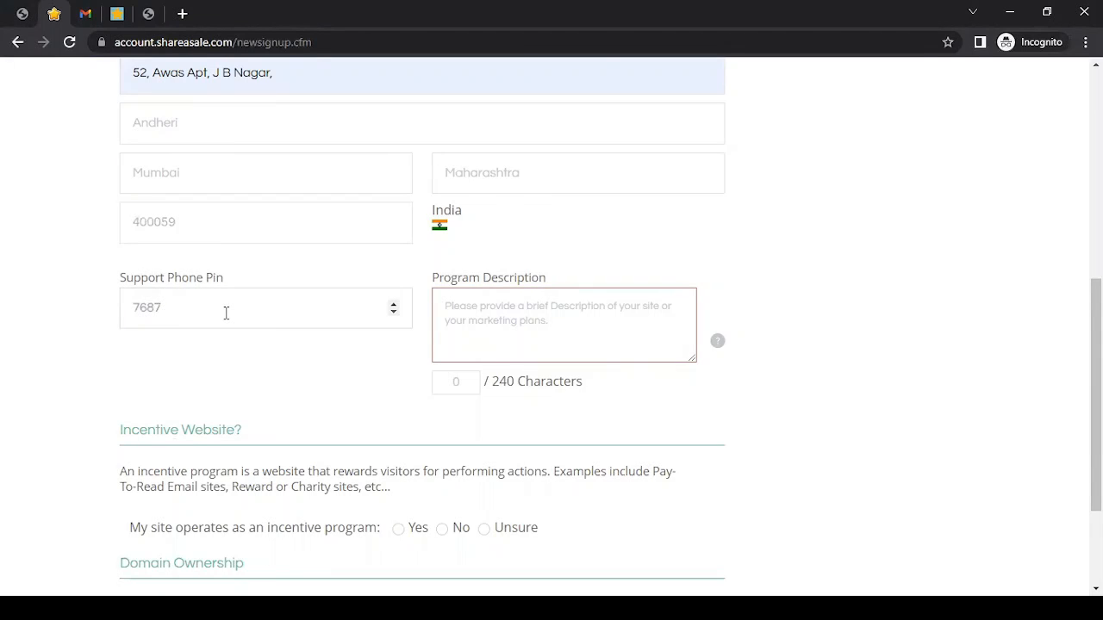
{"action": "left_click", "coordinate": [228, 307]}
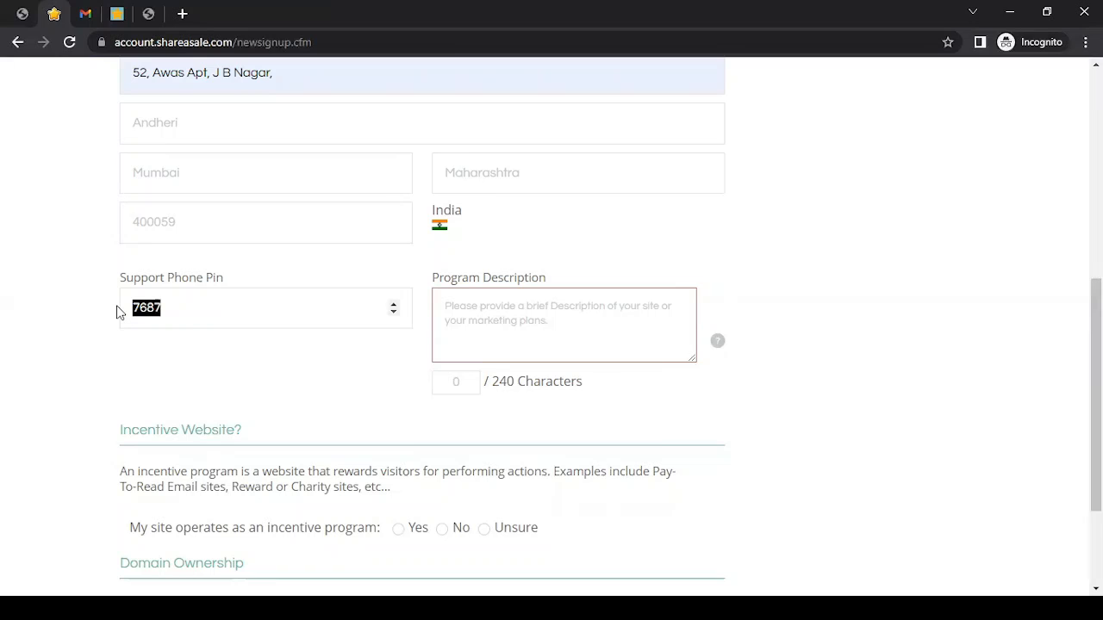
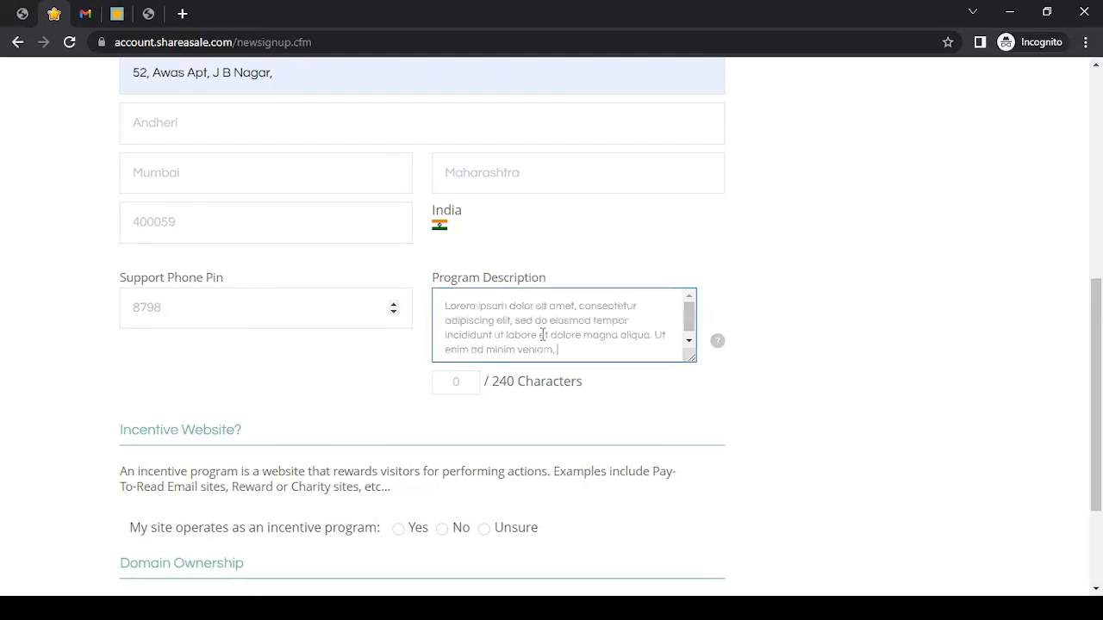
{"action": "scroll", "scroll_direction": "down", "scroll_amount": 3}
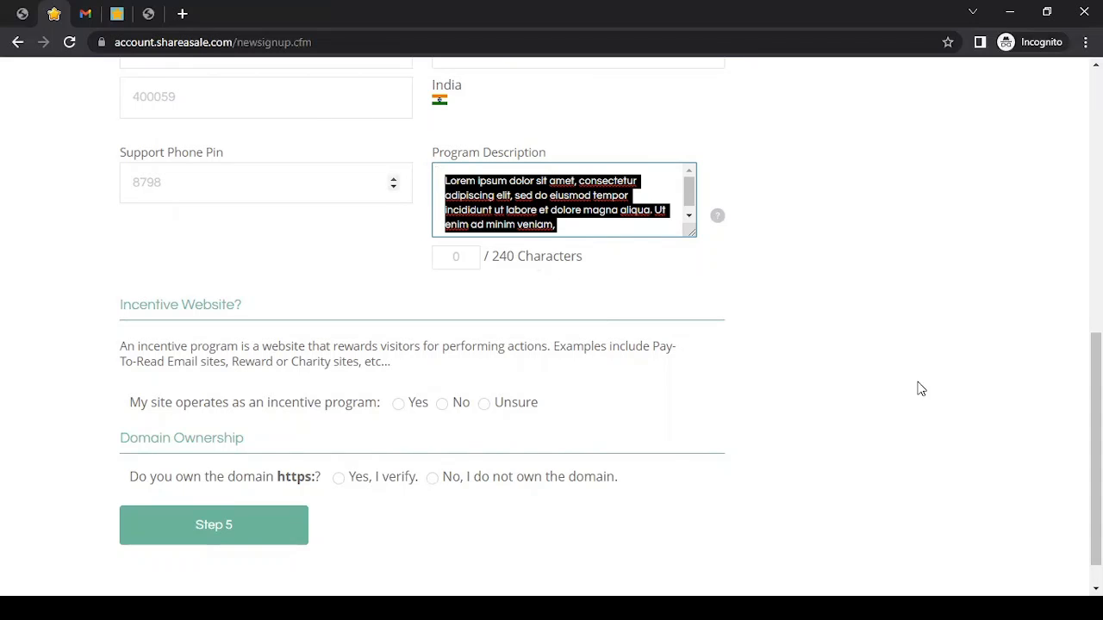
Step: Mark the site as not an incentive program, verify domain ownership, and submit for Step 5
{"action": "scroll", "scroll_direction": "down", "scroll_amount": 3}
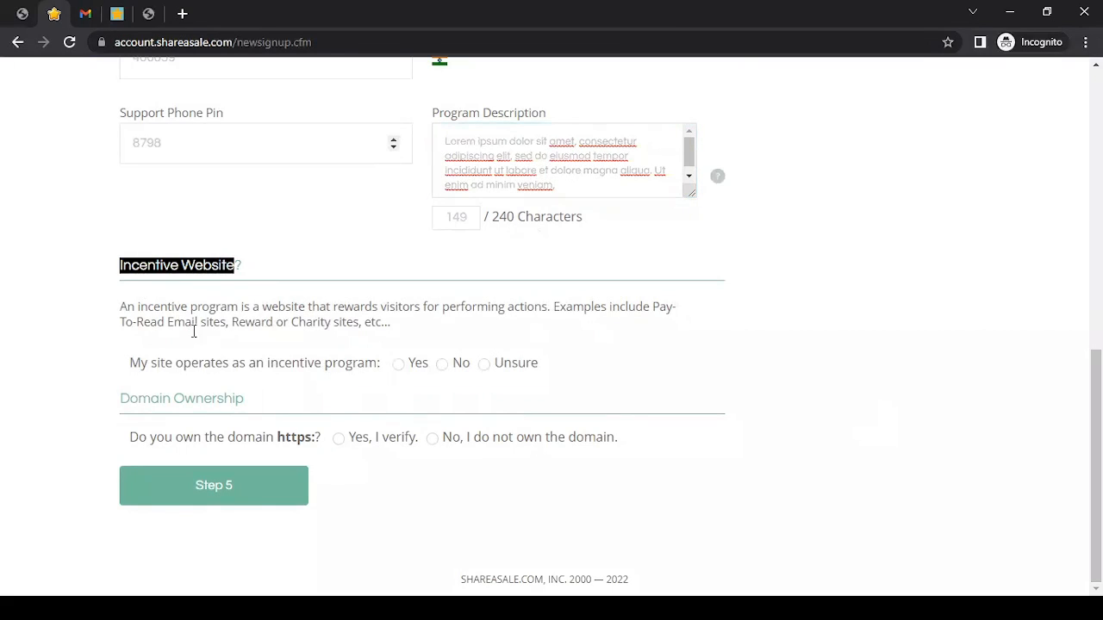
{"action": "left_click_drag", "start_coordinate": [120, 307], "coordinate": [338, 307]}
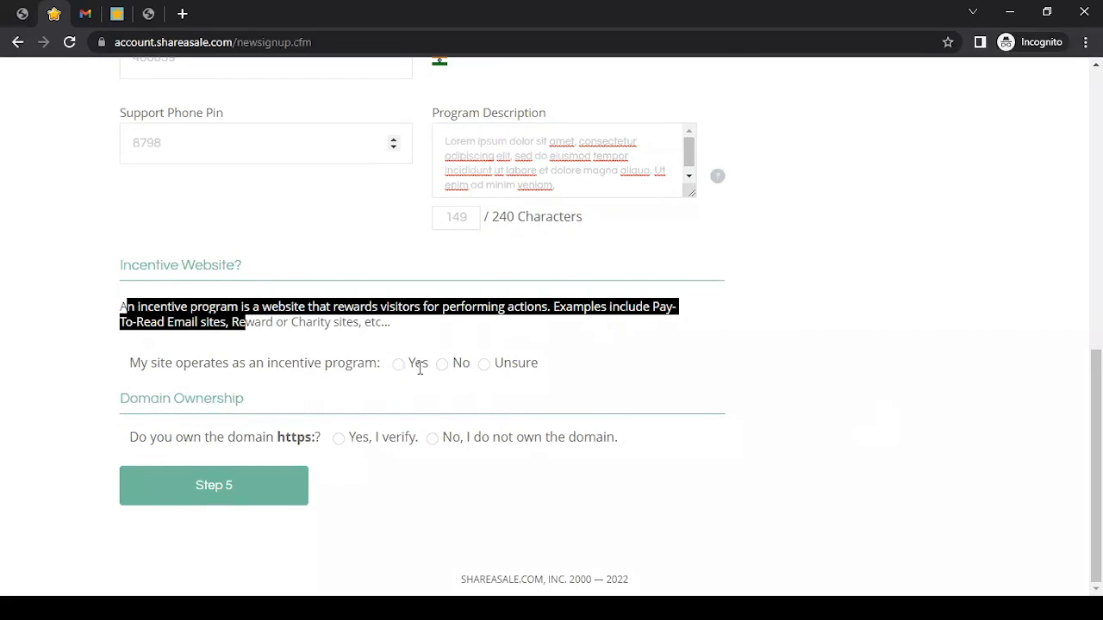
{"action": "left_click", "coordinate": [441, 362]}
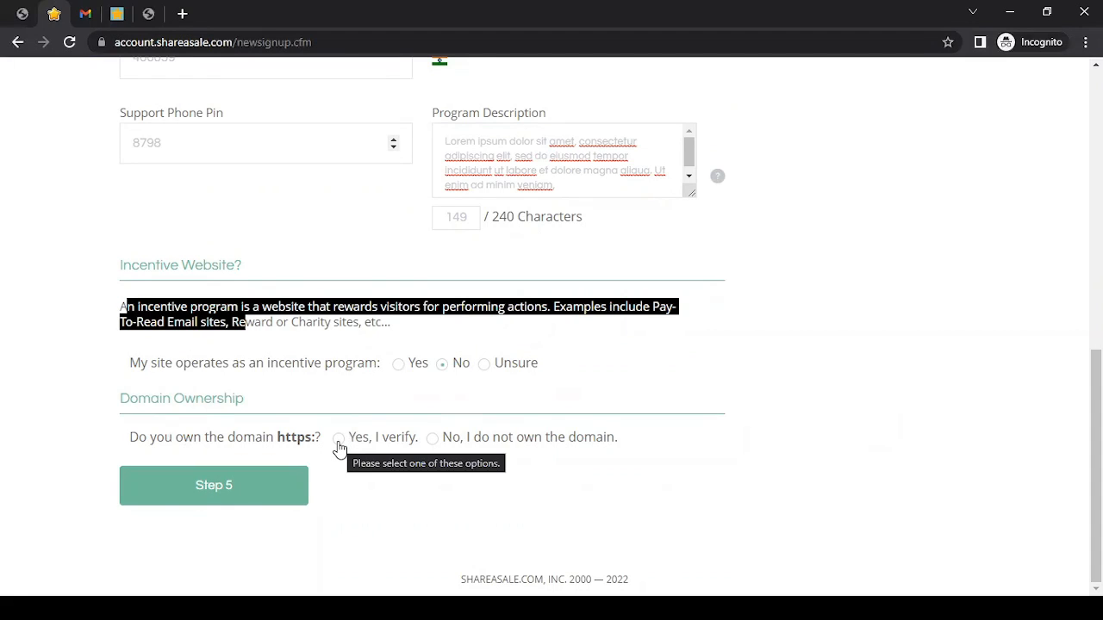
{"action": "left_click", "coordinate": [338, 440]}
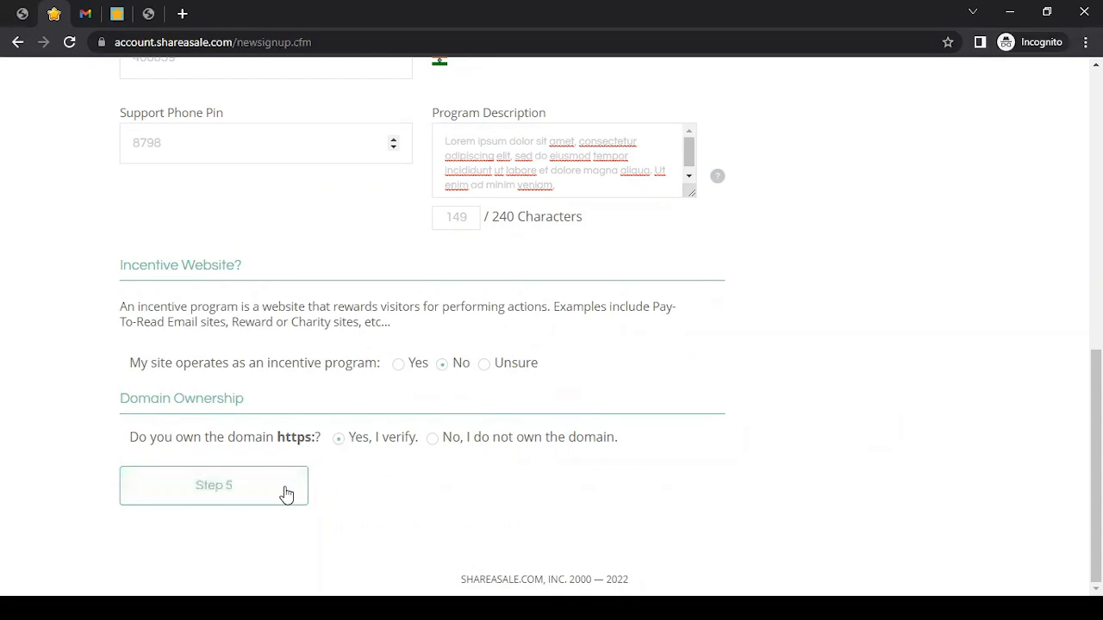
{"action": "left_click", "coordinate": [213, 486]}
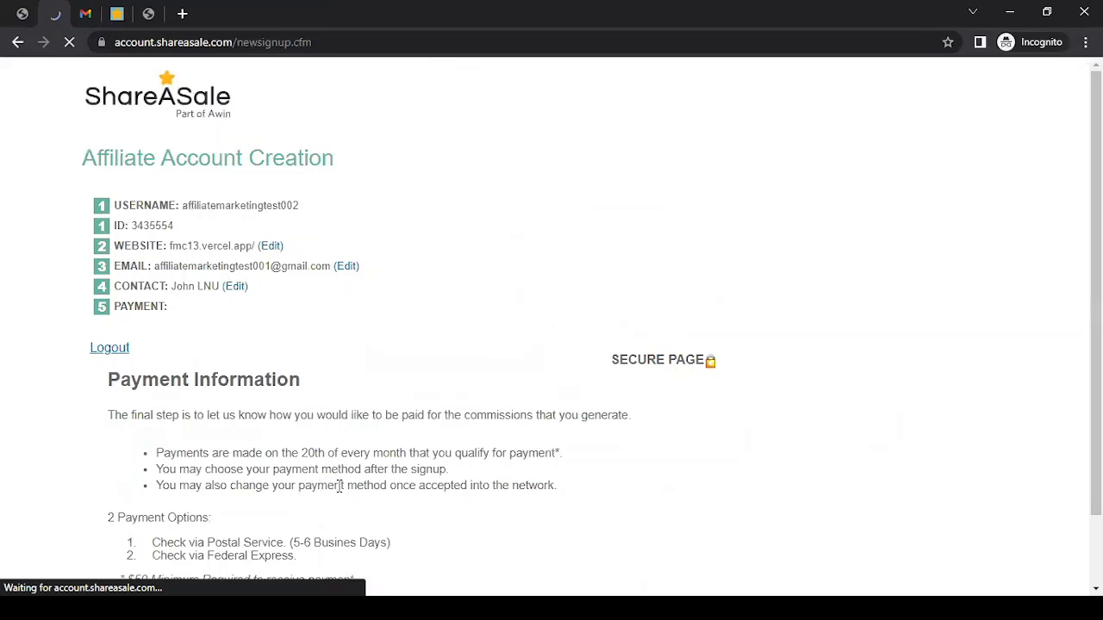
Step: Read the payment notes, choose Send Check via Postal Mail and complete the signup
{"action": "scroll", "scroll_direction": "down", "scroll_amount": 3}
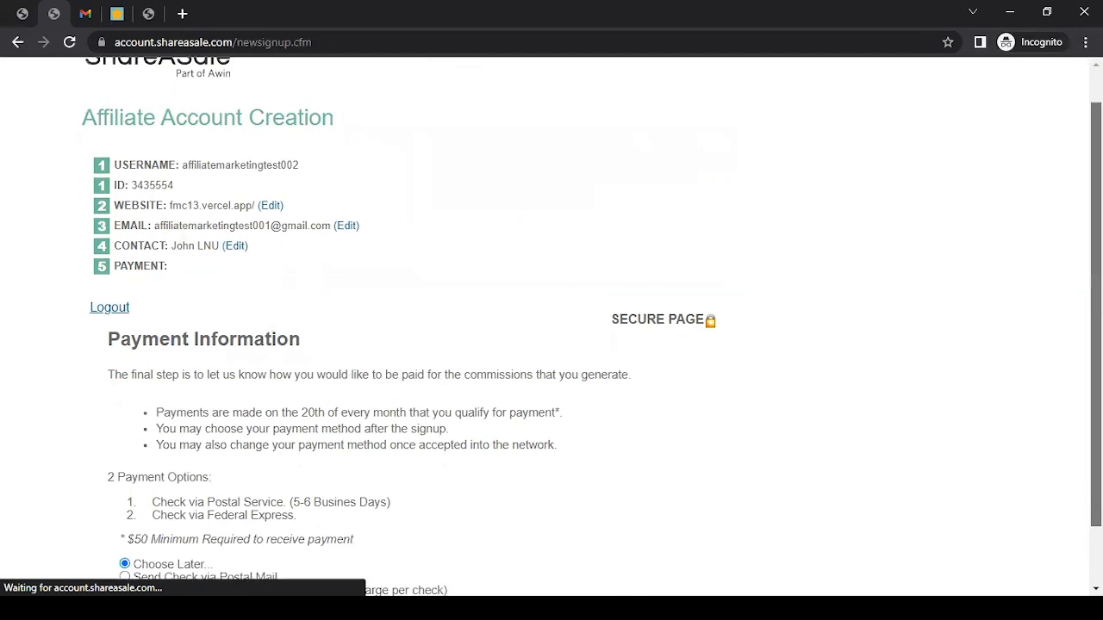
{"action": "scroll", "scroll_direction": "down", "scroll_amount": 3}
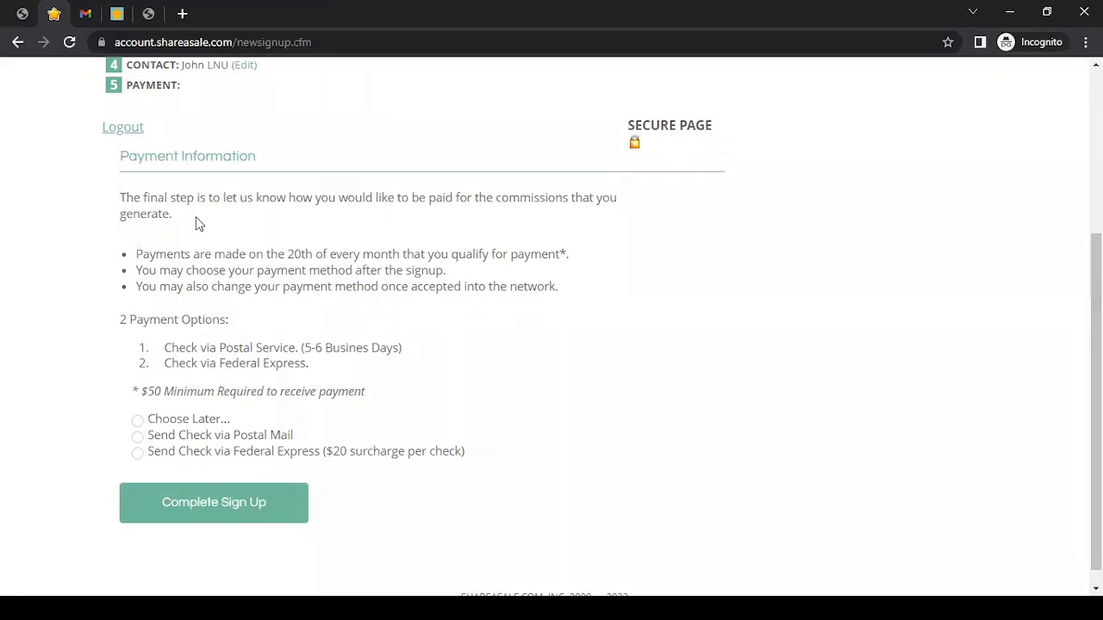
{"action": "double_click", "coordinate": [155, 254]}
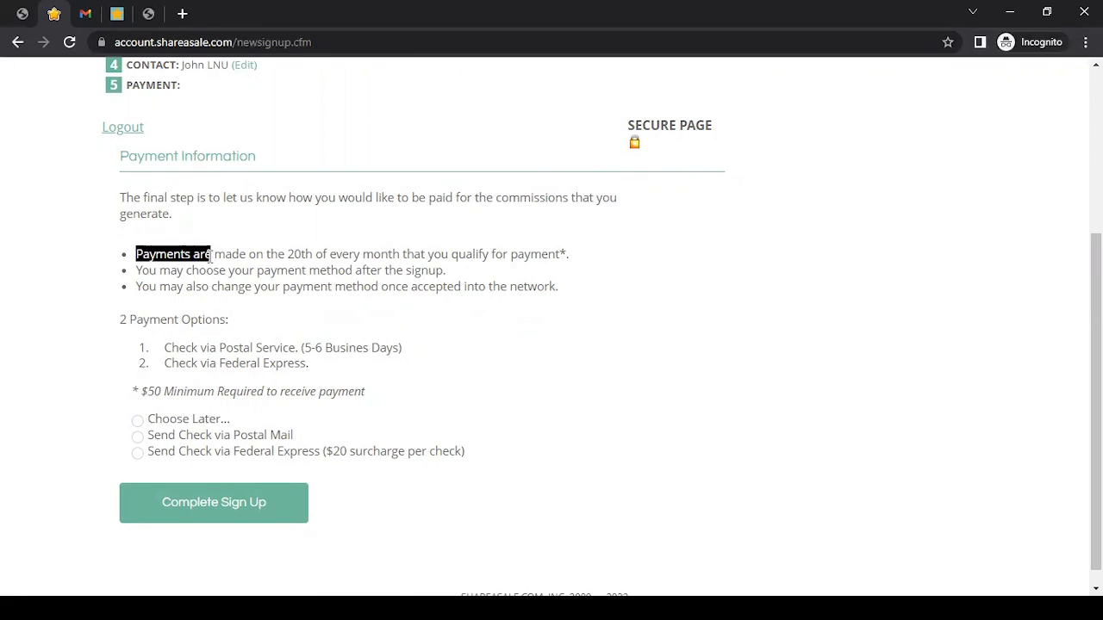
{"action": "left_click_drag", "start_coordinate": [136, 254], "coordinate": [534, 287]}
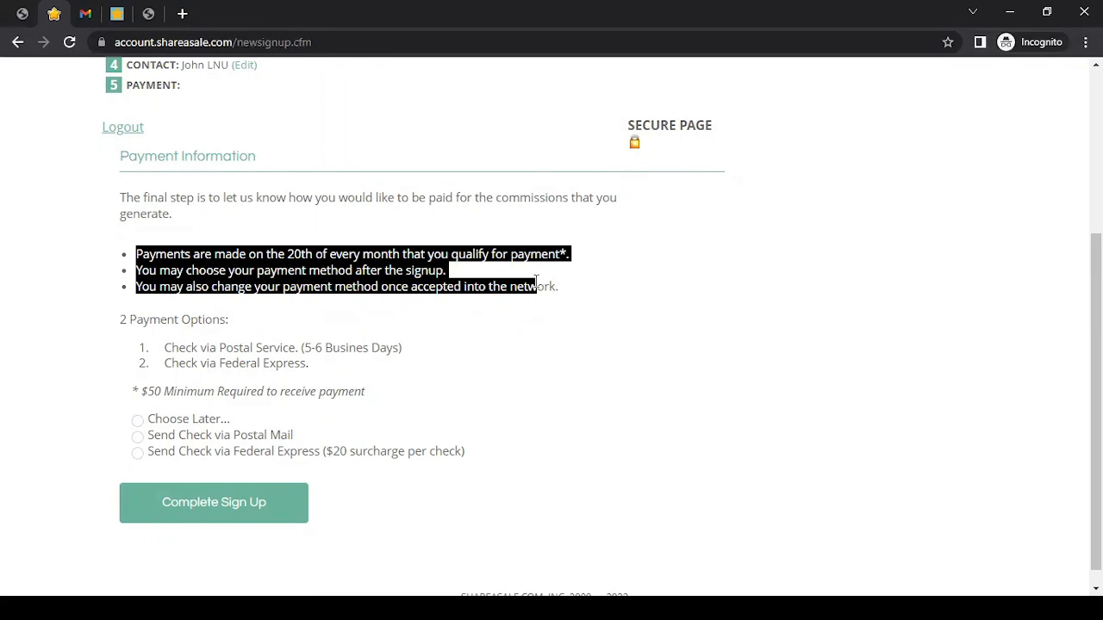
{"action": "left_click", "coordinate": [579, 286]}
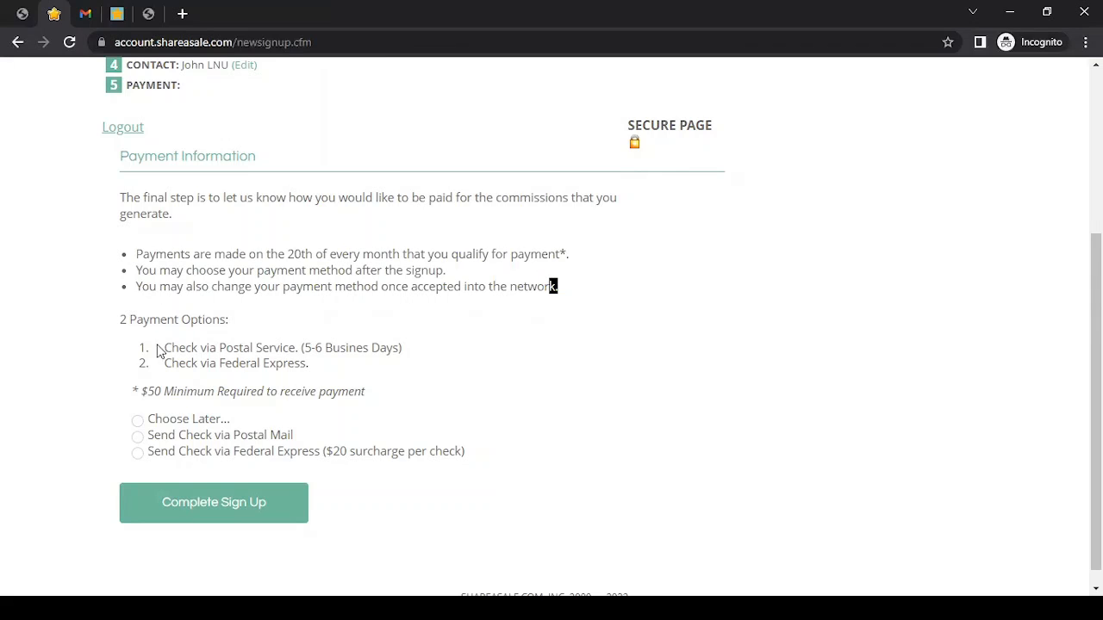
{"action": "left_click_drag", "start_coordinate": [163, 348], "coordinate": [366, 349]}
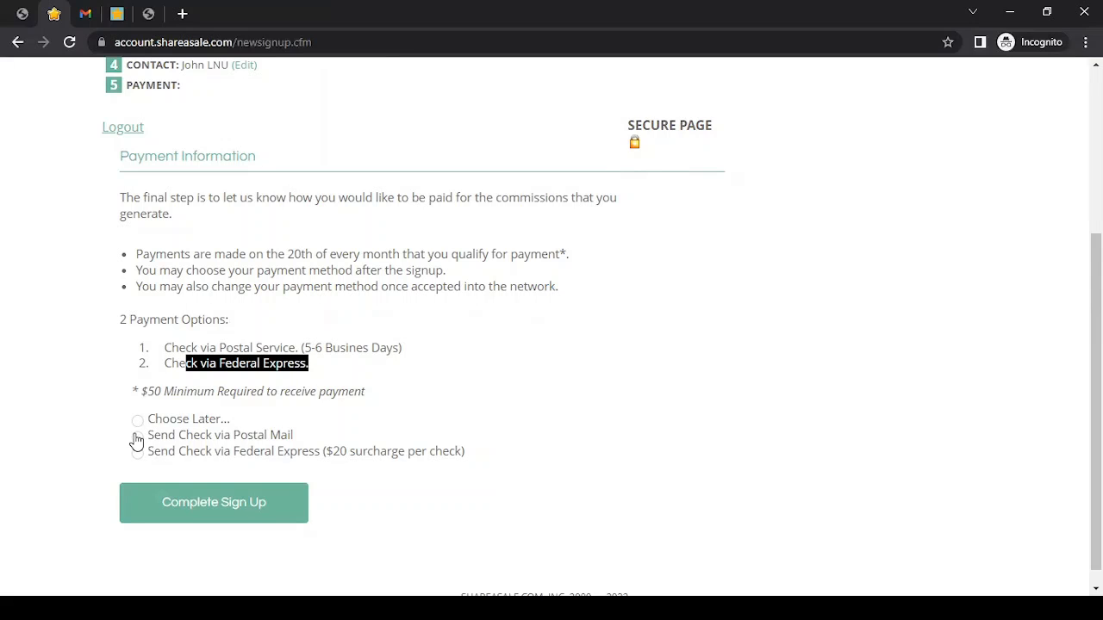
{"action": "left_click", "coordinate": [138, 434]}
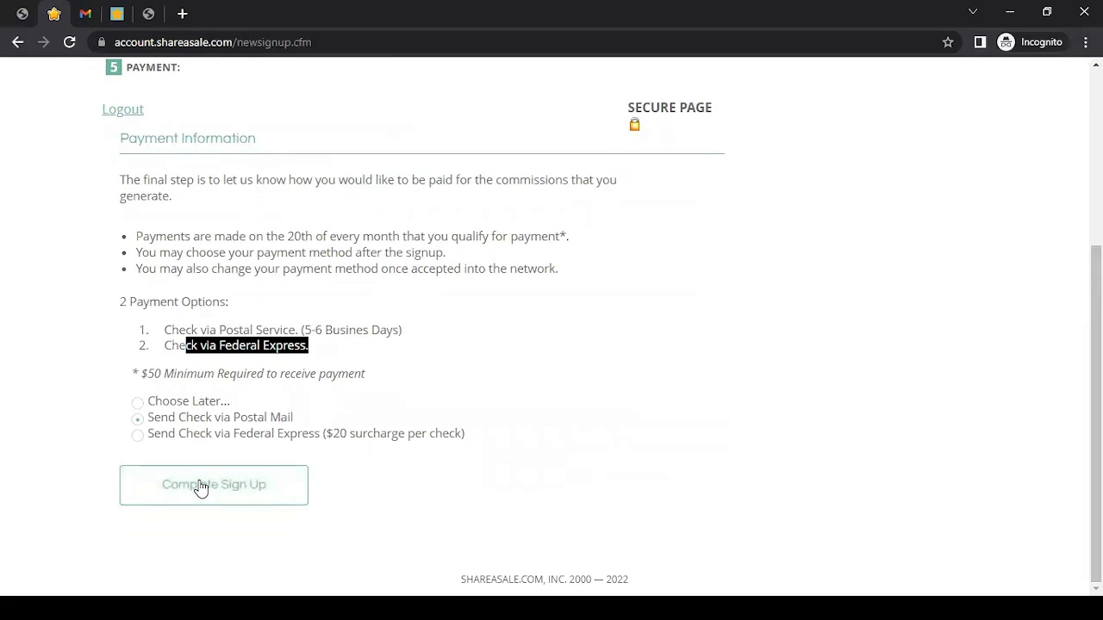
{"action": "left_click", "coordinate": [214, 484]}
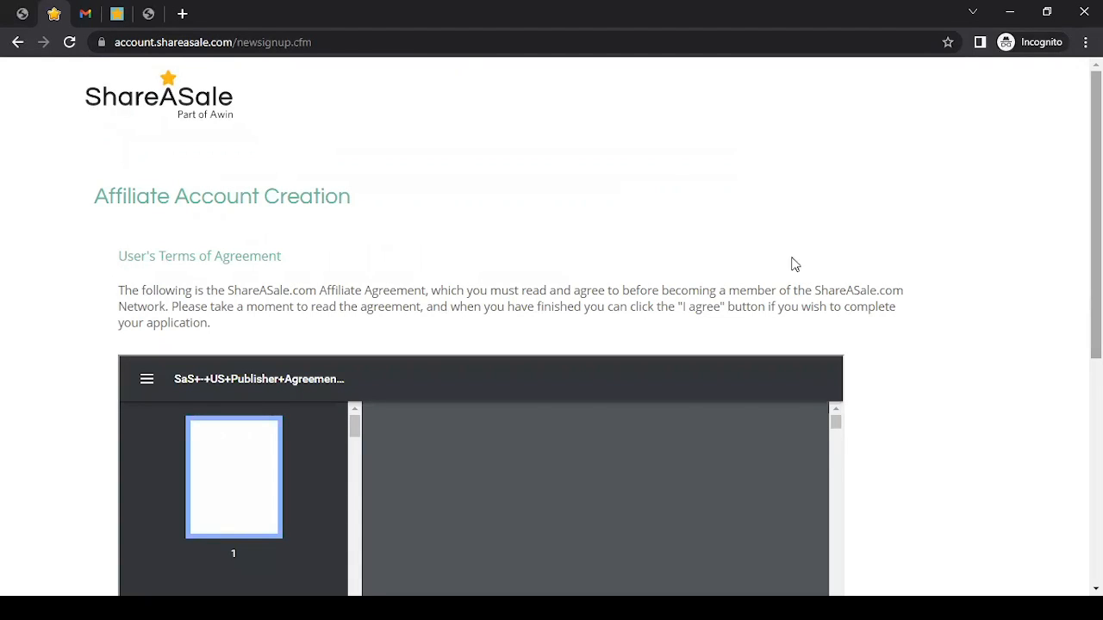
Step: Agree to the publisher terms, confirm the information is accurate, and complete the affiliate sign up
{"action": "scroll", "scroll_direction": "down", "scroll_amount": 3}
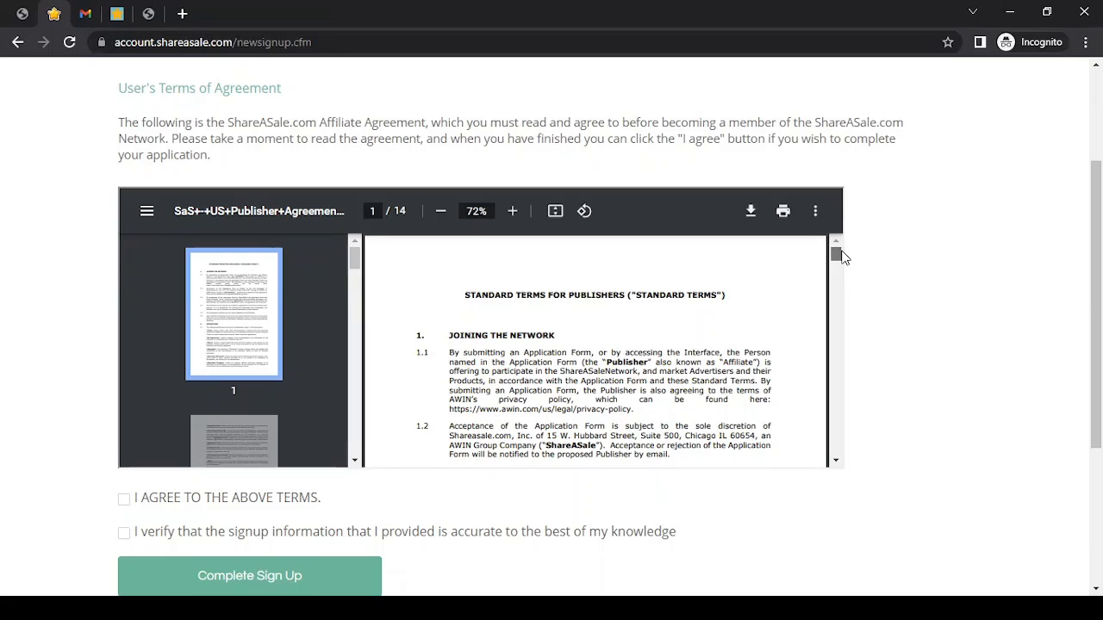
{"action": "mouse_move", "coordinate": [928, 243]}
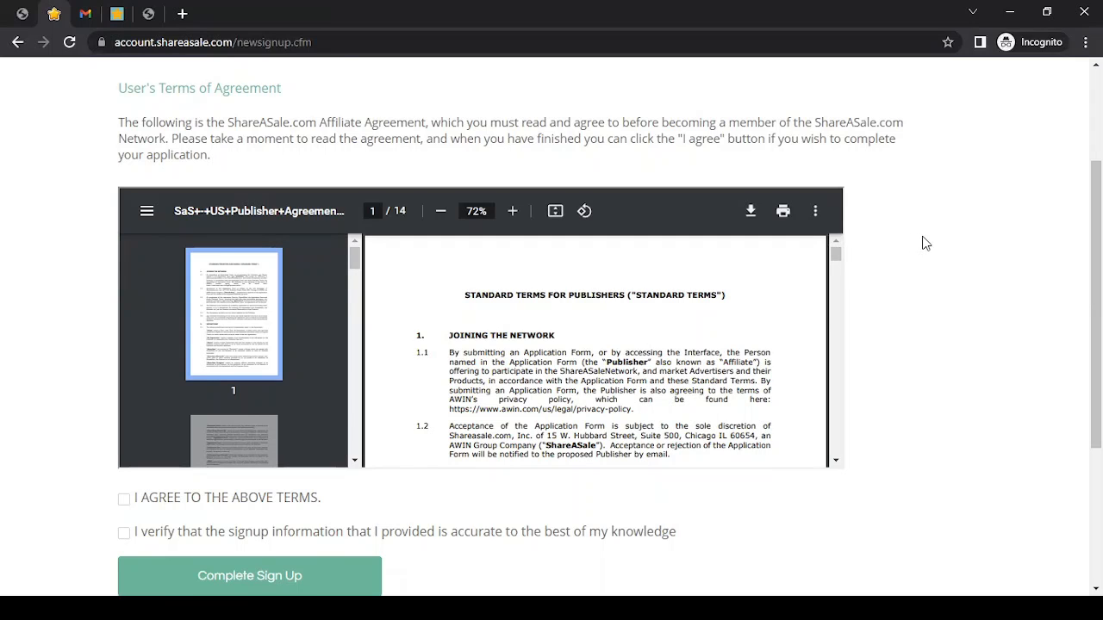
{"action": "mouse_move", "coordinate": [1021, 228]}
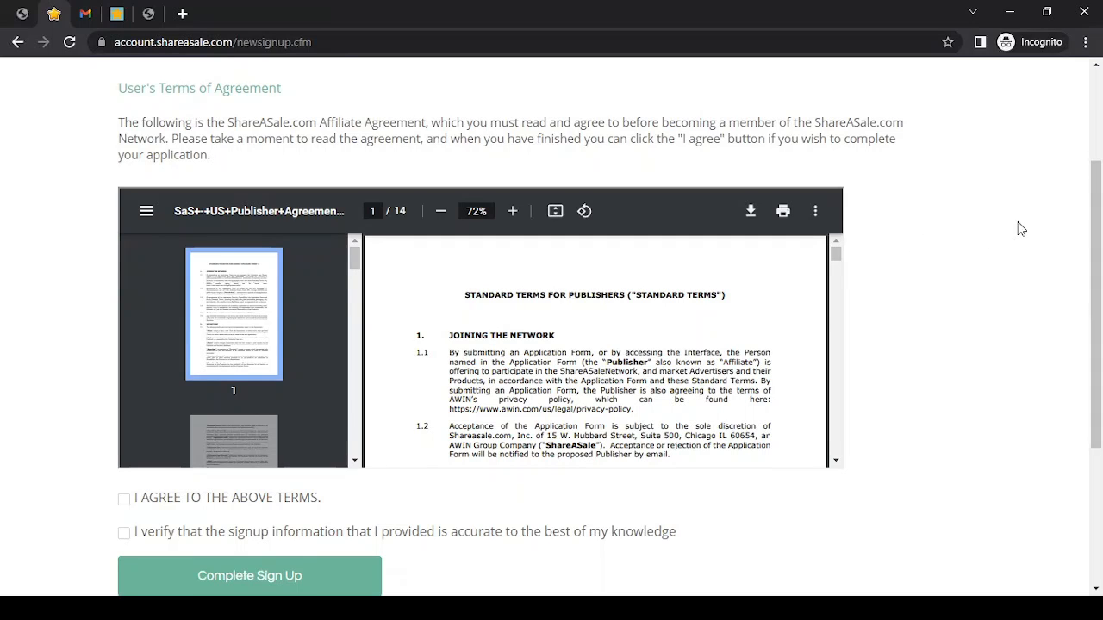
{"action": "scroll", "scroll_direction": "down", "scroll_amount": 3}
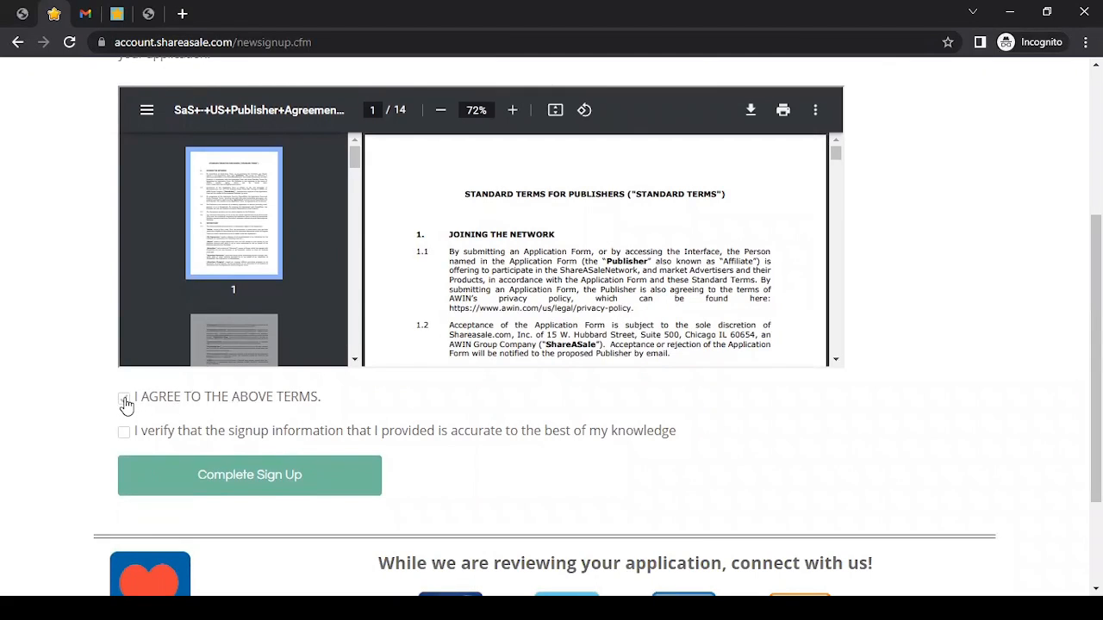
{"action": "left_click", "coordinate": [124, 397]}
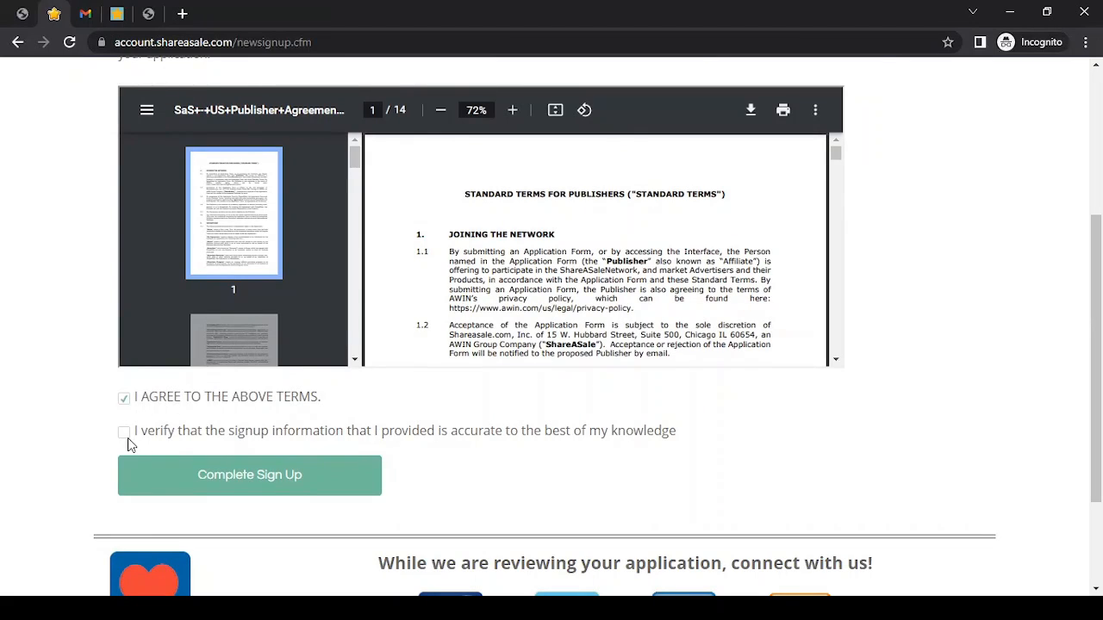
{"action": "left_click", "coordinate": [124, 431]}
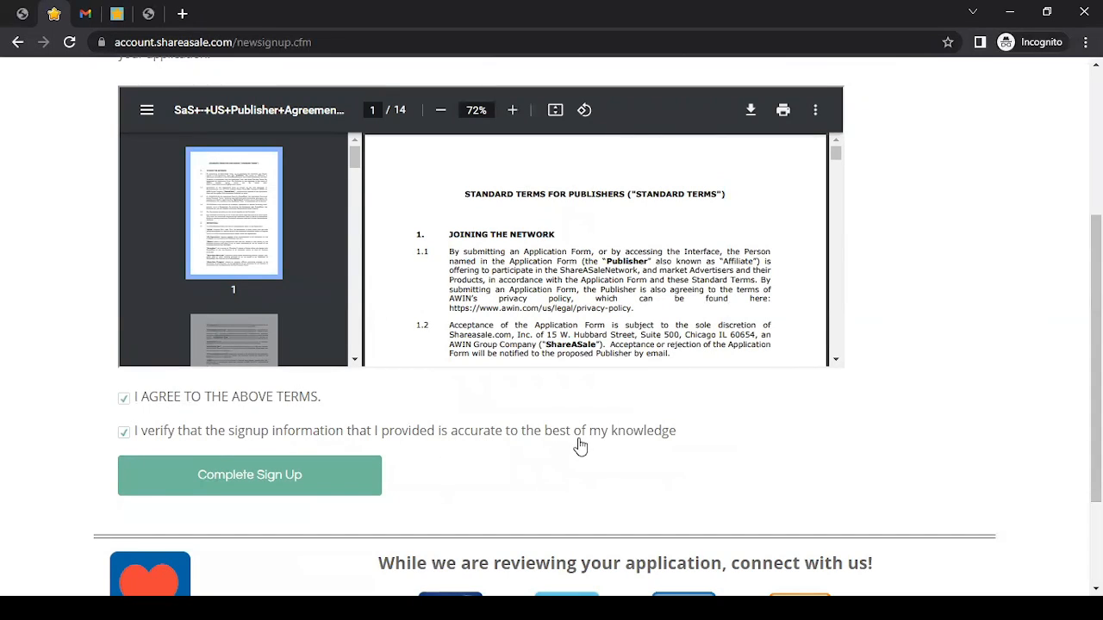
{"action": "mouse_move", "coordinate": [183, 511]}
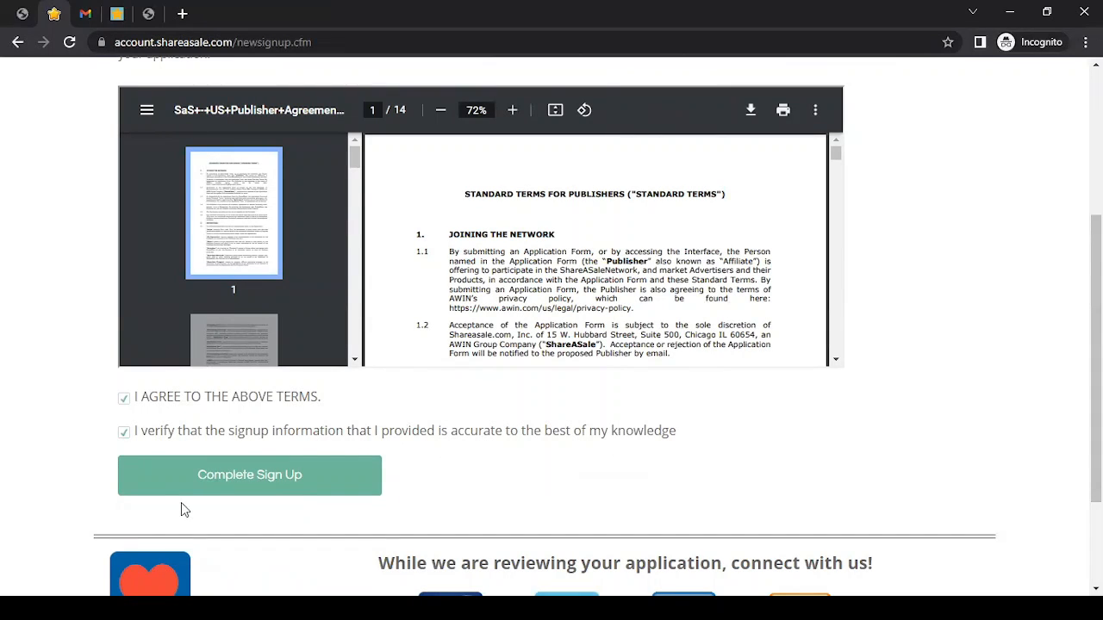
{"action": "left_click", "coordinate": [248, 476]}
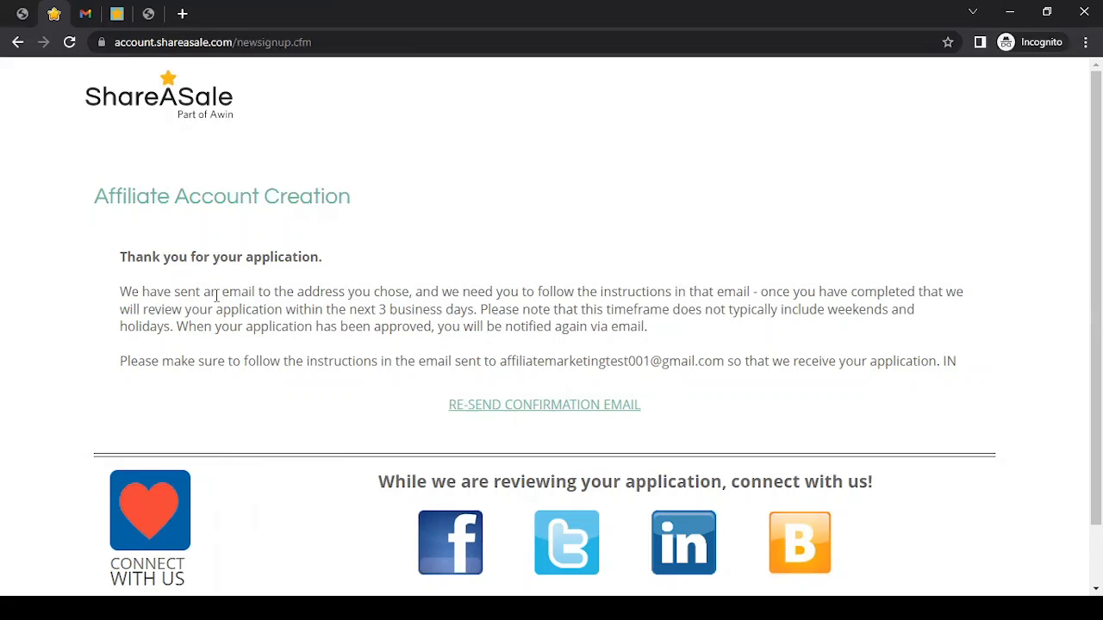
{"action": "mouse_move", "coordinate": [123, 293]}
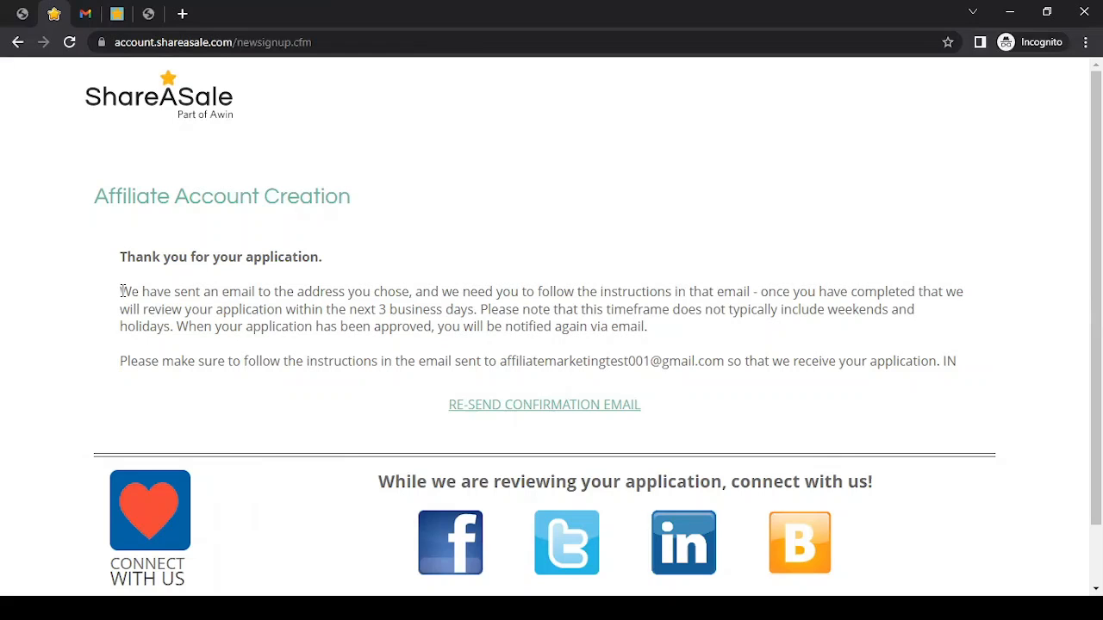
{"action": "left_click_drag", "start_coordinate": [121, 292], "coordinate": [244, 292]}
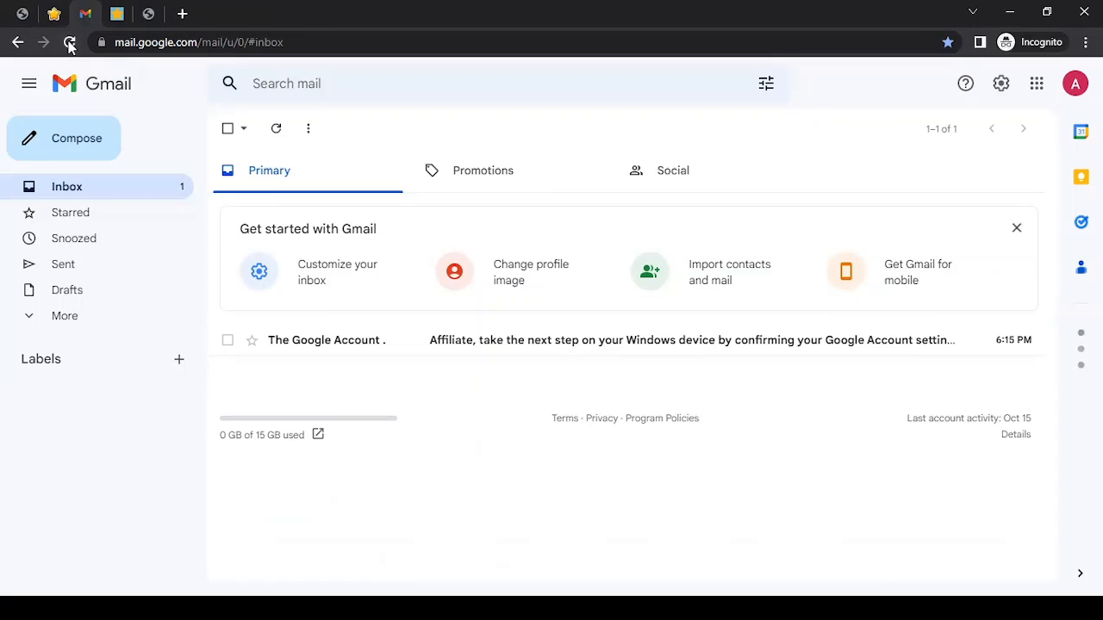
Step: Refresh Gmail, read the ShareASale Signup Confirmation email and follow its confirmation link
{"action": "left_click", "coordinate": [69, 41]}
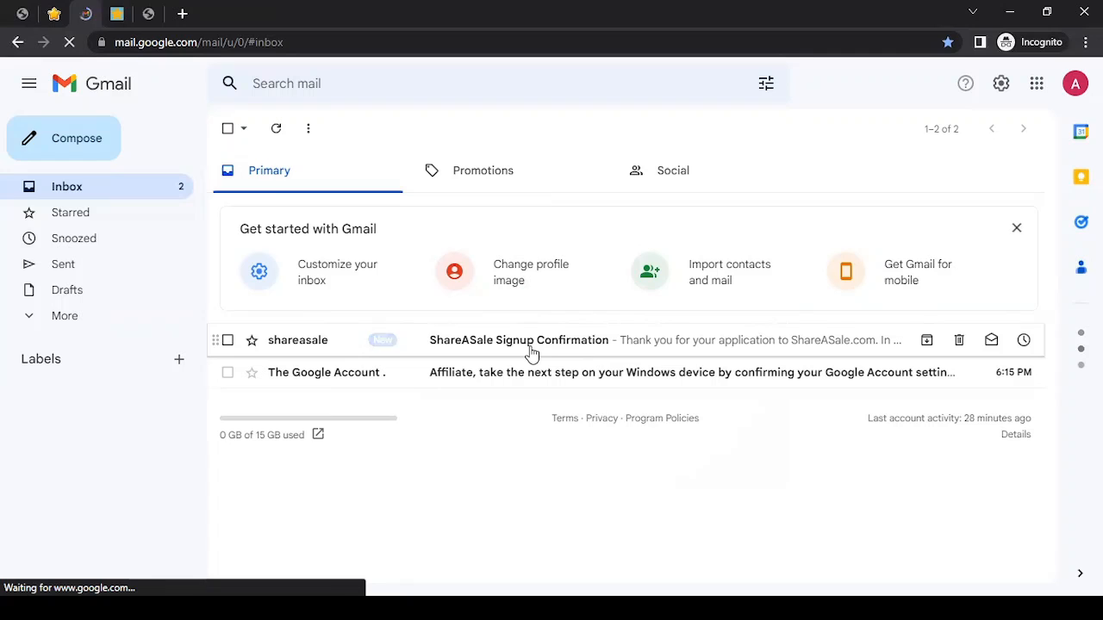
{"action": "left_click", "coordinate": [517, 340]}
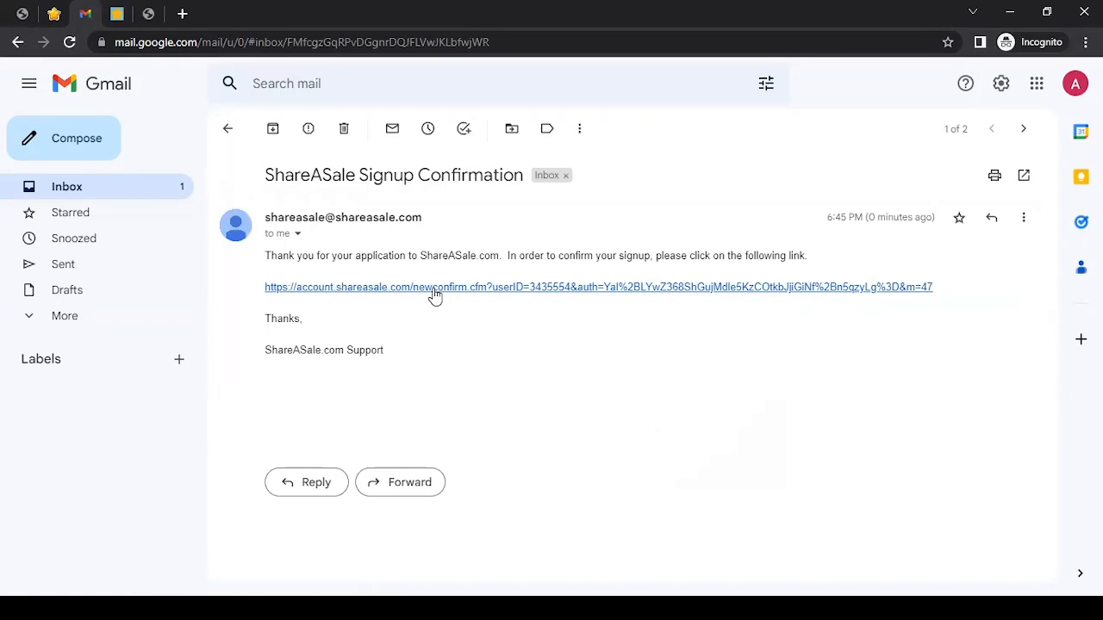
{"action": "left_click", "coordinate": [434, 286]}
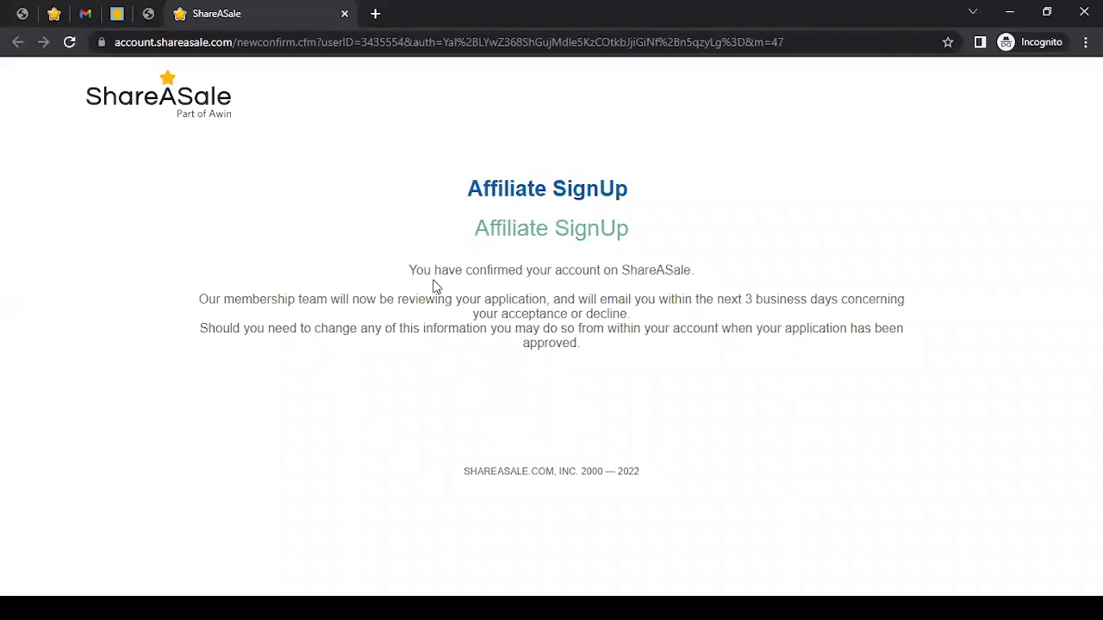
{"action": "left_click_drag", "start_coordinate": [435, 269], "coordinate": [693, 269]}
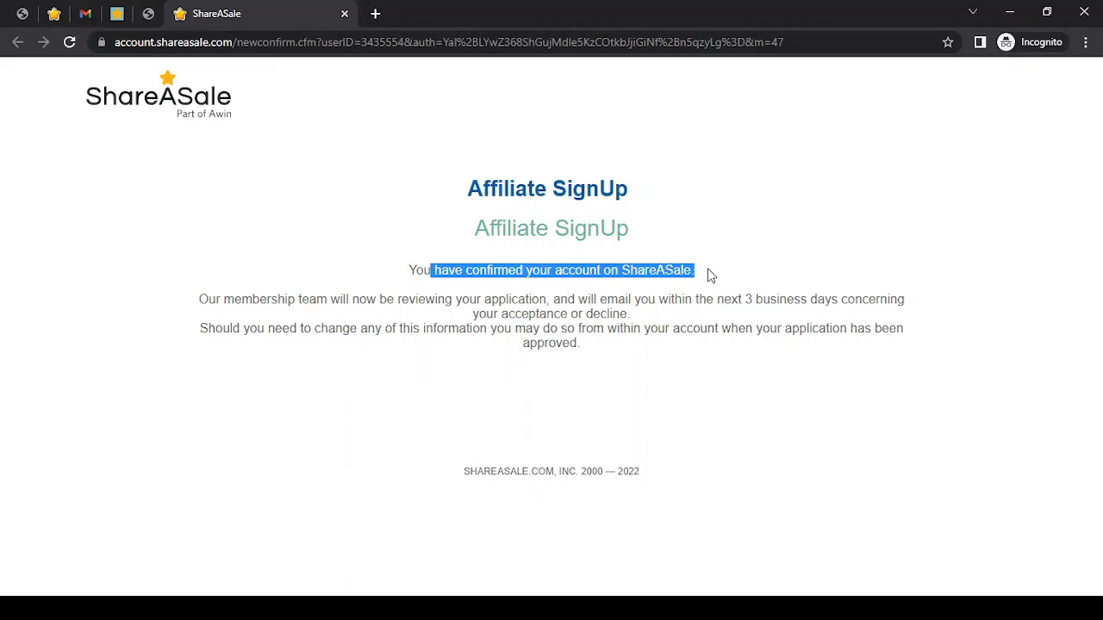
{"action": "mouse_move", "coordinate": [508, 368]}
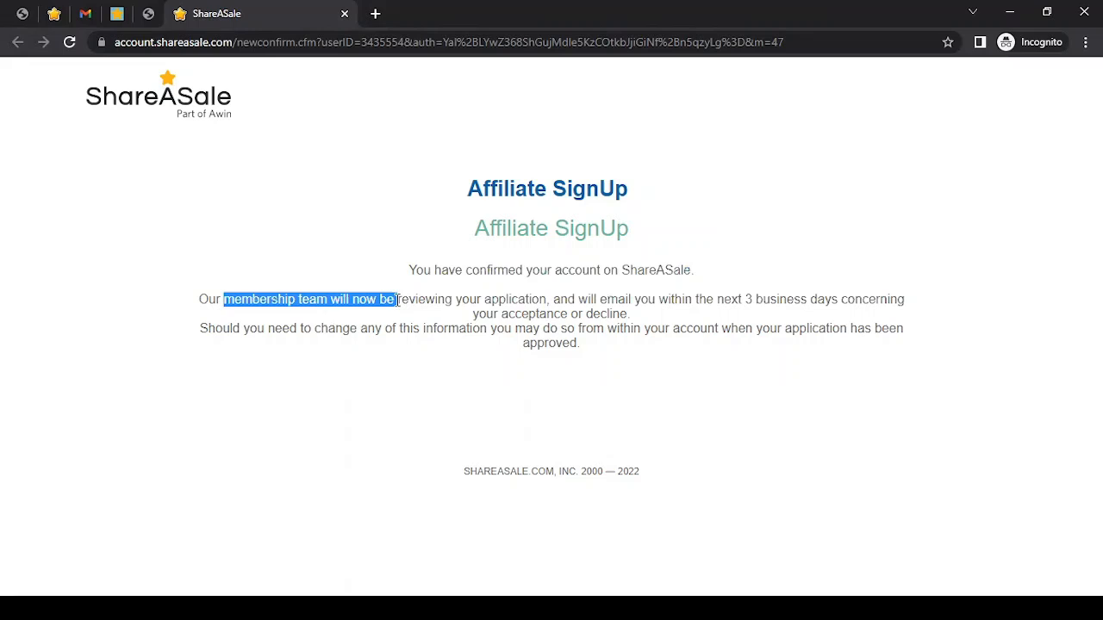
{"action": "left_click_drag", "start_coordinate": [397, 300], "coordinate": [417, 300]}
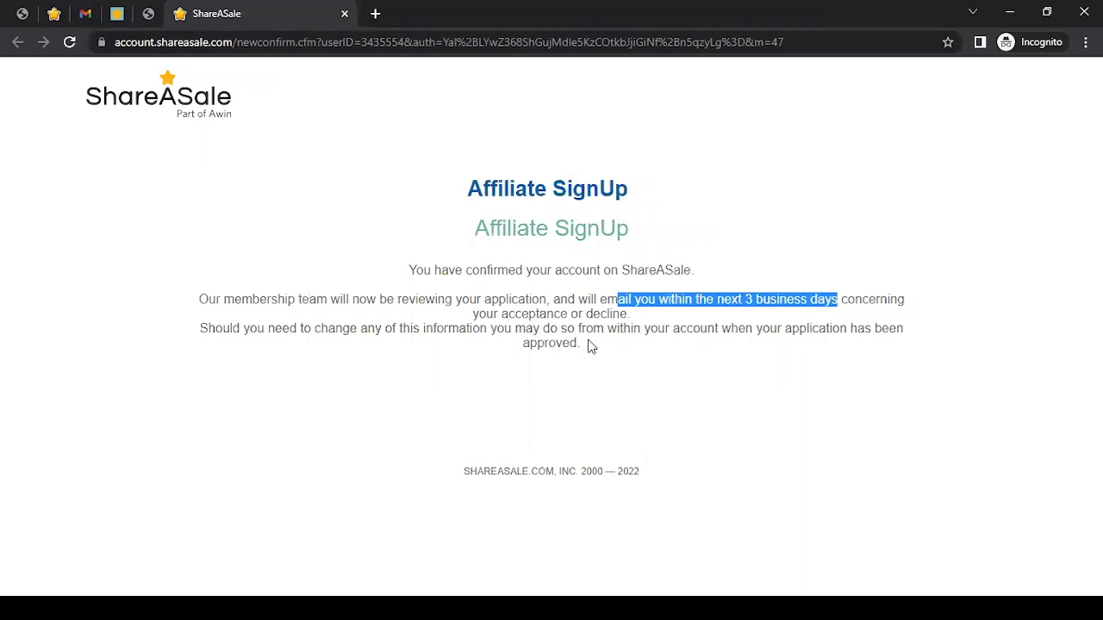
{"action": "left_click", "coordinate": [596, 351]}
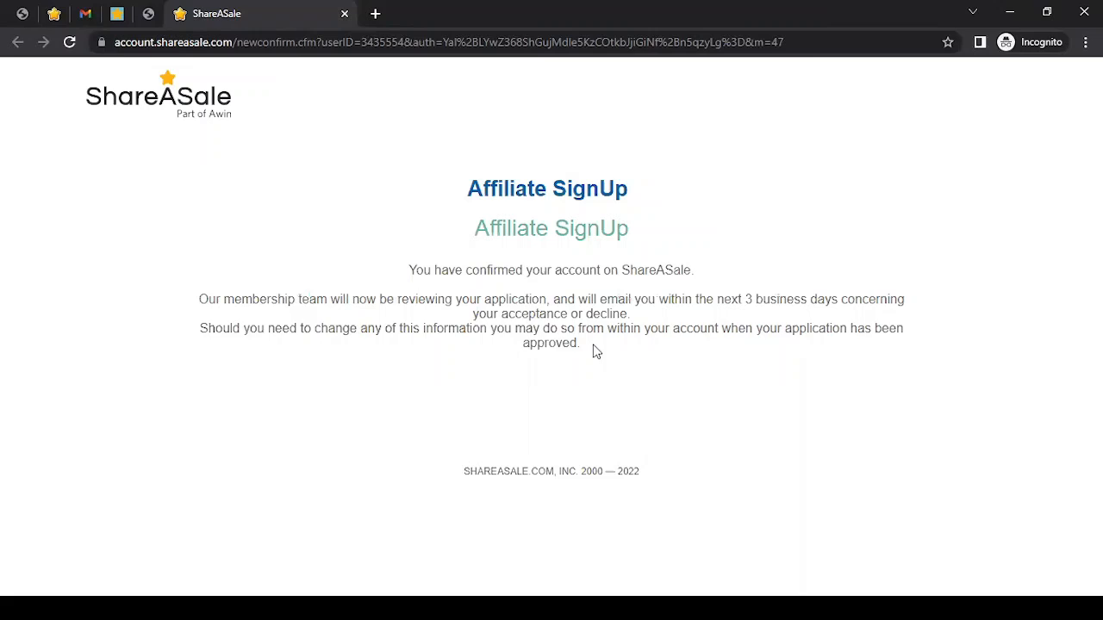
{"action": "left_click_drag", "start_coordinate": [489, 314], "coordinate": [579, 343]}
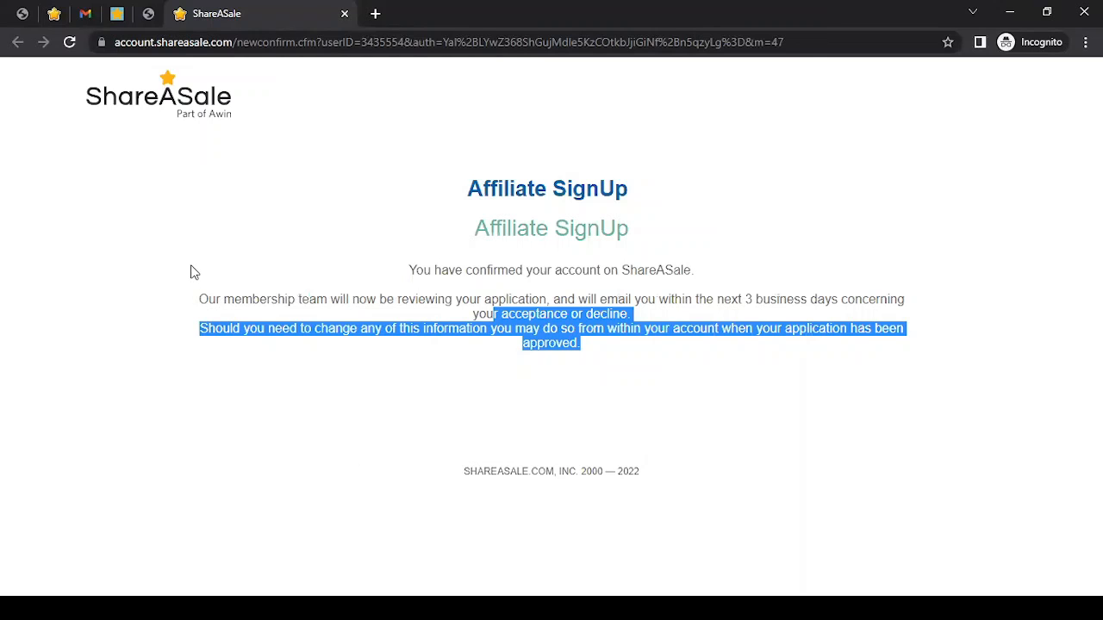
{"action": "left_click", "coordinate": [117, 14]}
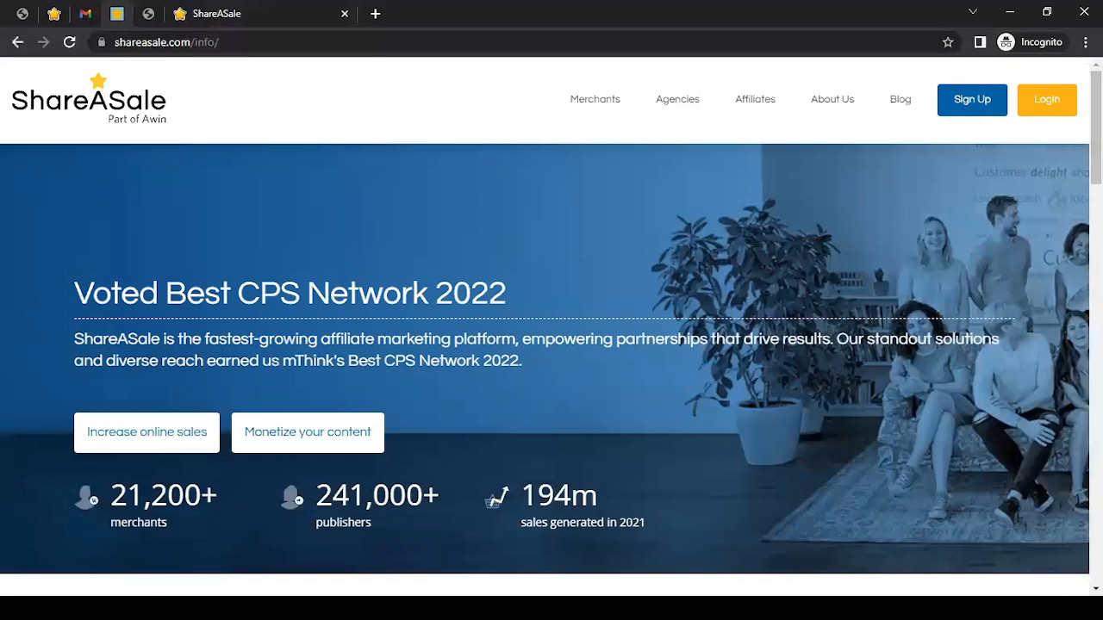
Step: Choose Affiliate Login from the Login menu on the shareasale.com homepage
{"action": "left_click", "coordinate": [1046, 98]}
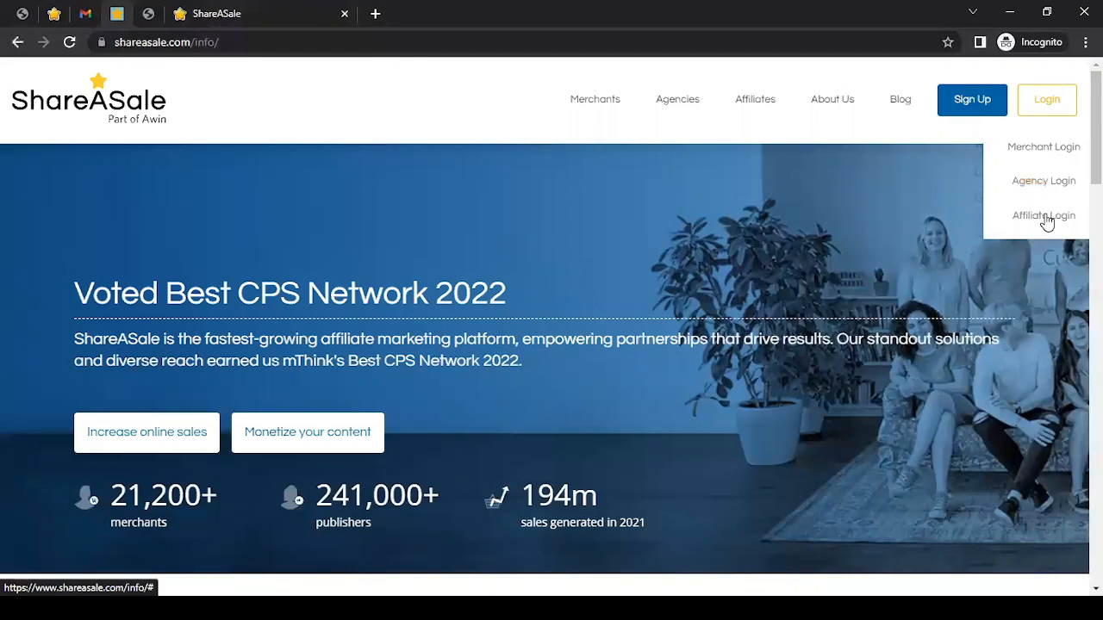
{"action": "left_click", "coordinate": [1042, 215]}
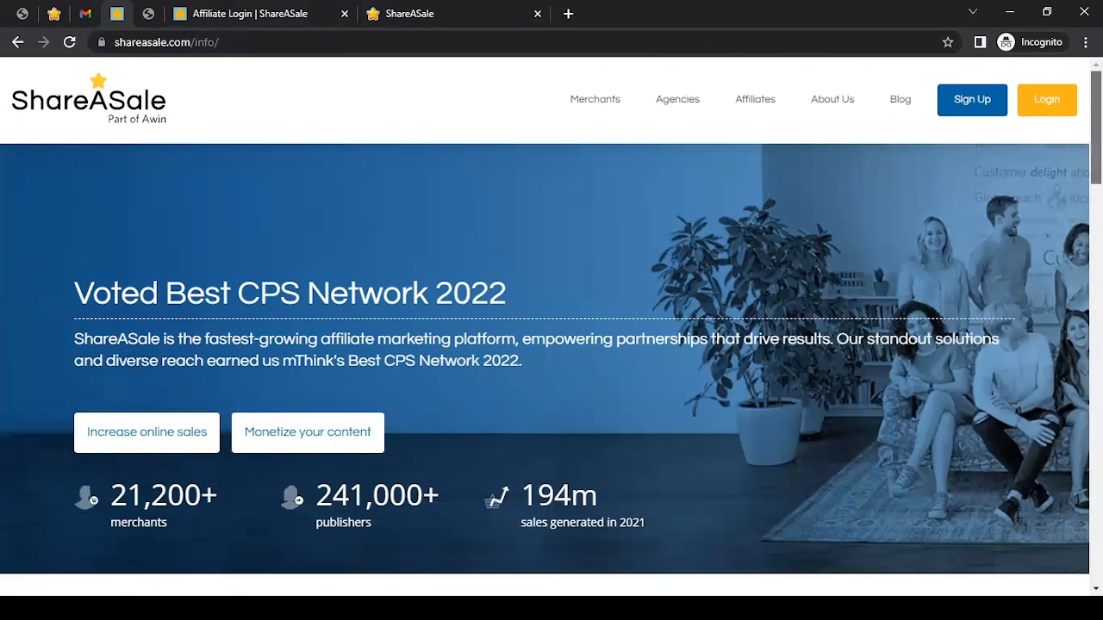
Step: Reach the footer of the homepage and go to the Contact Us page
{"action": "scroll", "scroll_direction": "down", "scroll_amount": 3}
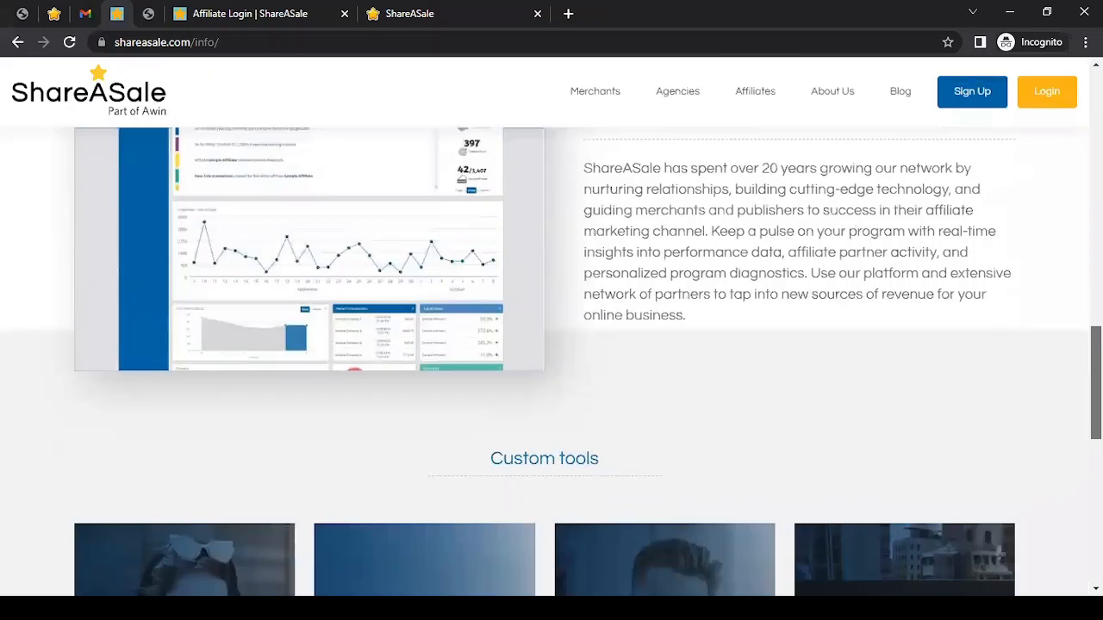
{"action": "scroll", "scroll_direction": "down", "scroll_amount": 3}
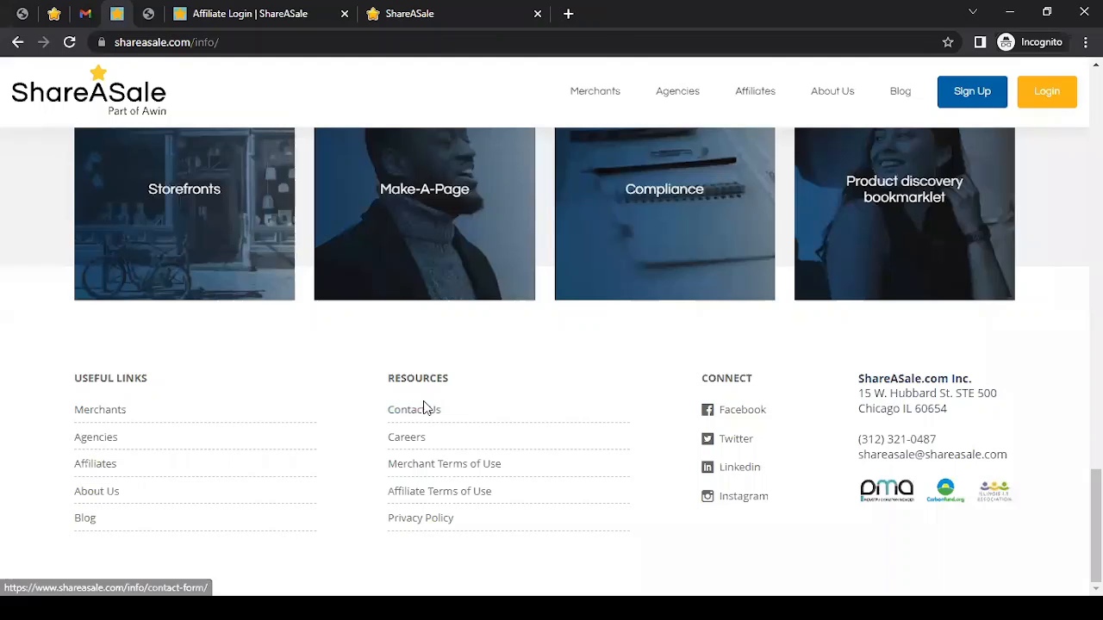
{"action": "left_click", "coordinate": [414, 410]}
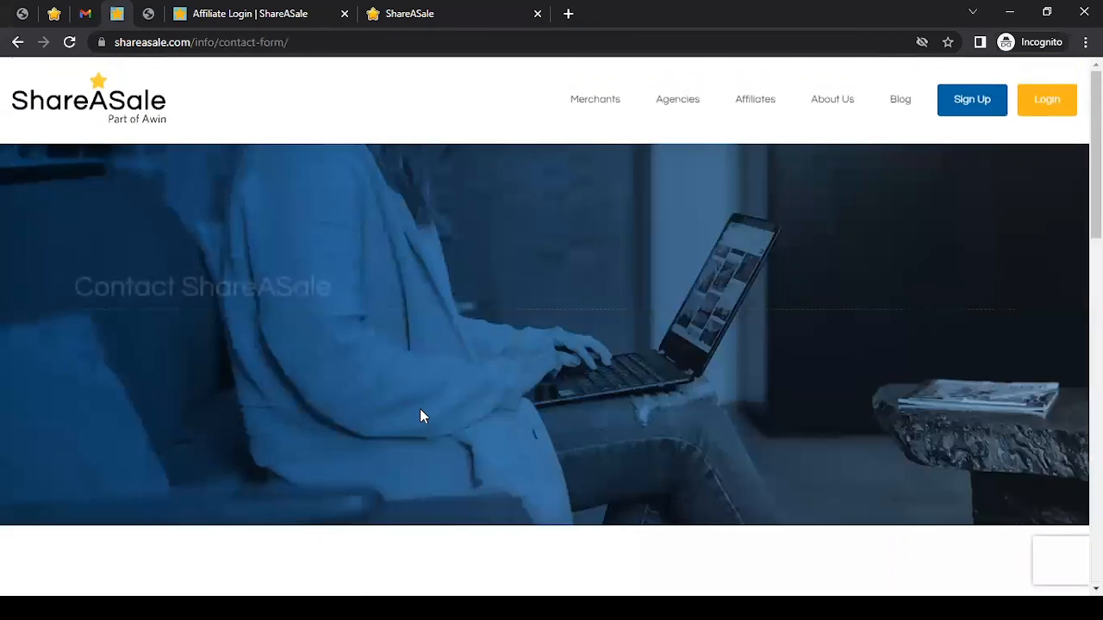
Step: Review the contact form and highlight the company phone number and support email address
{"action": "scroll", "scroll_direction": "down", "scroll_amount": 3}
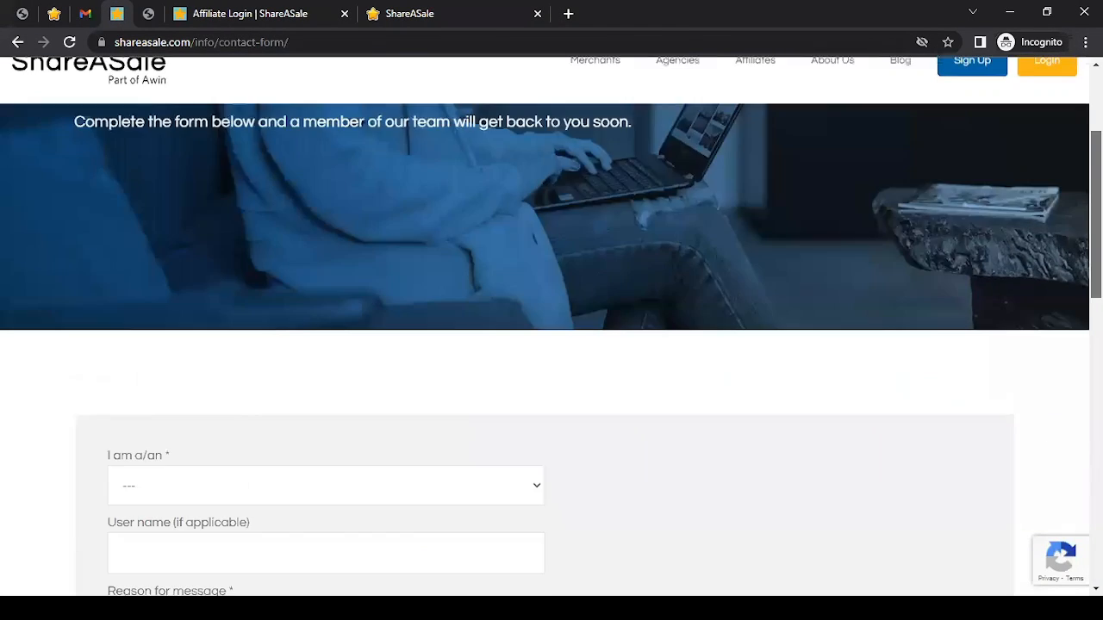
{"action": "scroll", "scroll_direction": "down", "scroll_amount": 3}
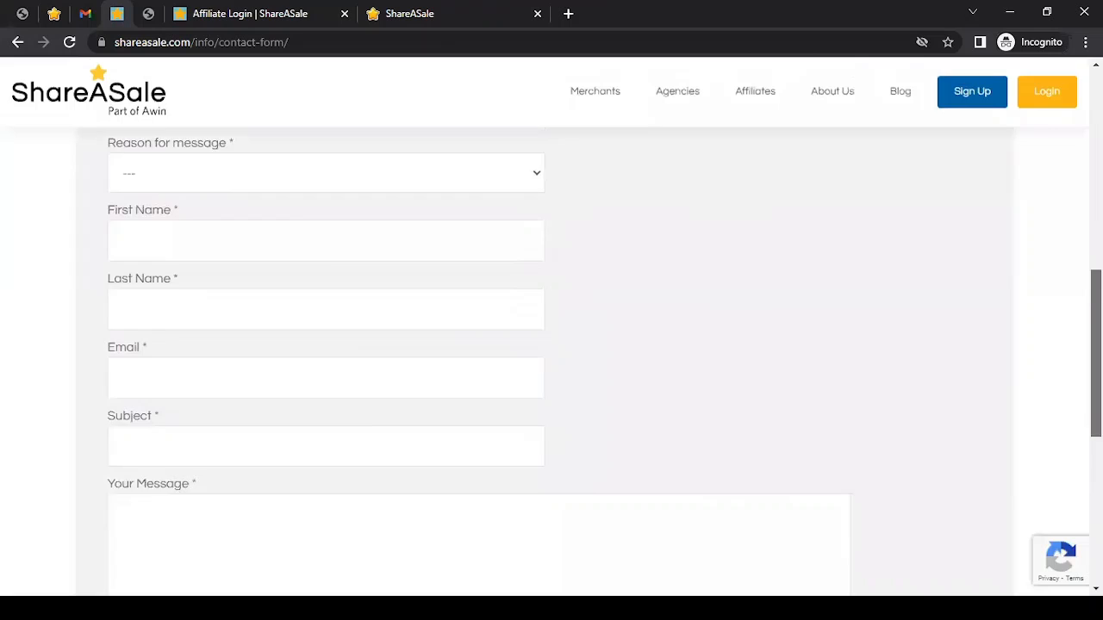
{"action": "scroll", "scroll_direction": "down", "scroll_amount": 3}
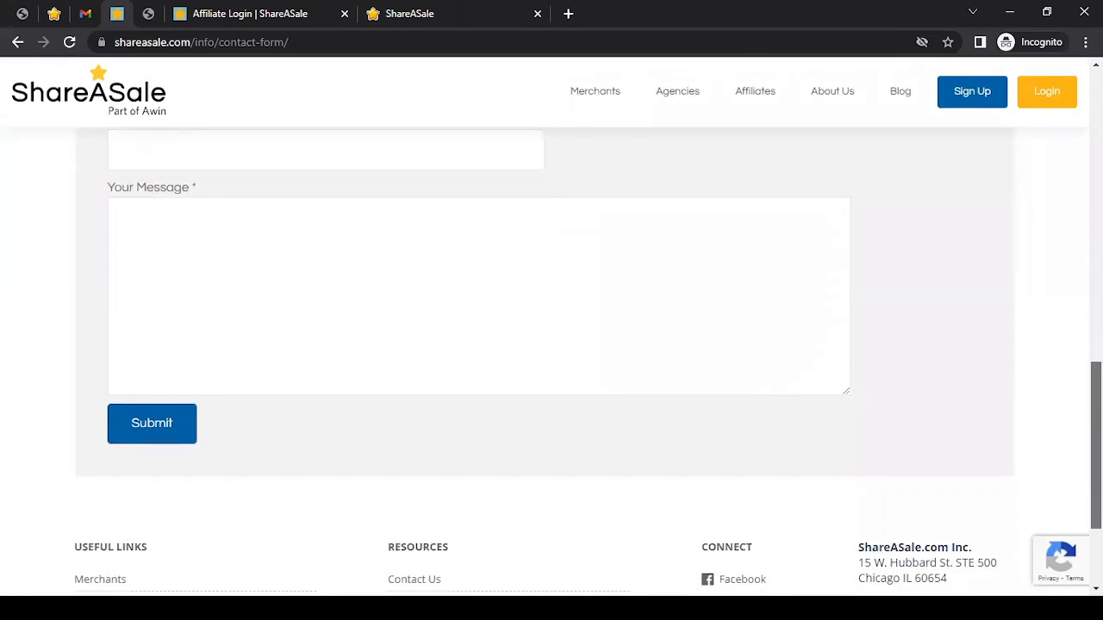
{"action": "scroll", "scroll_direction": "down", "scroll_amount": 3}
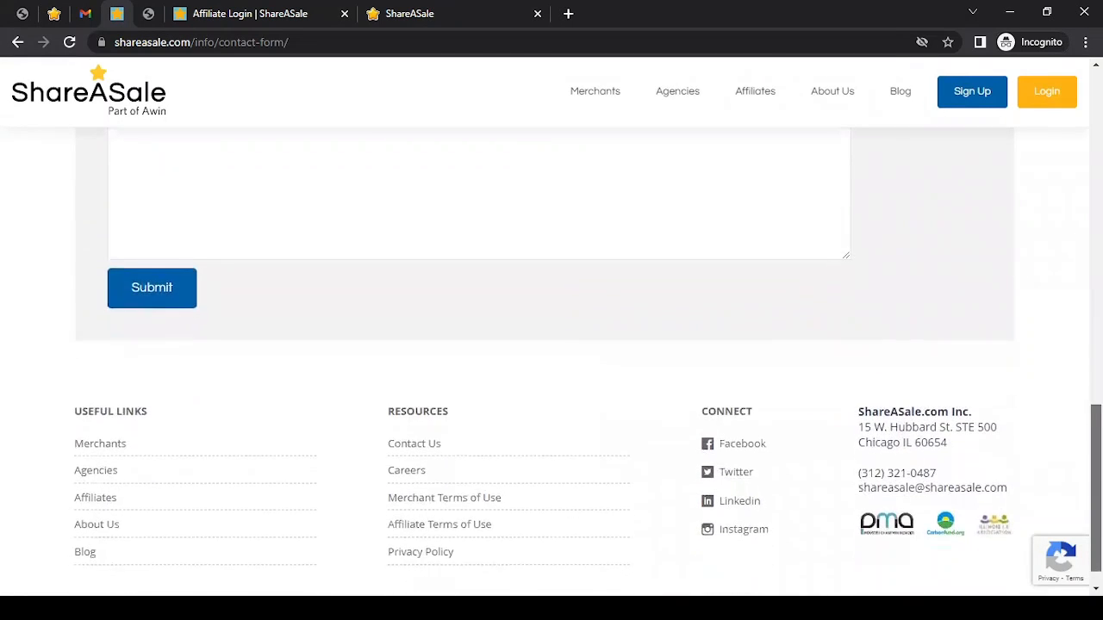
{"action": "scroll", "scroll_direction": "down", "scroll_amount": 3}
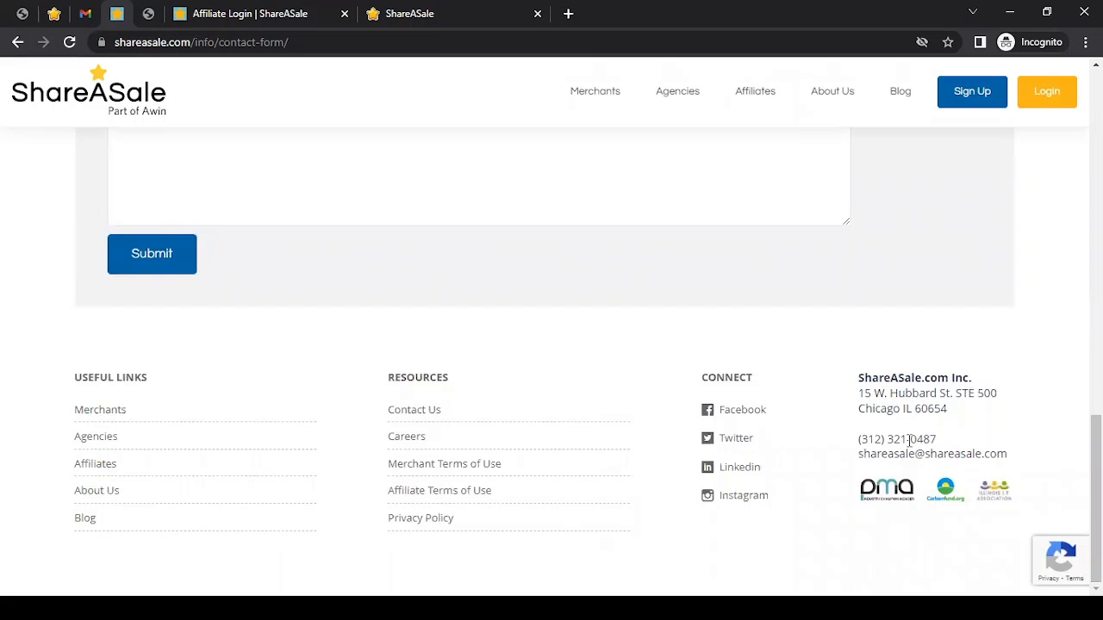
{"action": "double_click", "coordinate": [897, 440]}
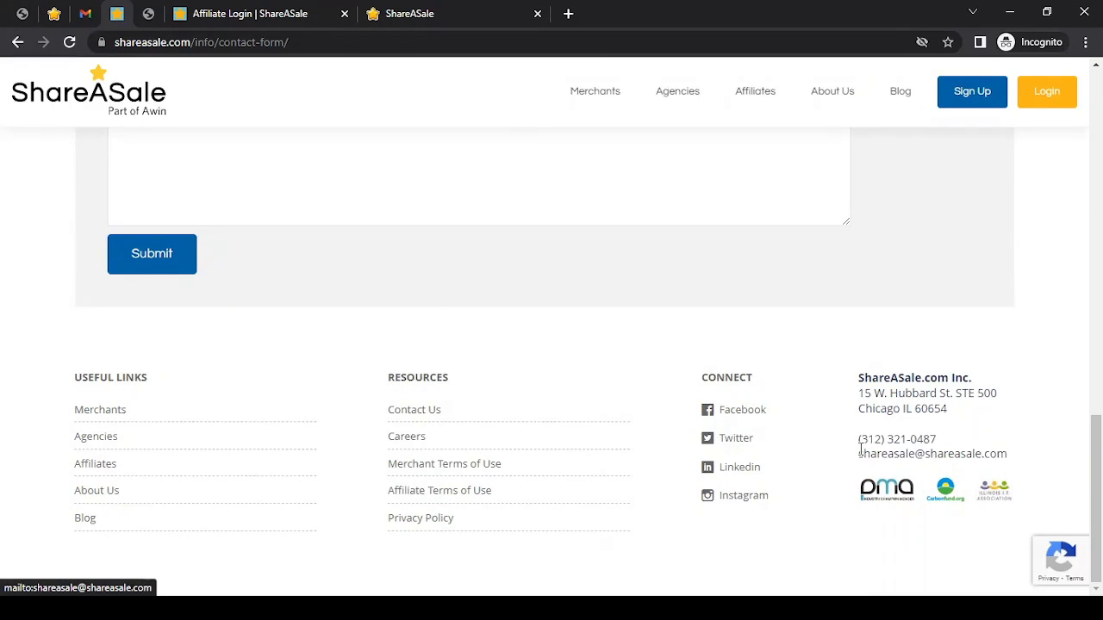
{"action": "double_click", "coordinate": [914, 439]}
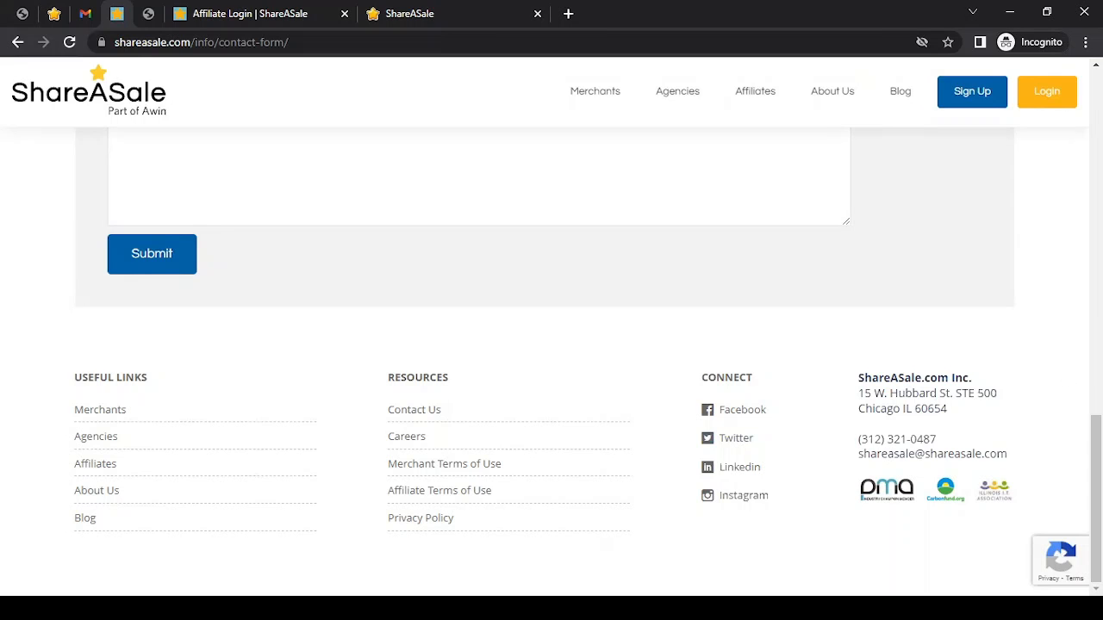
{"action": "scroll", "scroll_direction": "up", "scroll_amount": 3}
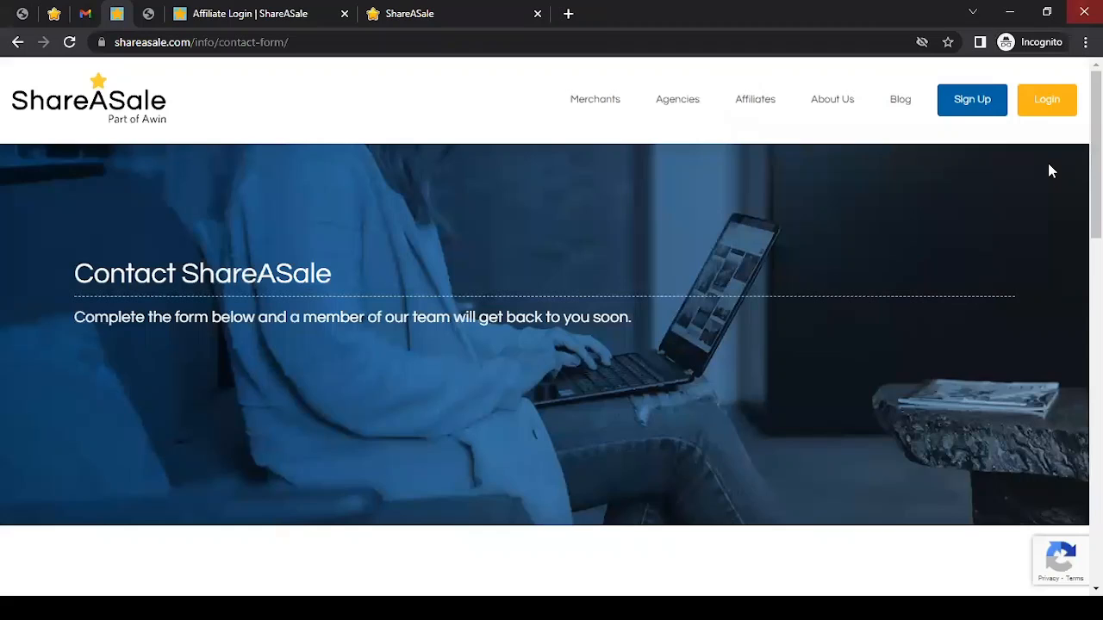